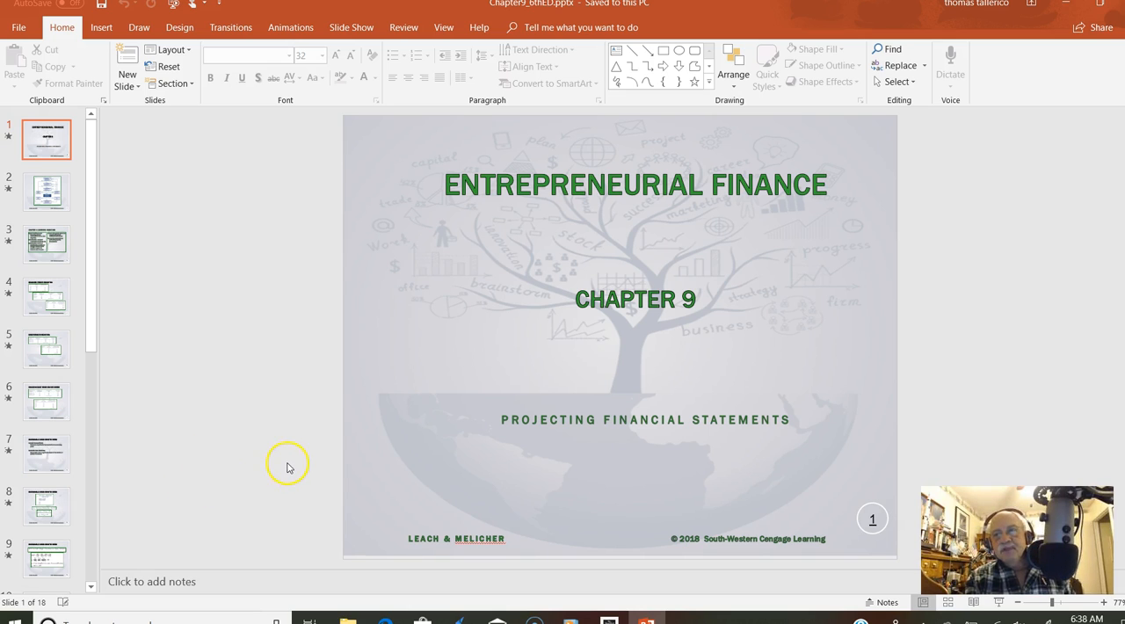
pyautogui.moveTo(894, 399)
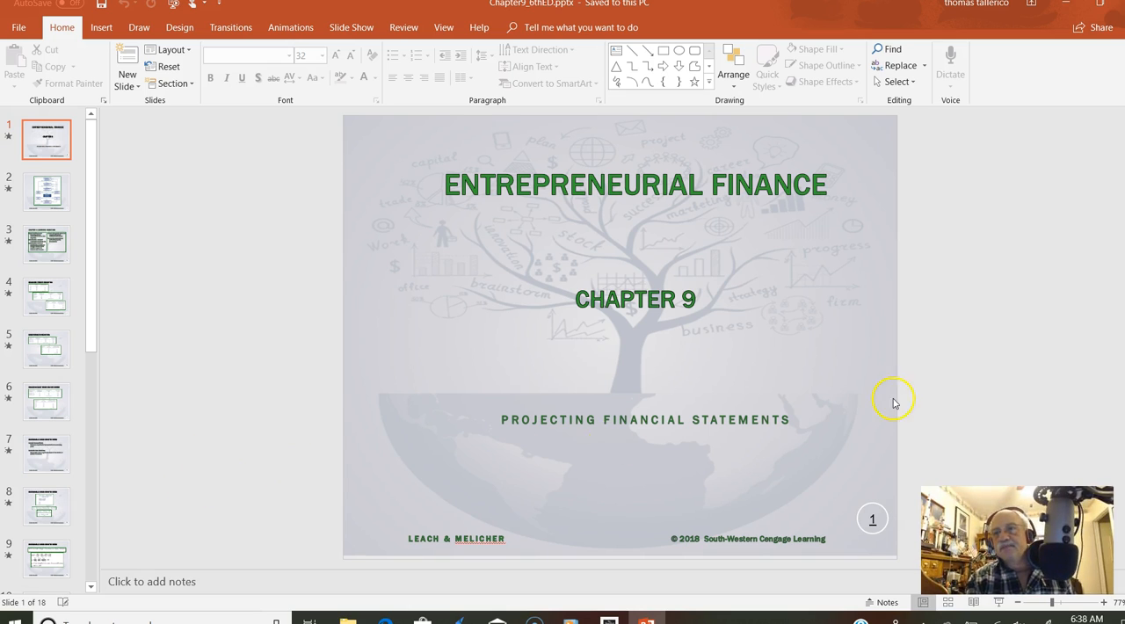
pyautogui.moveTo(897, 397)
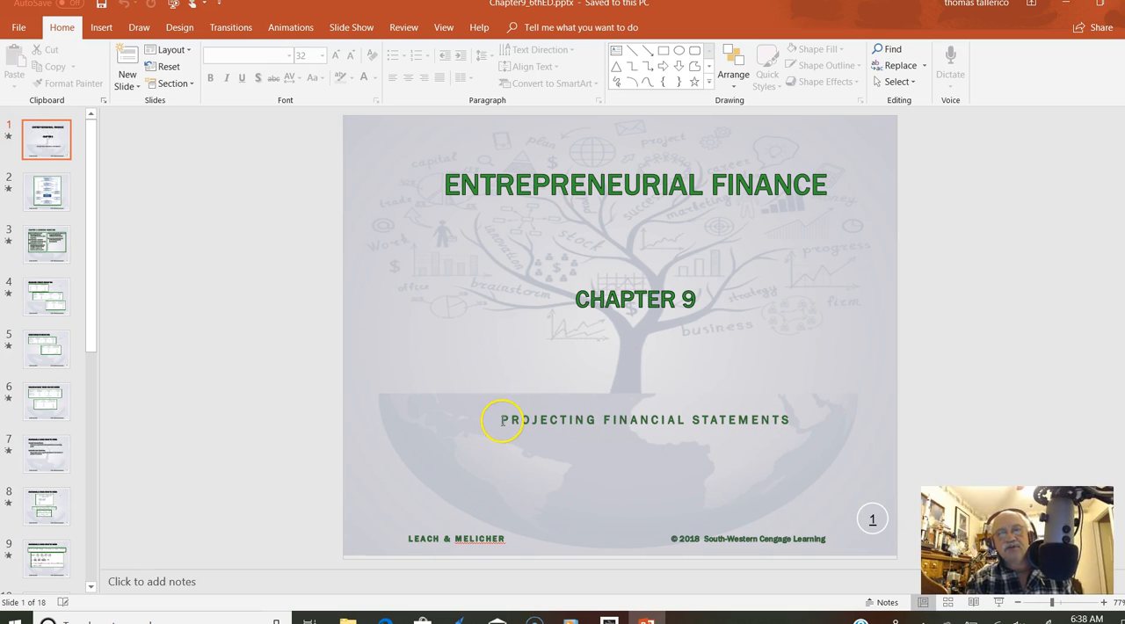
pyautogui.moveTo(590, 421)
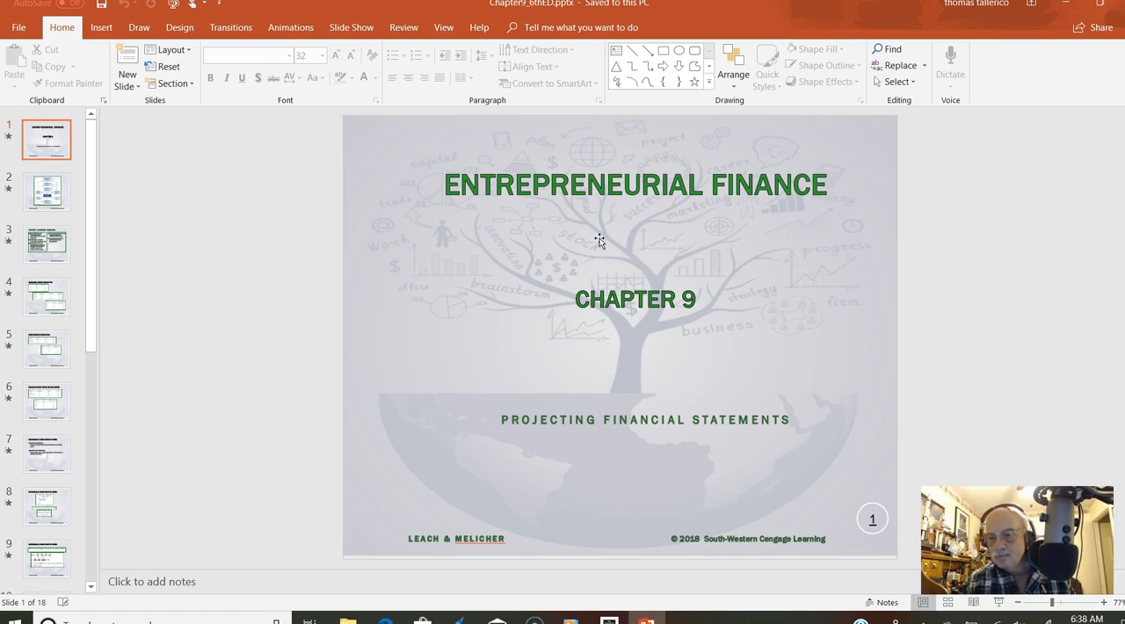
# Show slide 2's venture life cycle flowchart, zoomed in enough to read.
pyautogui.click(45, 192)
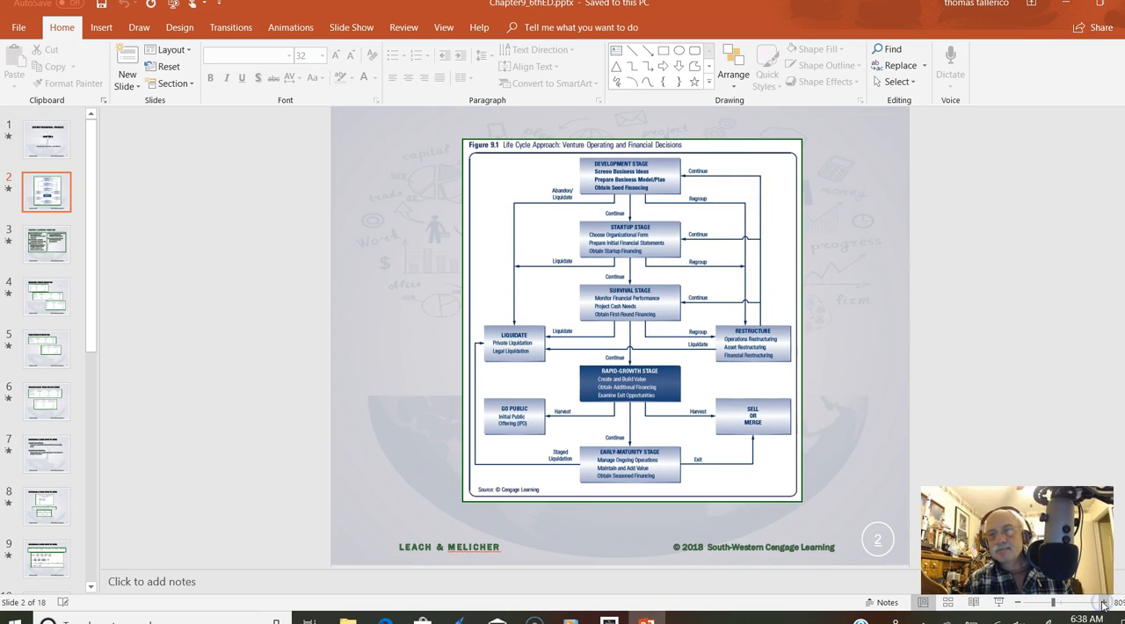
pyautogui.click(1102, 602)
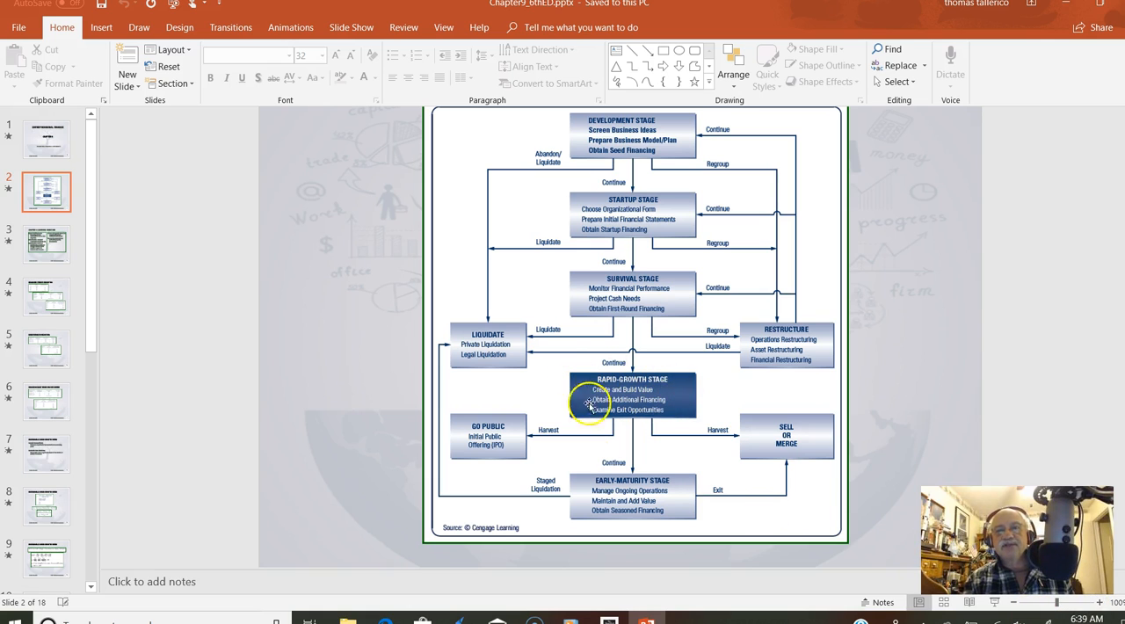
pyautogui.moveTo(549, 336)
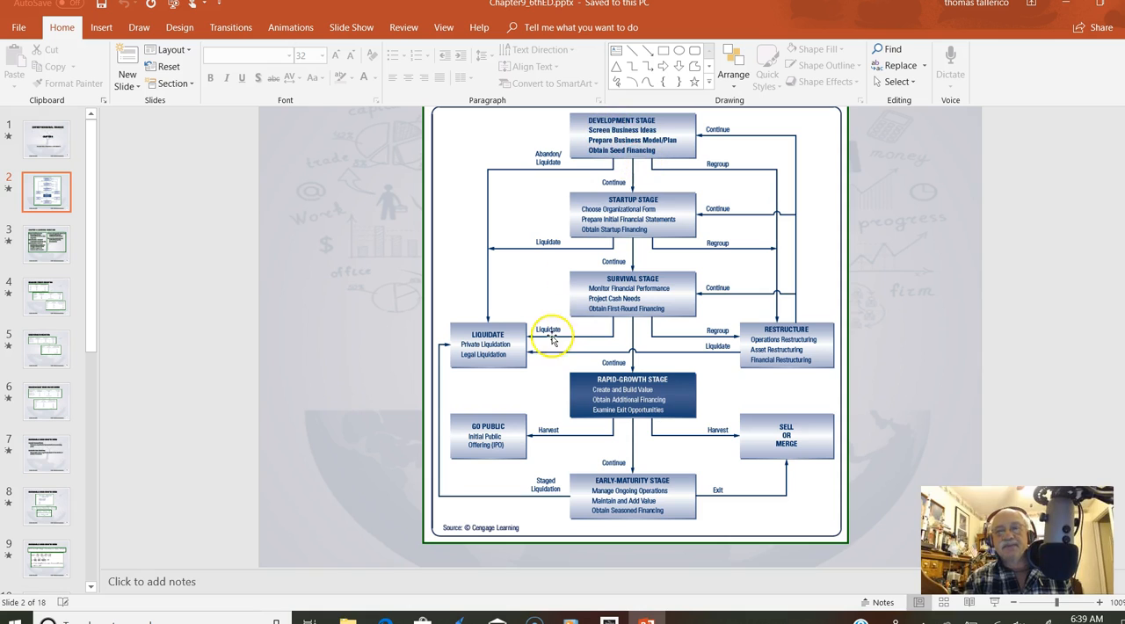
pyautogui.moveTo(697, 398)
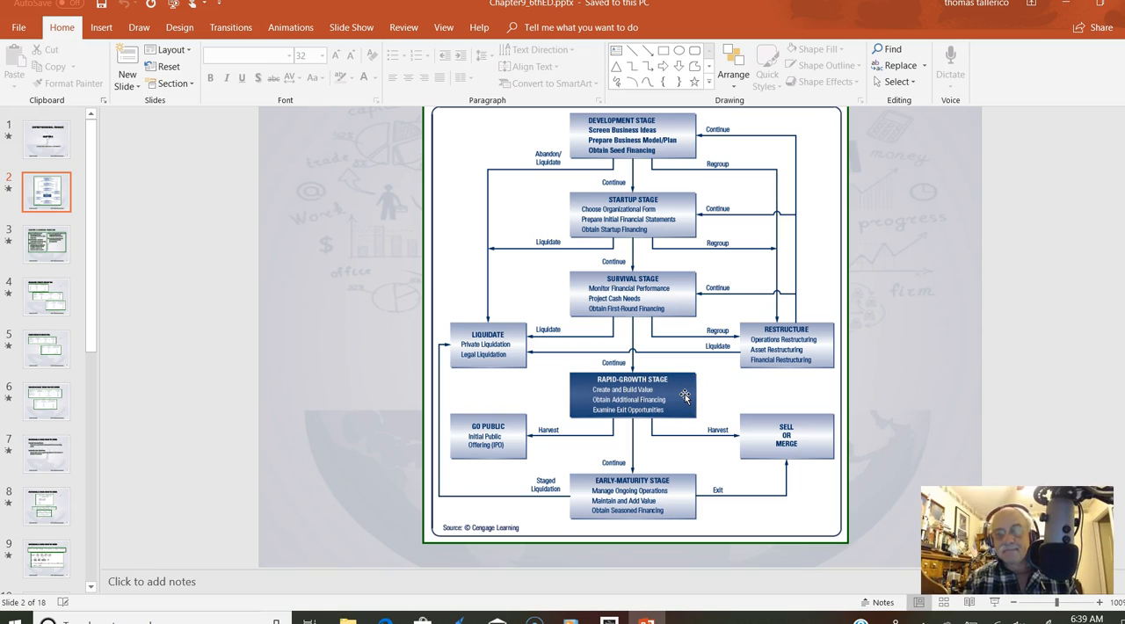
# On slide 3, color the phrase 'sustainable sales growth rate' red.
pyautogui.click(46, 244)
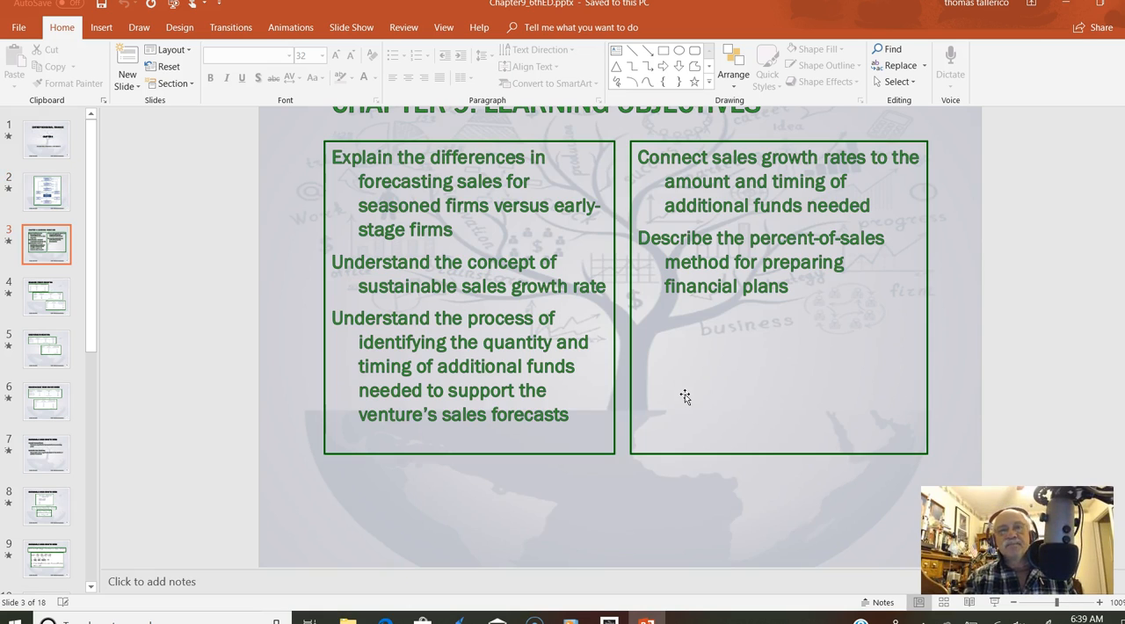
pyautogui.moveTo(558, 313)
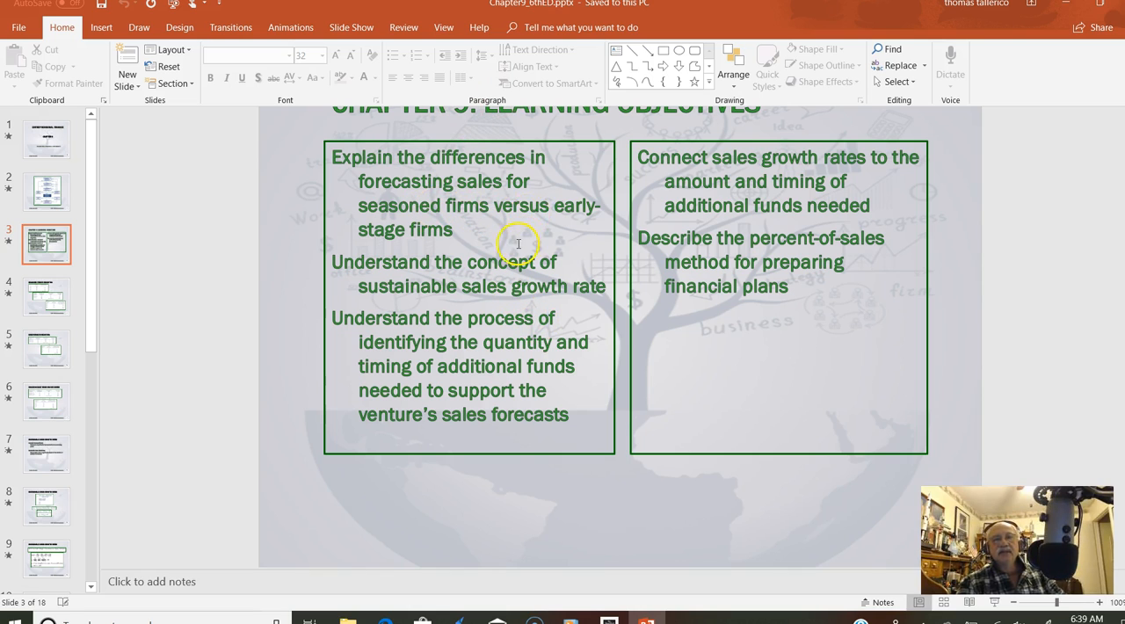
pyautogui.moveTo(412, 294)
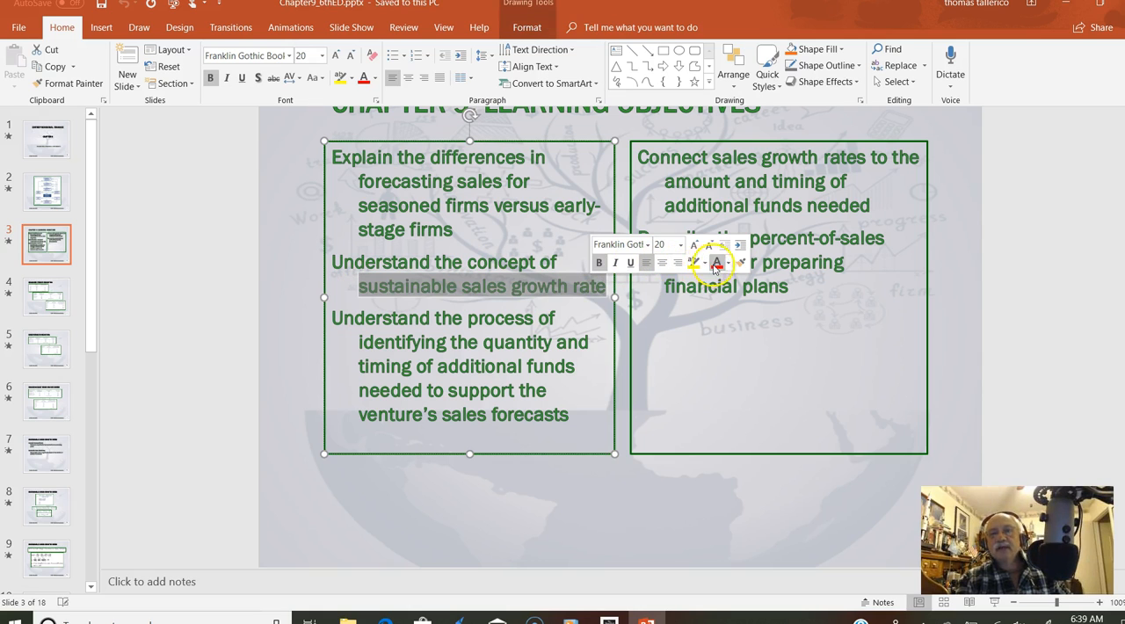
pyautogui.click(714, 262)
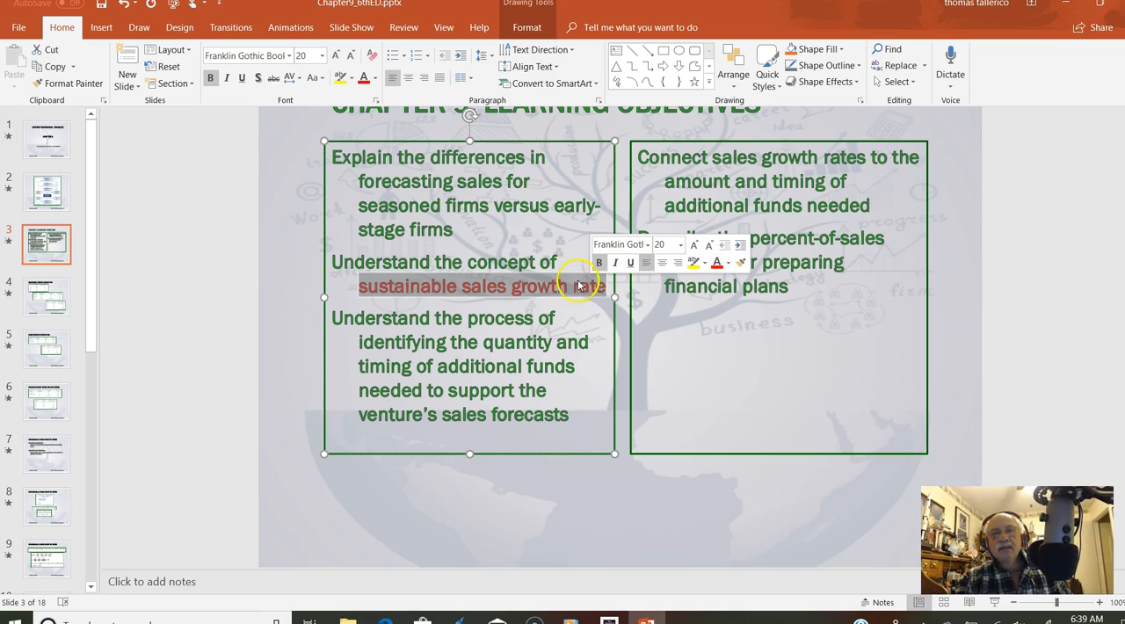
pyautogui.click(157, 149)
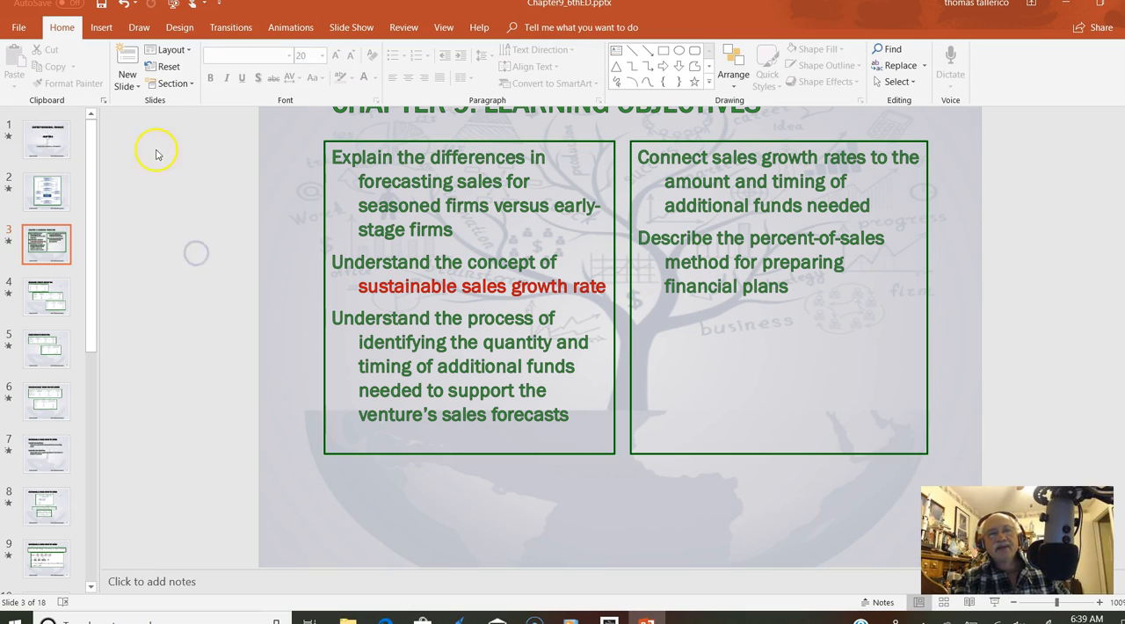
pyautogui.moveTo(108, 66)
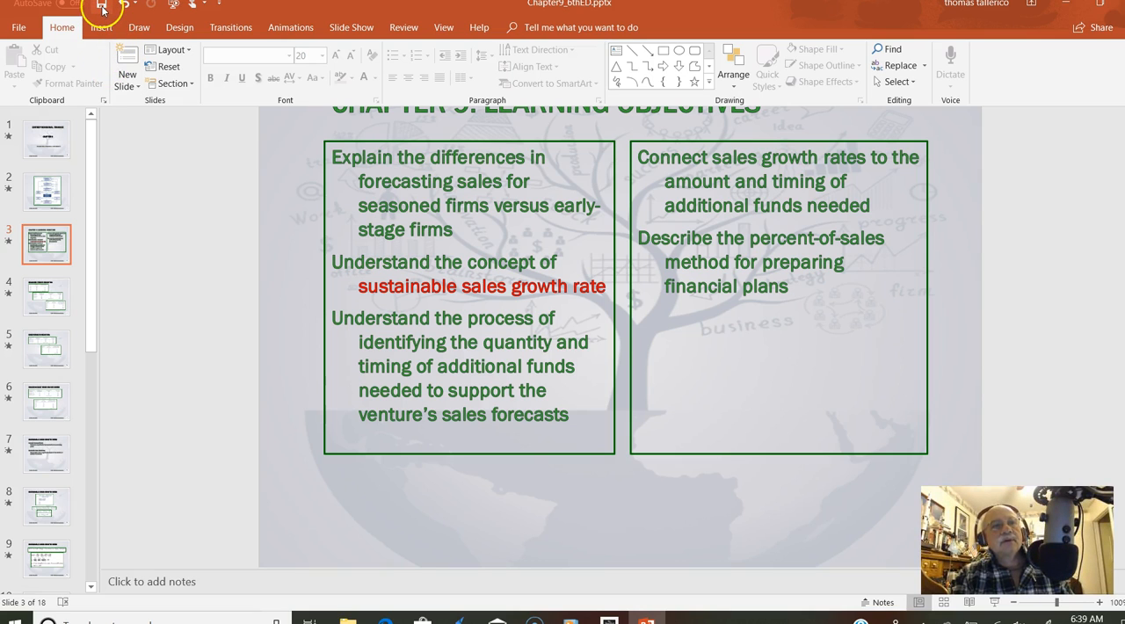
# Save the Chapter 9 deck with the red phrase on slide 3.
pyautogui.click(100, 7)
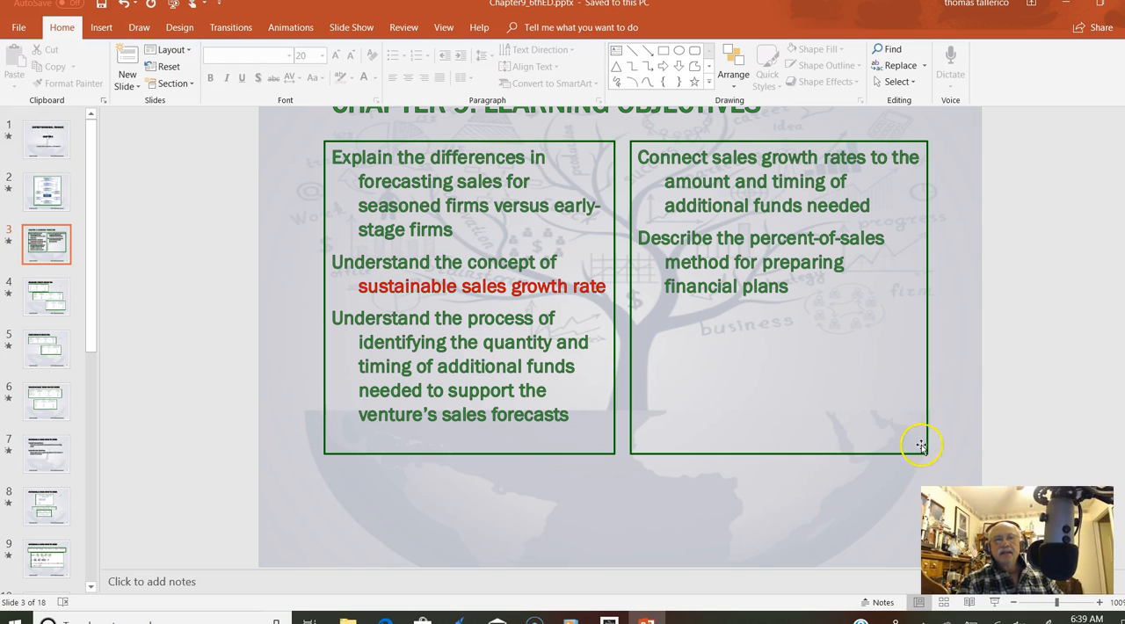
pyautogui.moveTo(881, 486)
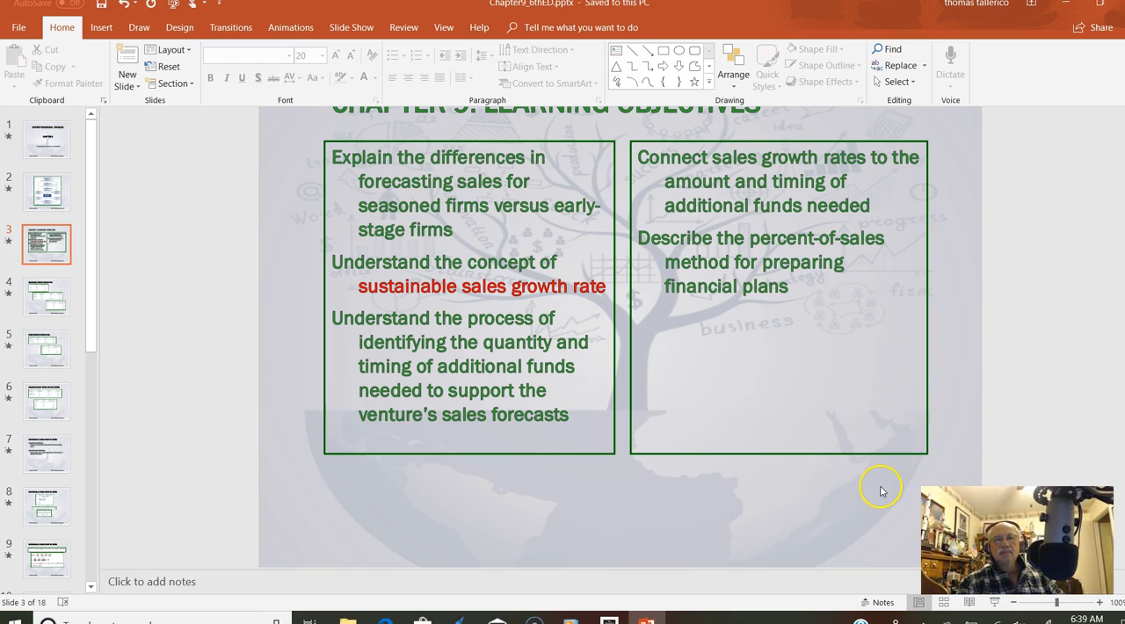
pyautogui.moveTo(870, 525)
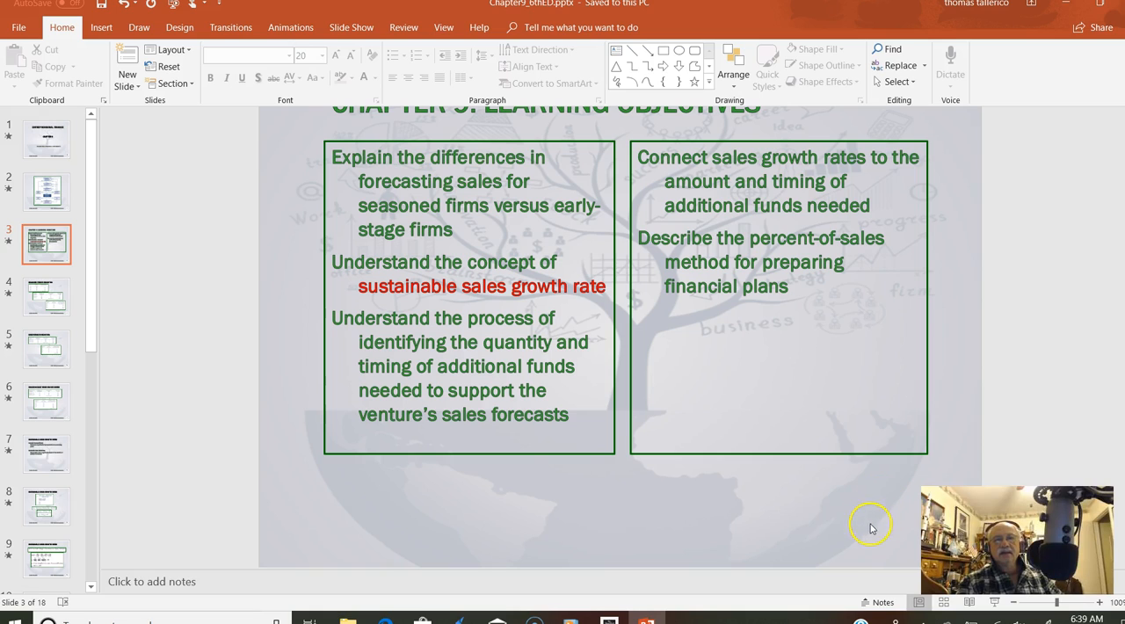
pyautogui.moveTo(862, 601)
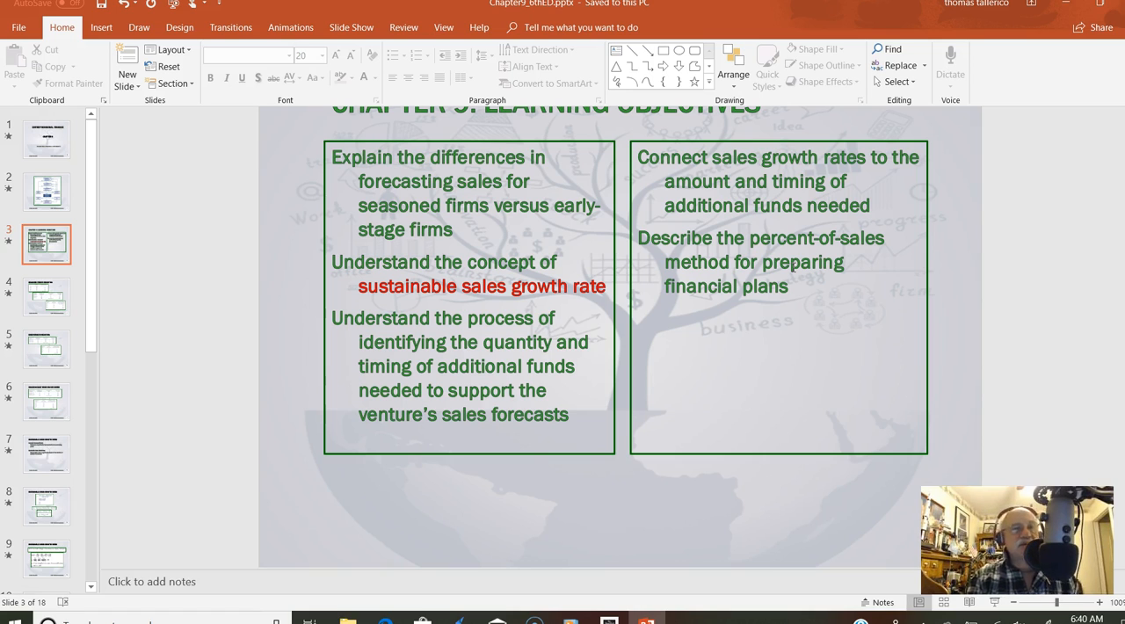
# Show slide 4, Seasoned Firm Forecasting, zoomed out so all three tables fit.
pyautogui.click(45, 296)
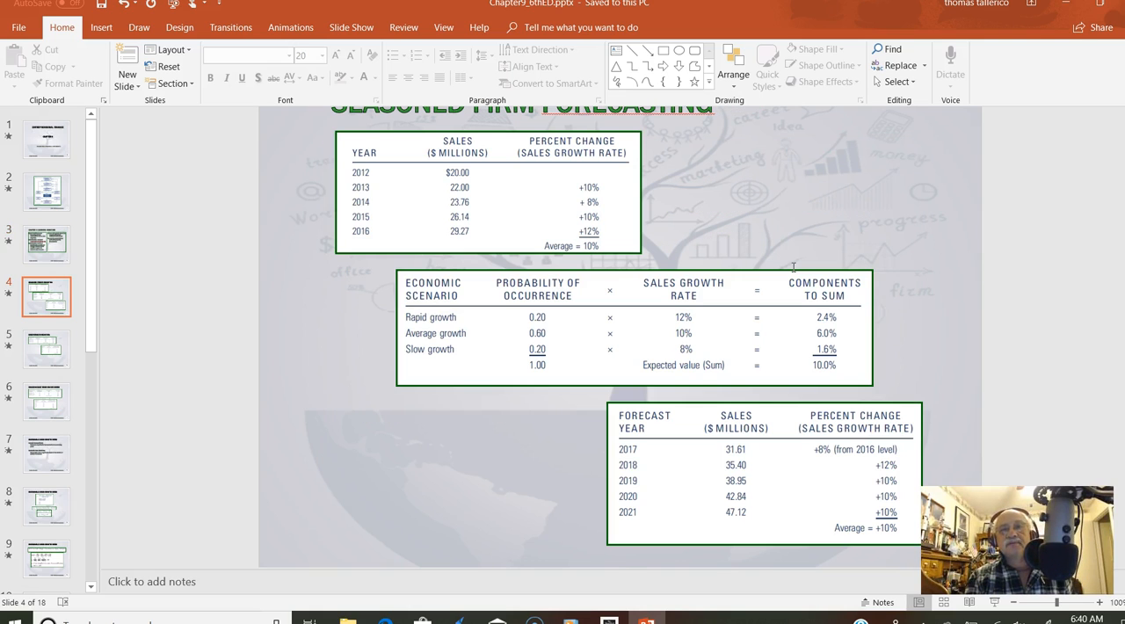
pyautogui.moveTo(1000, 189)
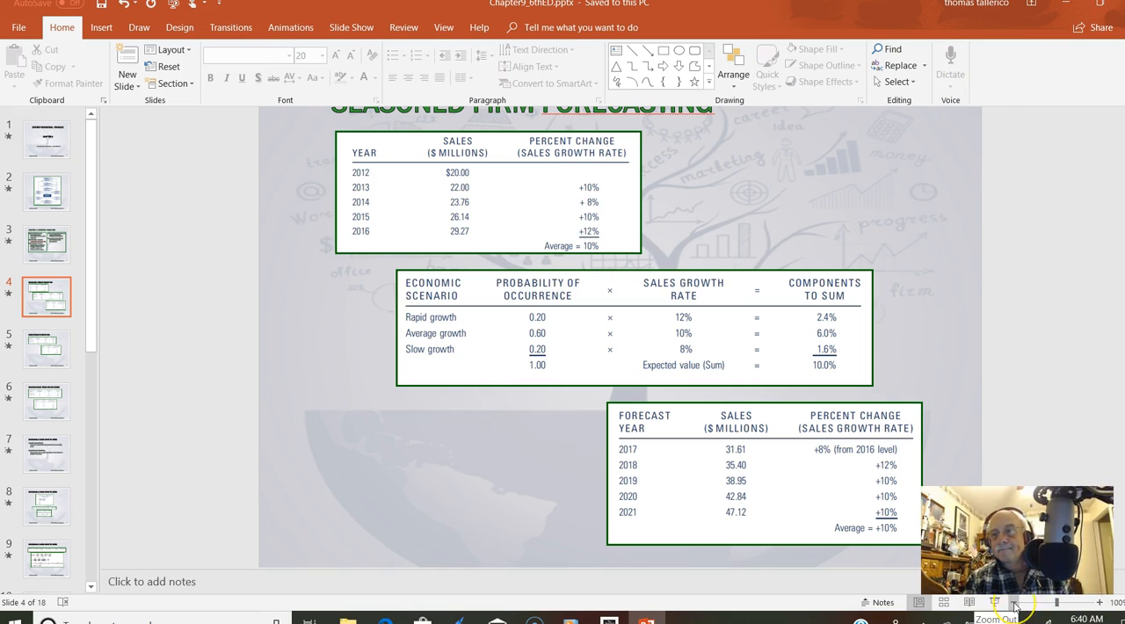
pyautogui.click(1016, 604)
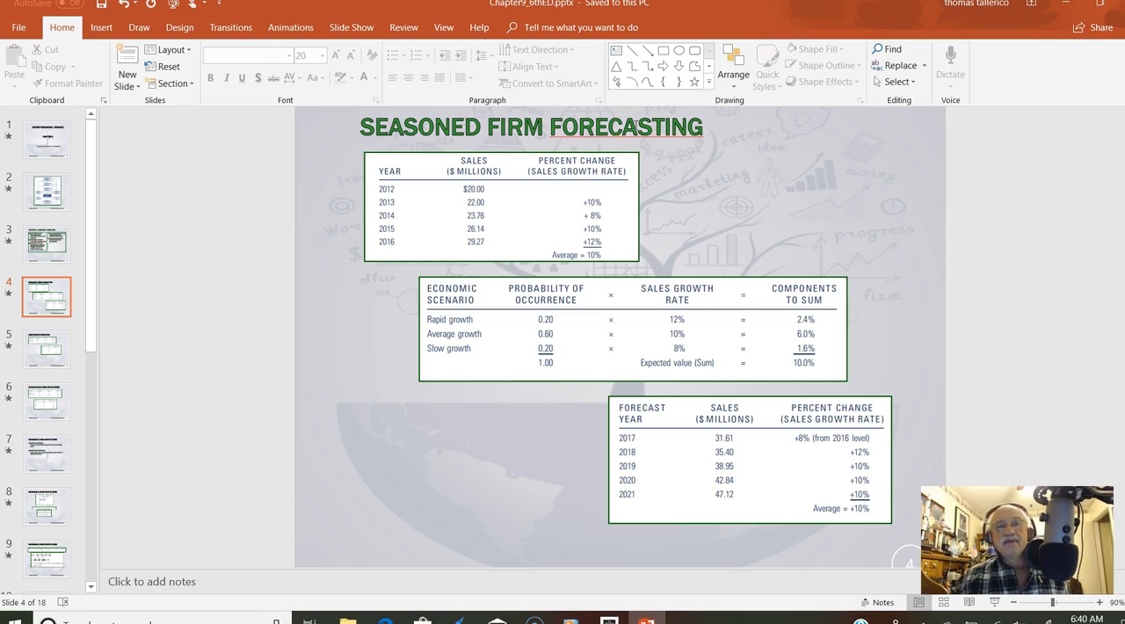
pyautogui.moveTo(429, 186)
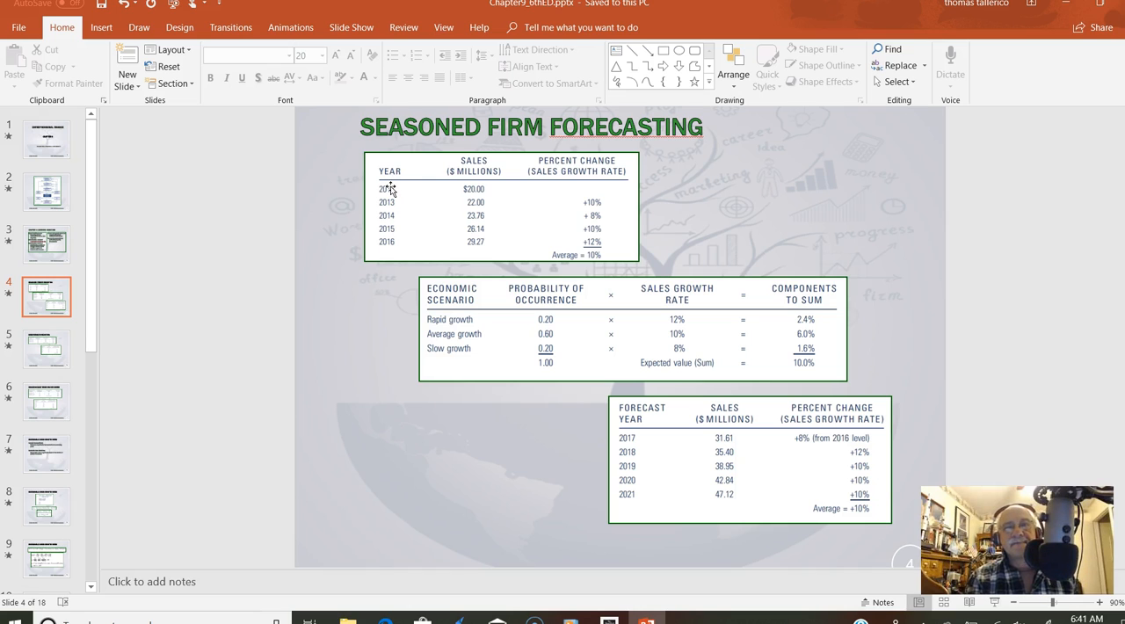
pyautogui.moveTo(389, 197)
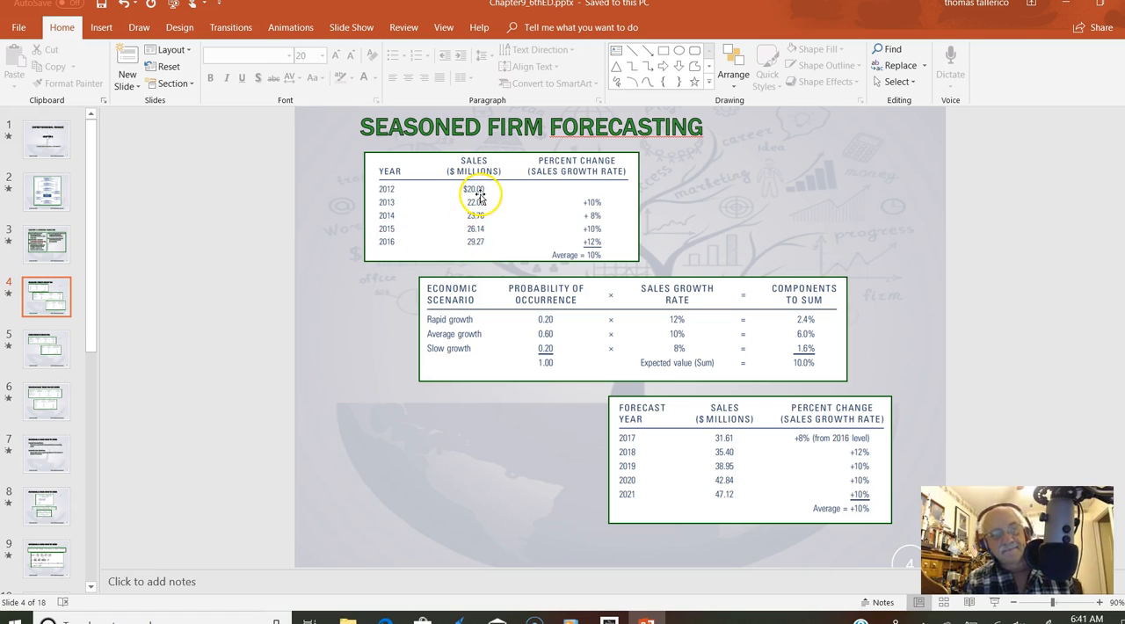
pyautogui.moveTo(567, 181)
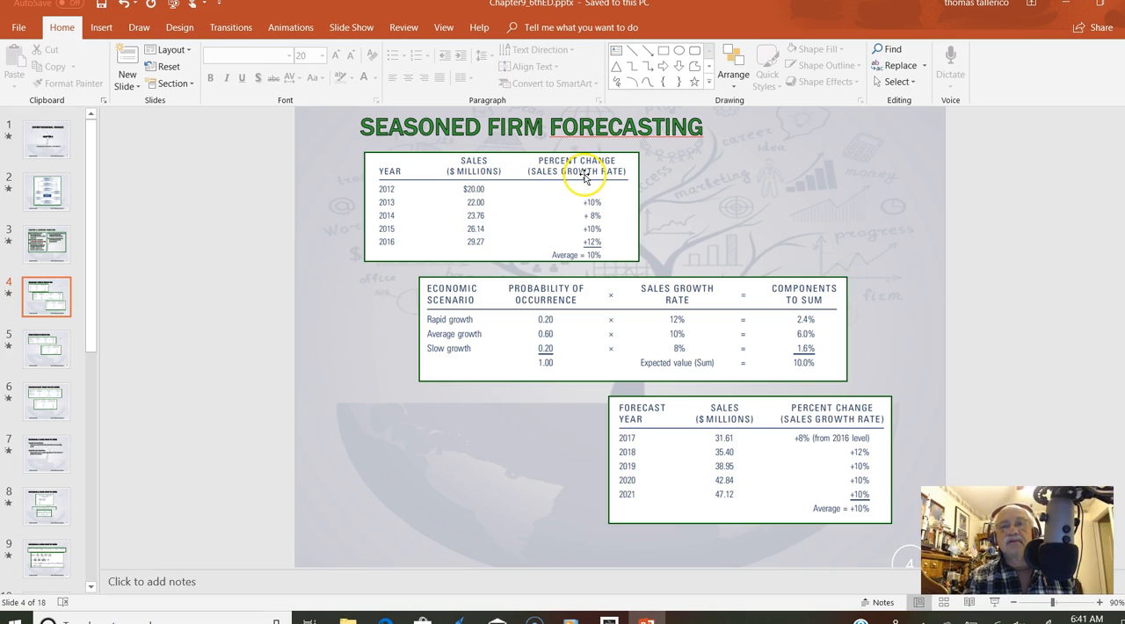
pyautogui.moveTo(572, 197)
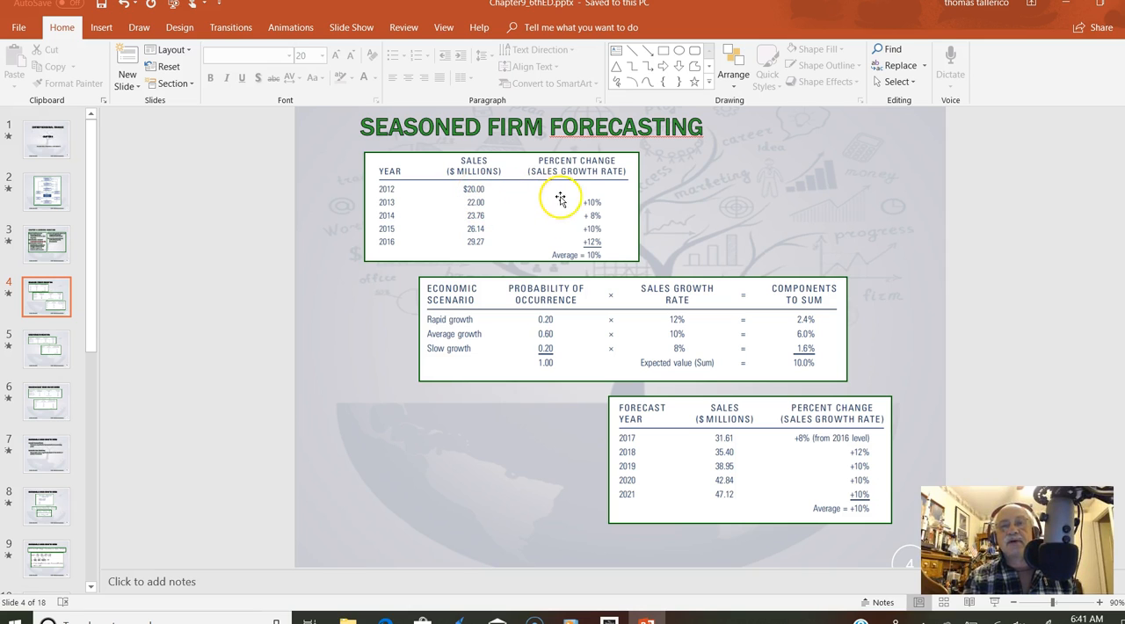
pyautogui.moveTo(563, 203)
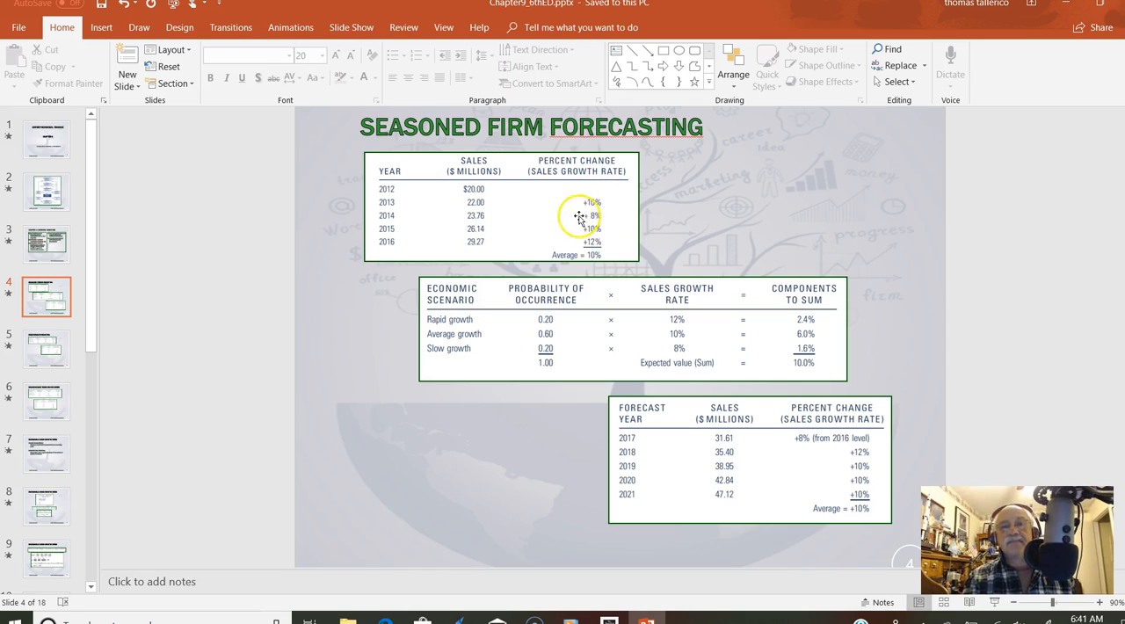
pyautogui.moveTo(594, 257)
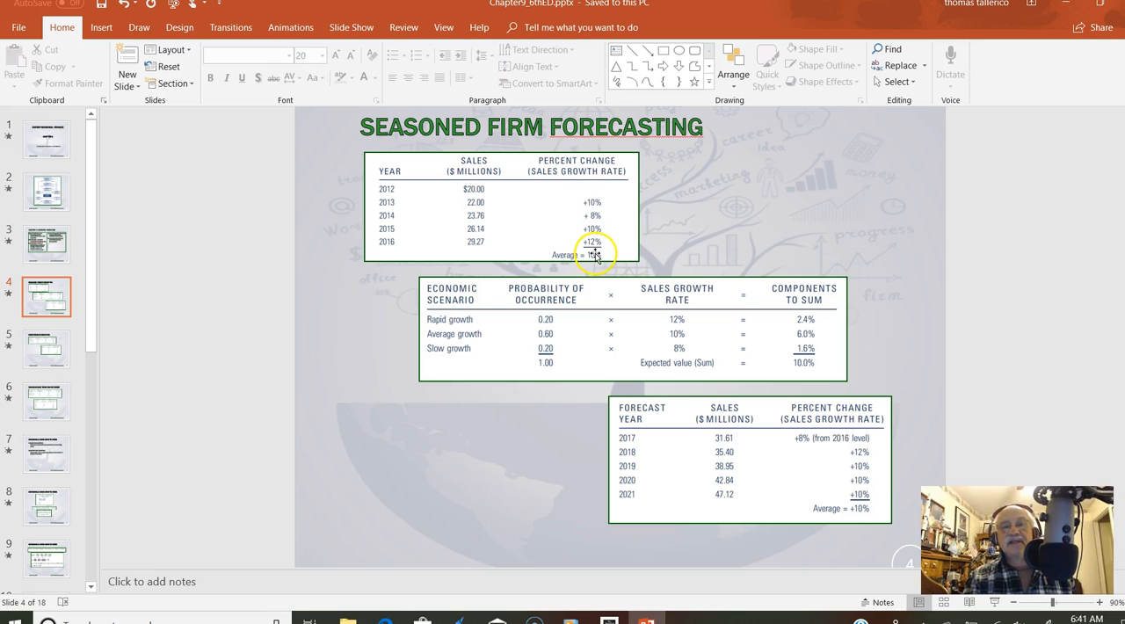
pyautogui.moveTo(428, 217)
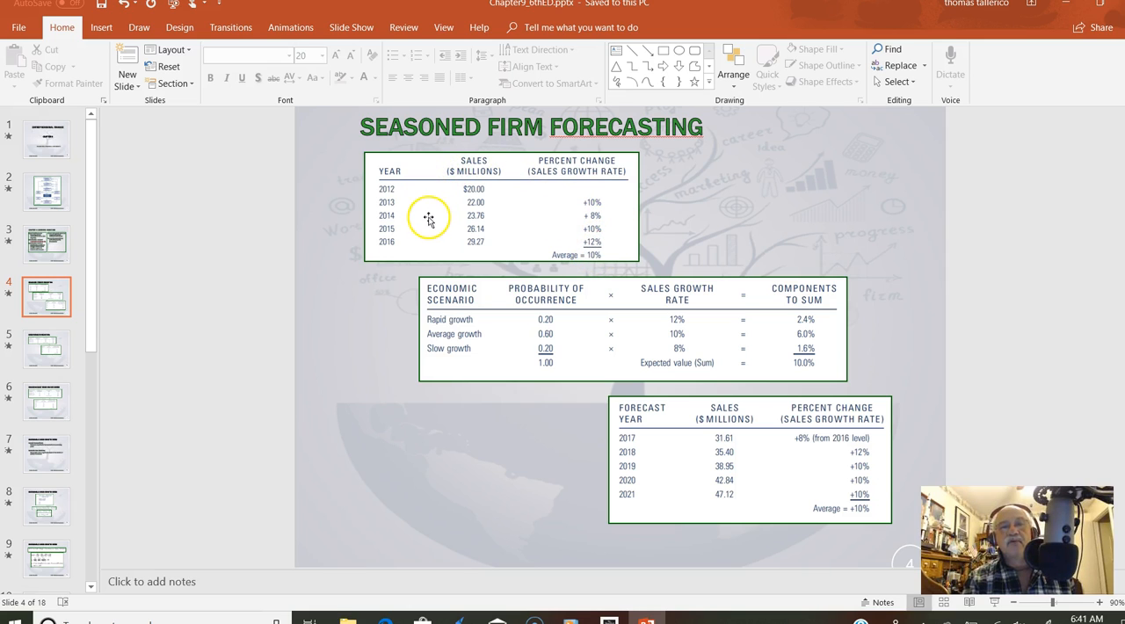
pyautogui.moveTo(419, 196)
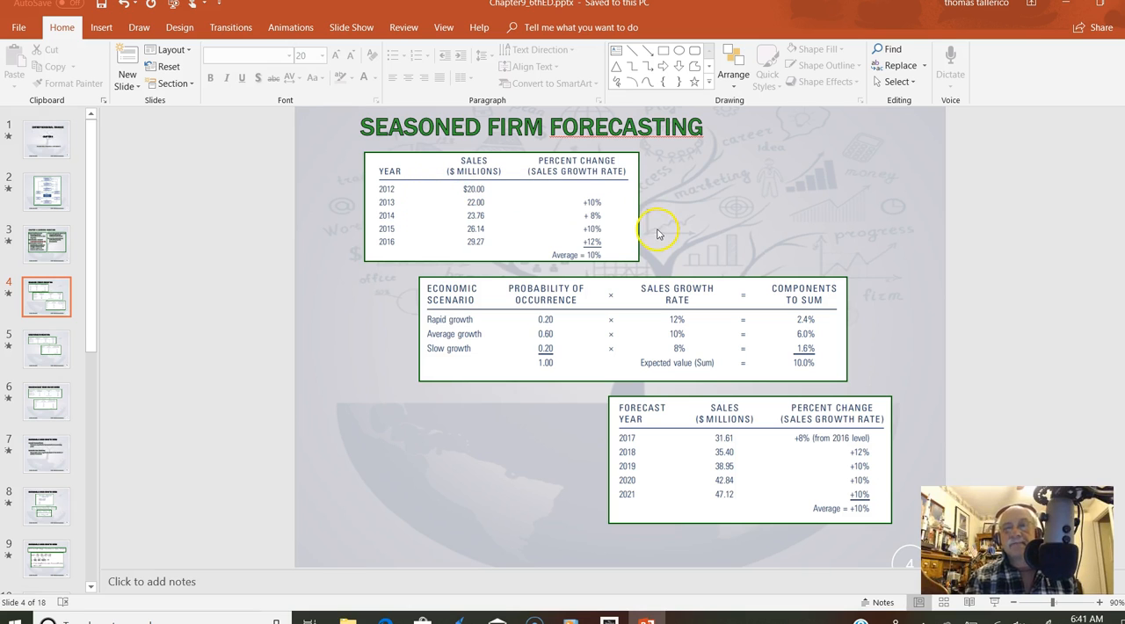
pyautogui.moveTo(766, 273)
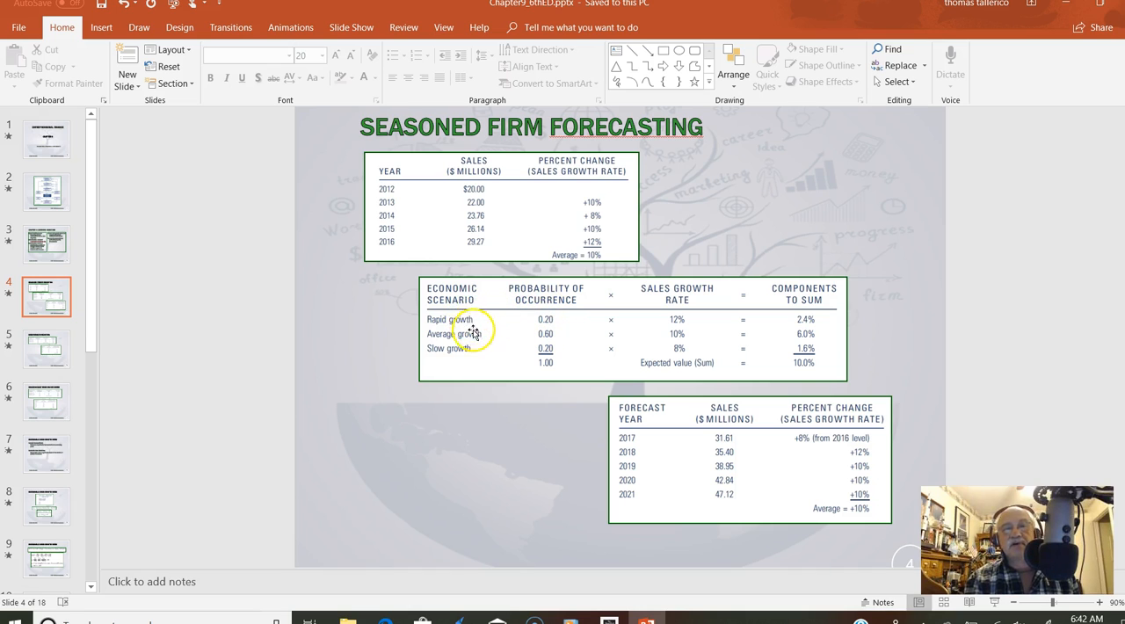
pyautogui.moveTo(569, 319)
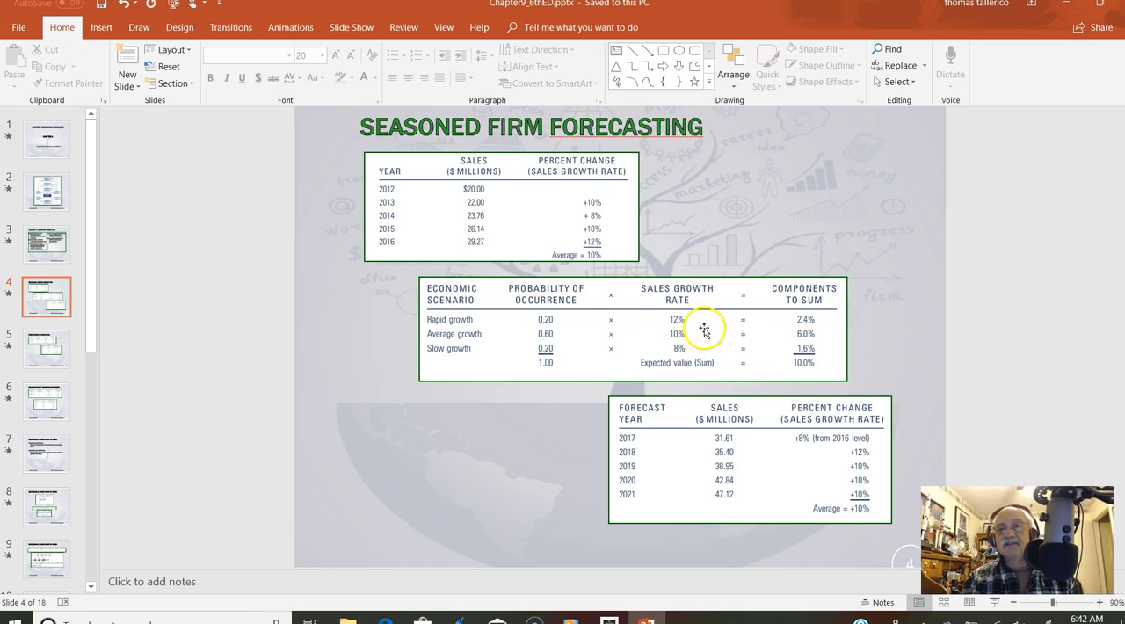
pyautogui.moveTo(556, 341)
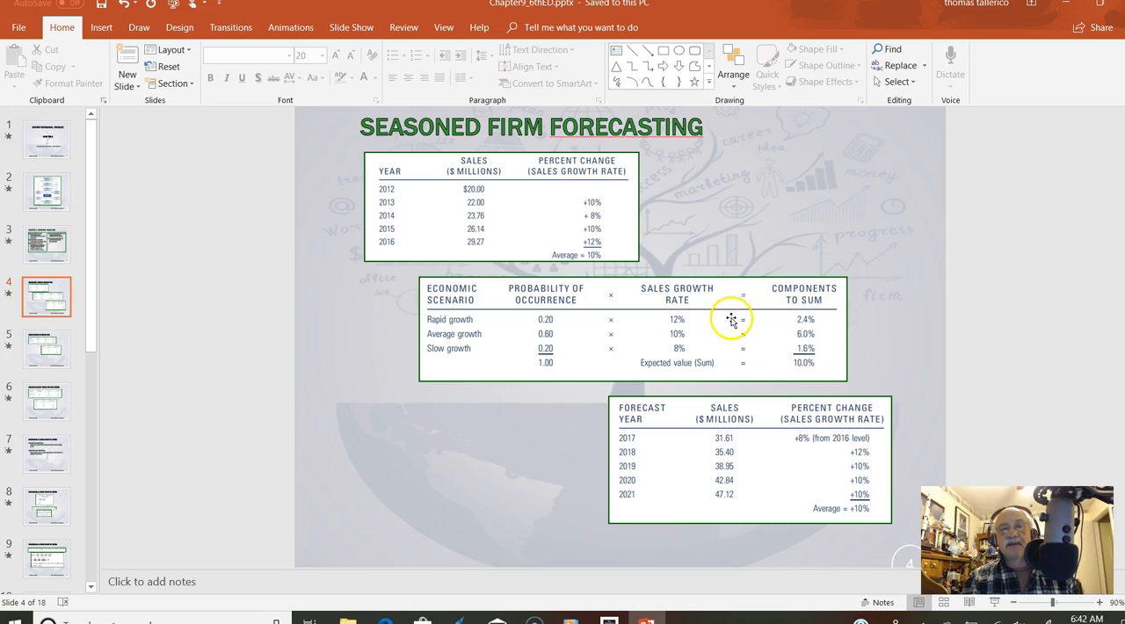
pyautogui.moveTo(670, 354)
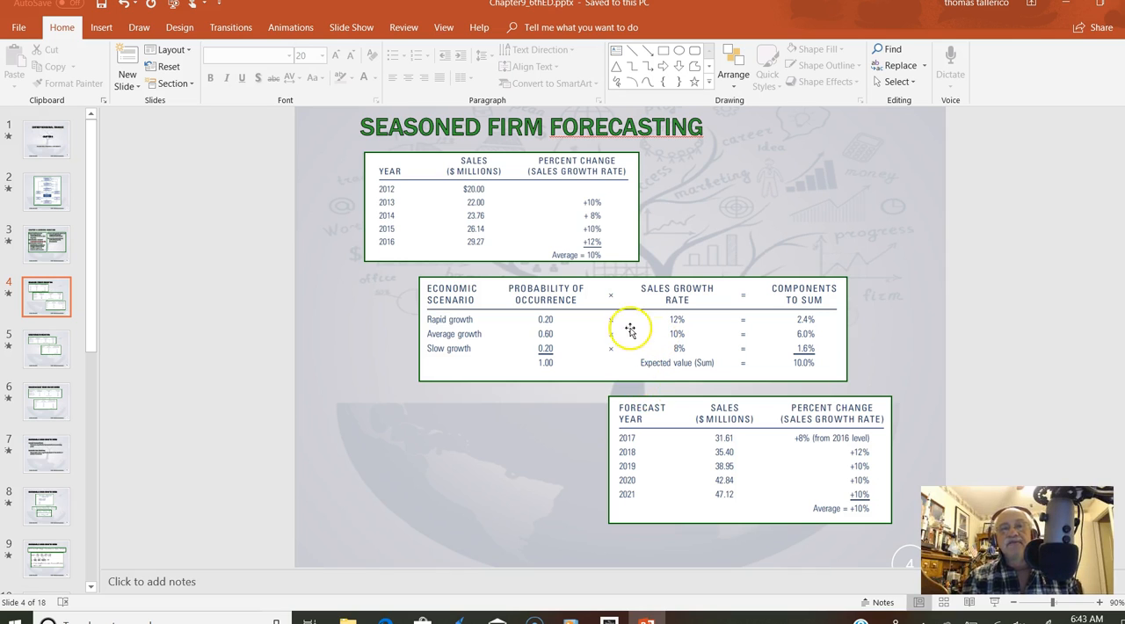
pyautogui.moveTo(590, 218)
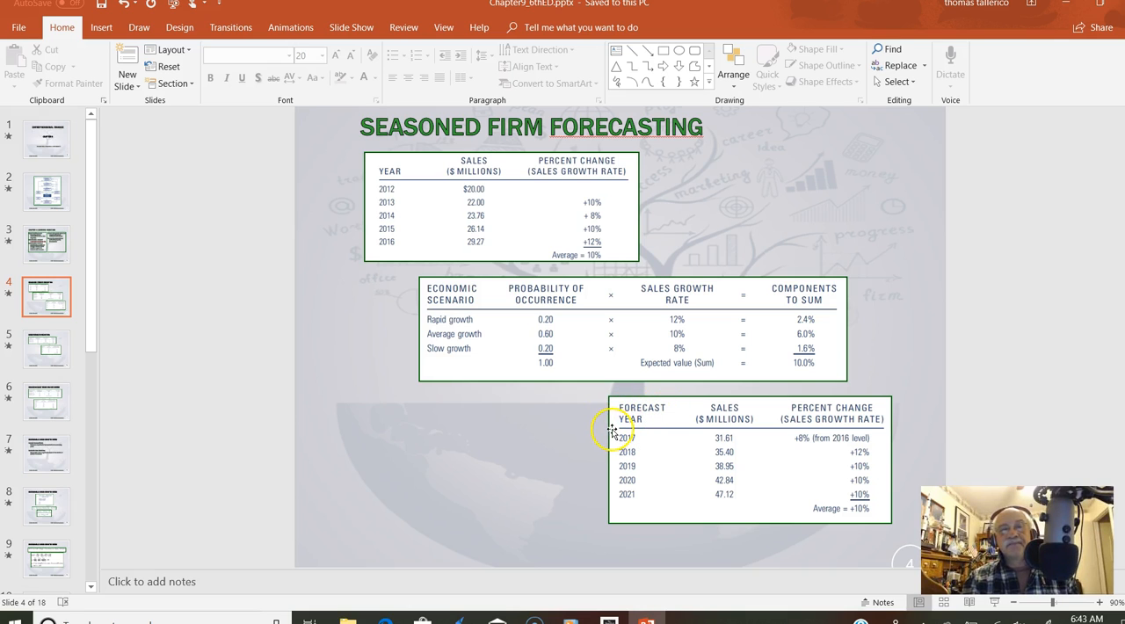
pyautogui.moveTo(610, 390)
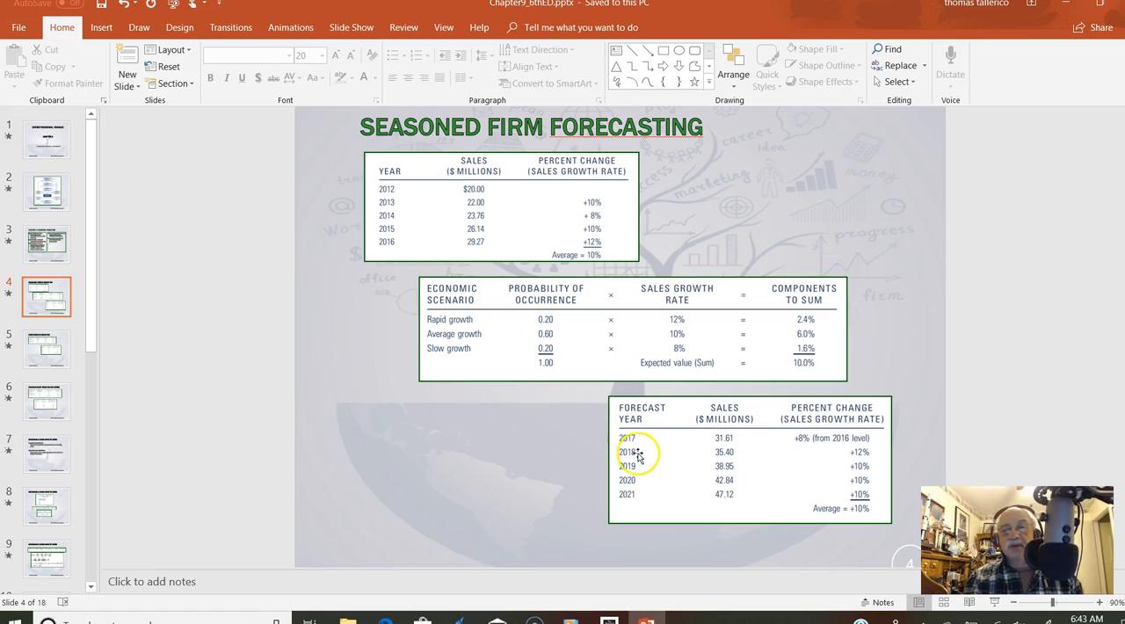
pyautogui.moveTo(637, 495)
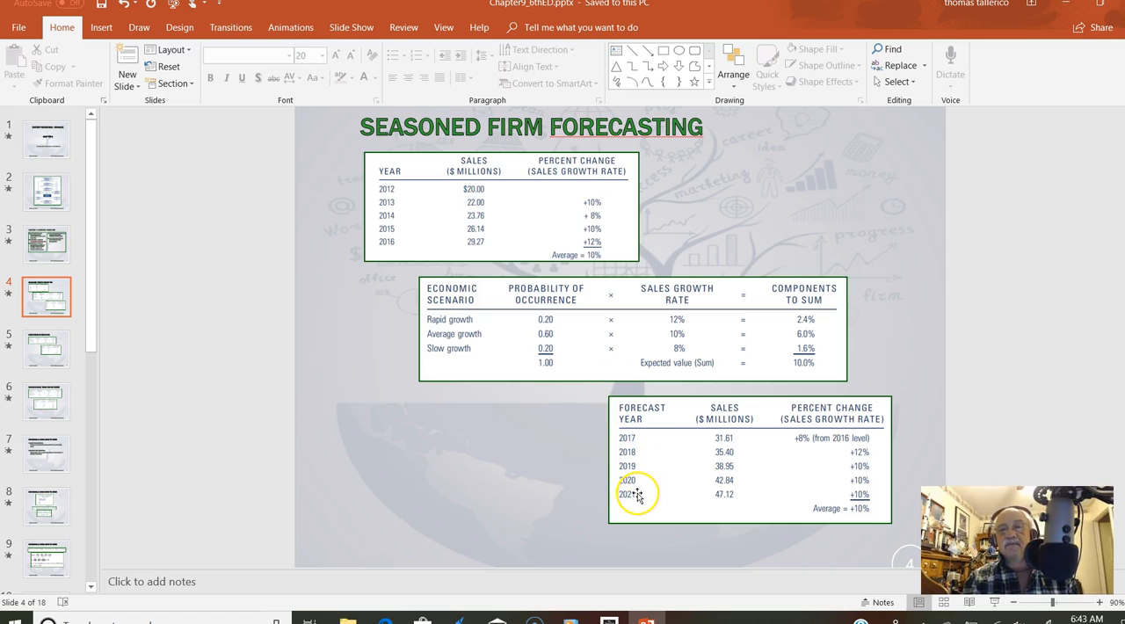
pyautogui.moveTo(724, 439)
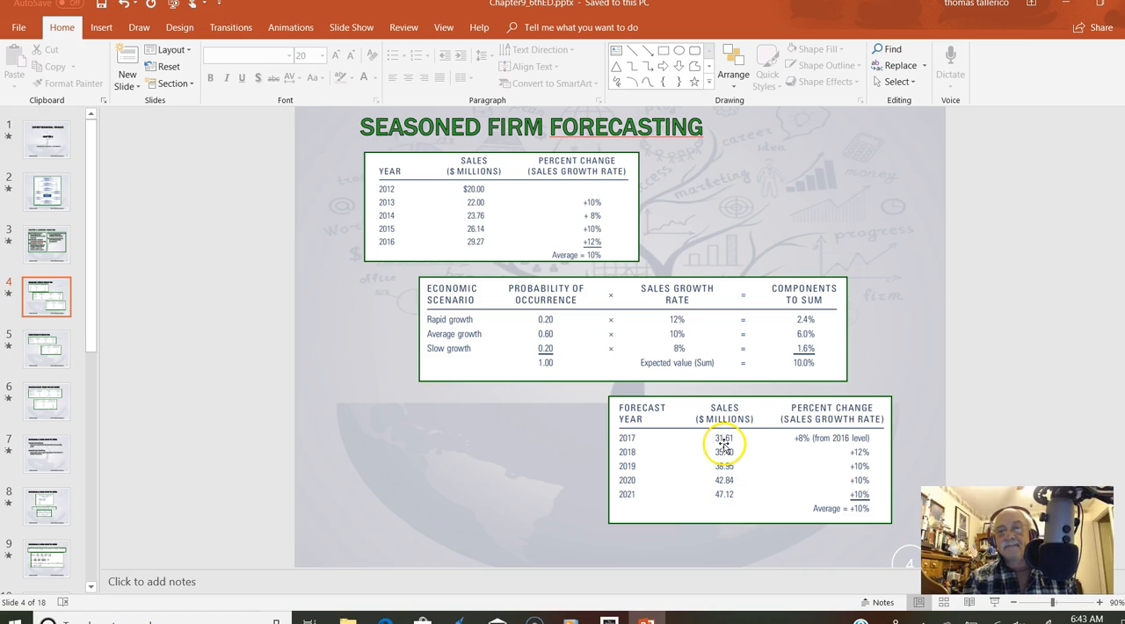
pyautogui.moveTo(797, 426)
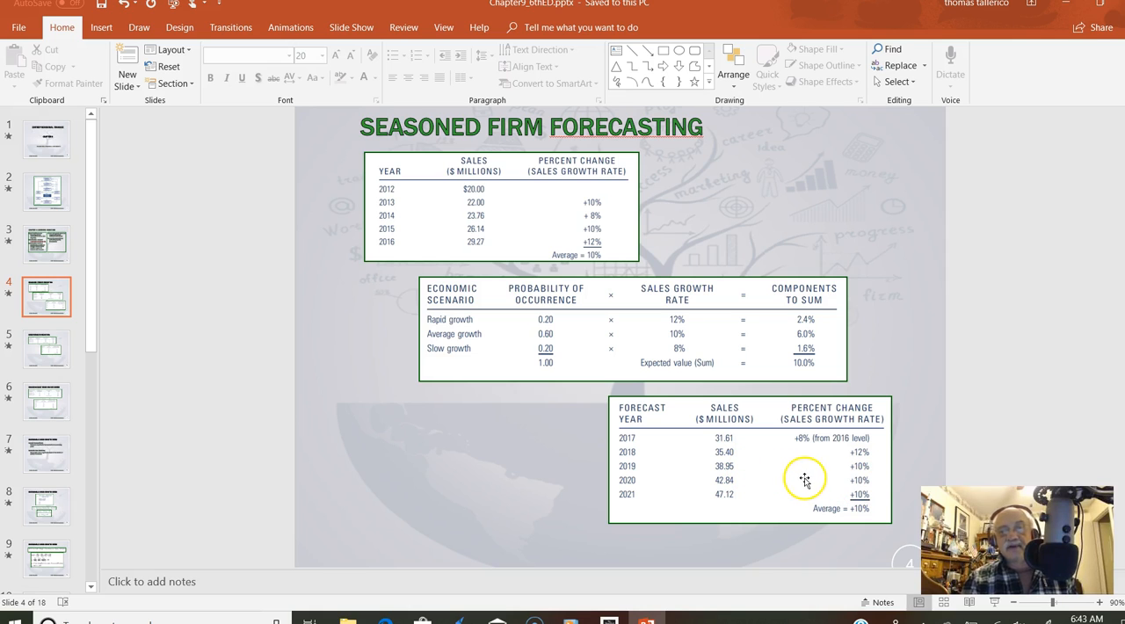
pyautogui.moveTo(861, 454)
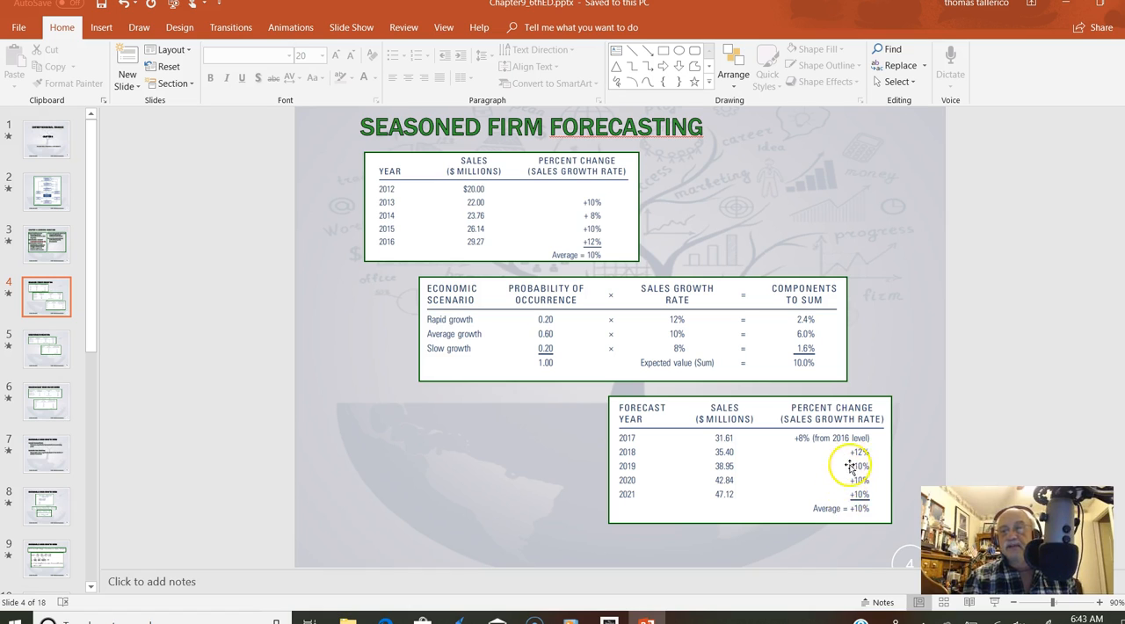
pyautogui.moveTo(801, 438)
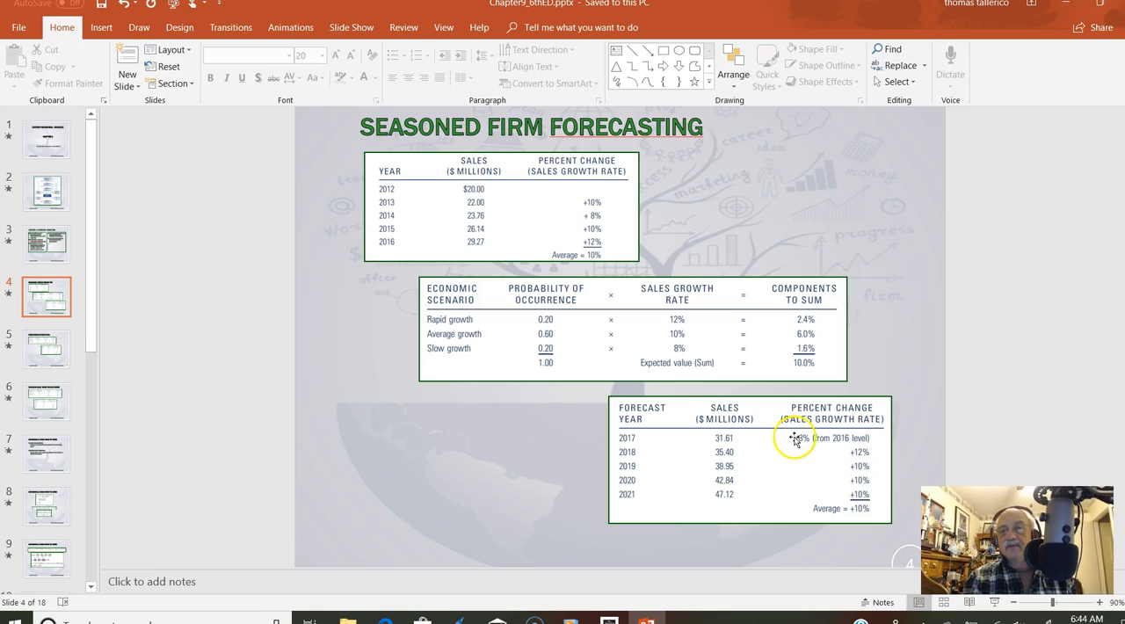
pyautogui.moveTo(855, 484)
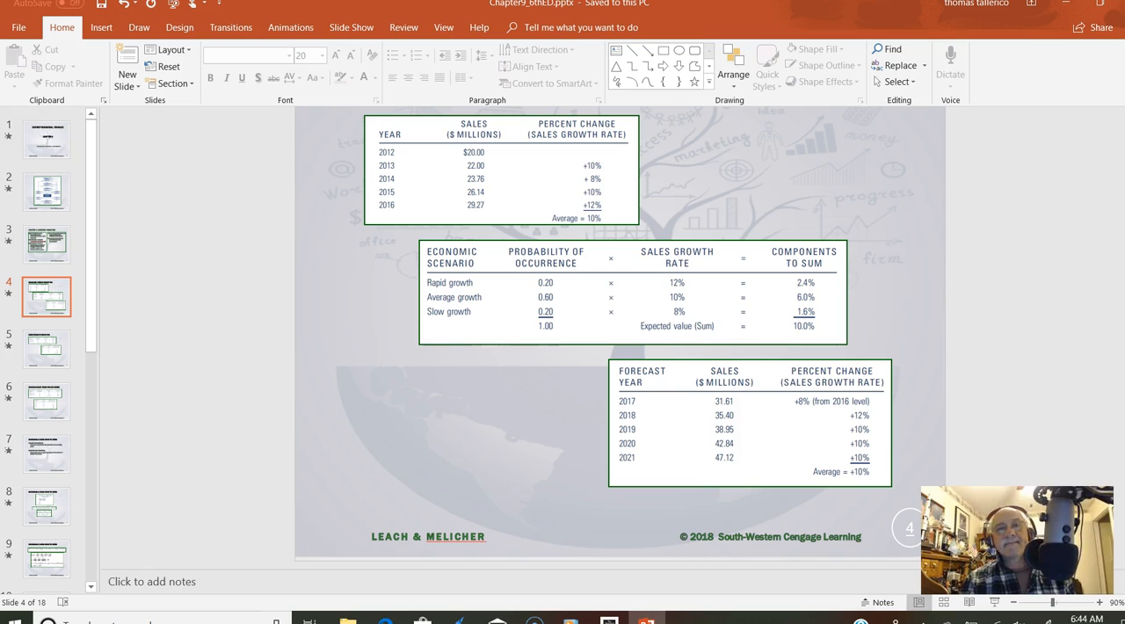
pyautogui.moveTo(684, 244)
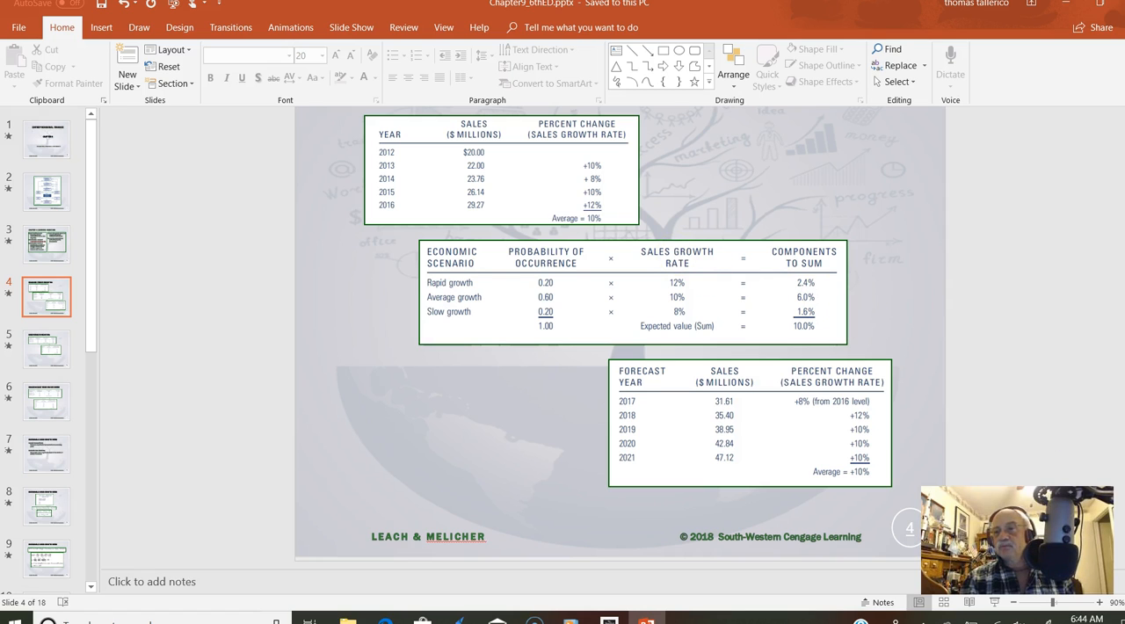
# Go to slide 5, Early-Stage Forecasting.
pyautogui.click(46, 348)
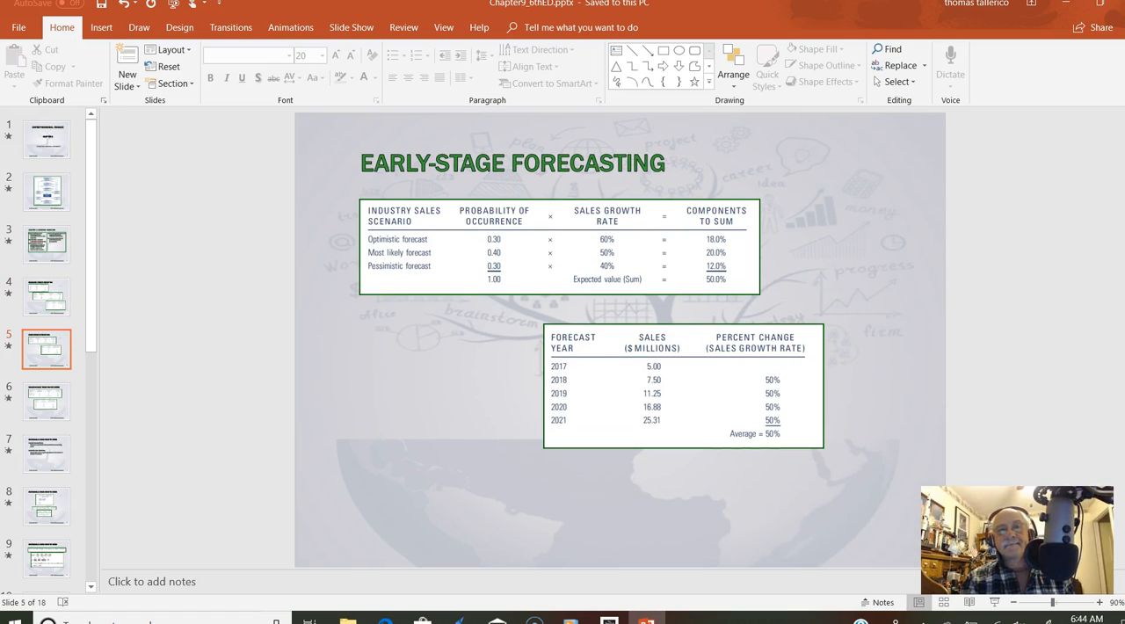
pyautogui.moveTo(461, 200)
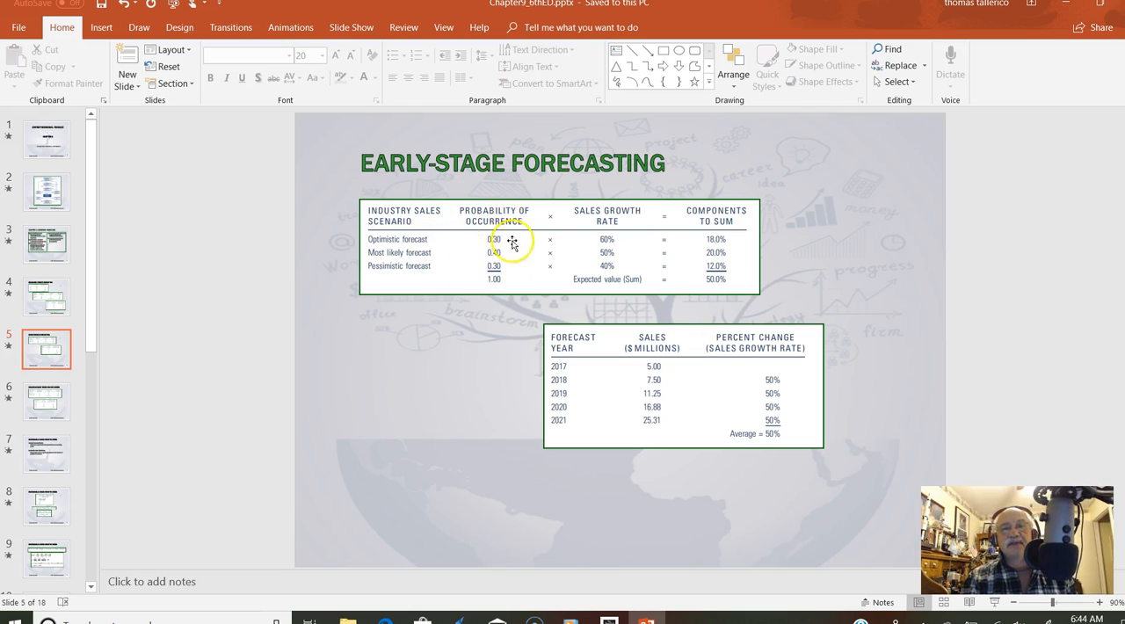
pyautogui.moveTo(454, 268)
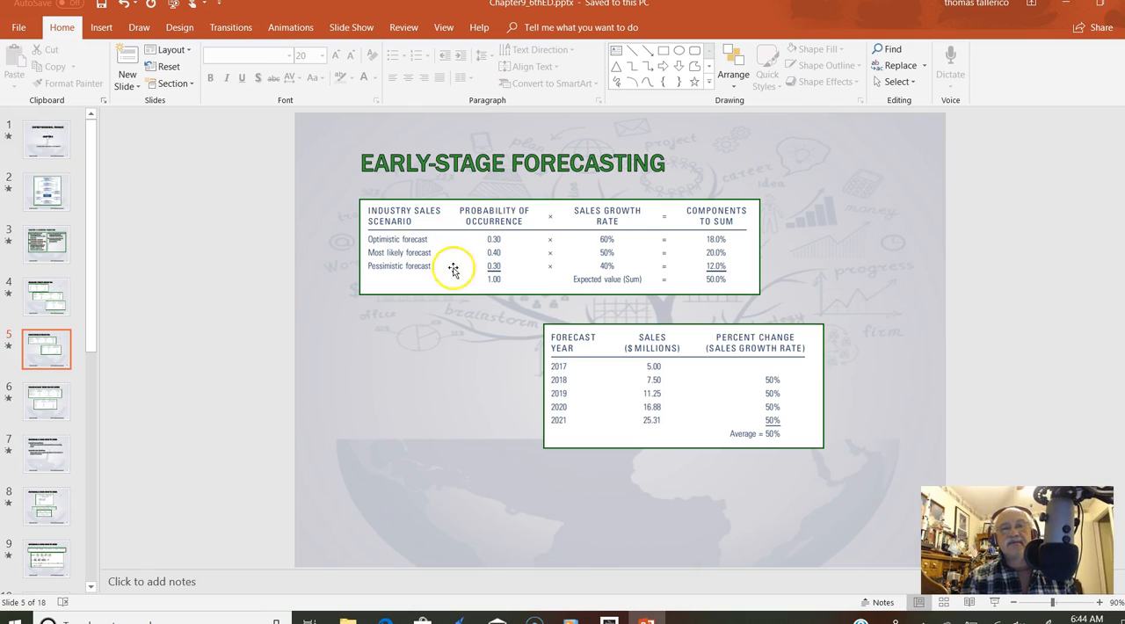
pyautogui.moveTo(505, 236)
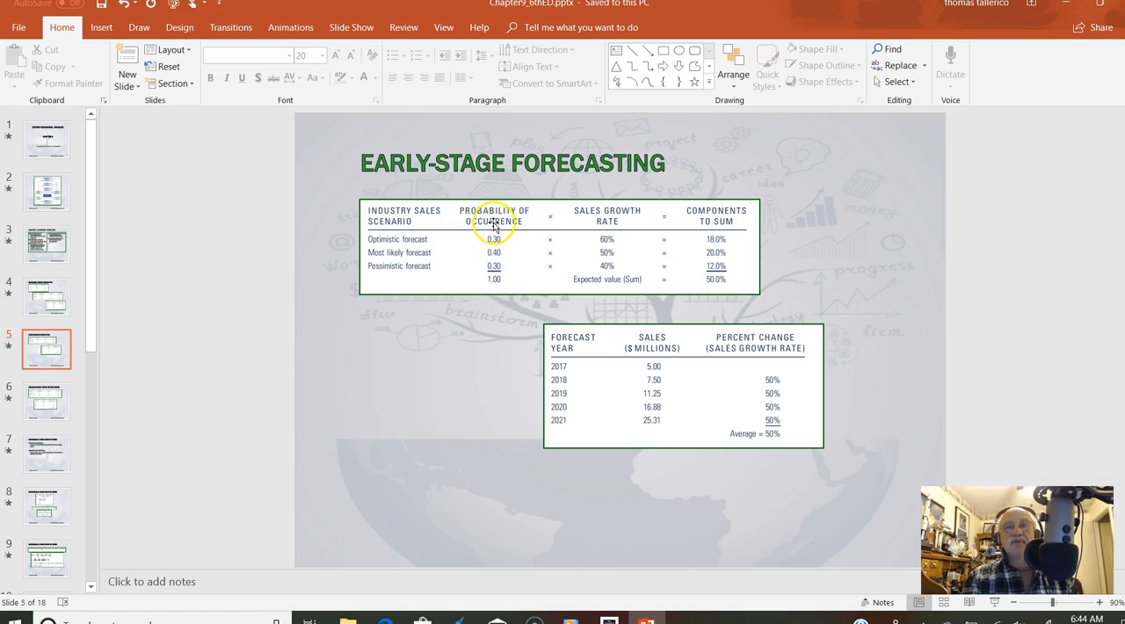
pyautogui.moveTo(493, 279)
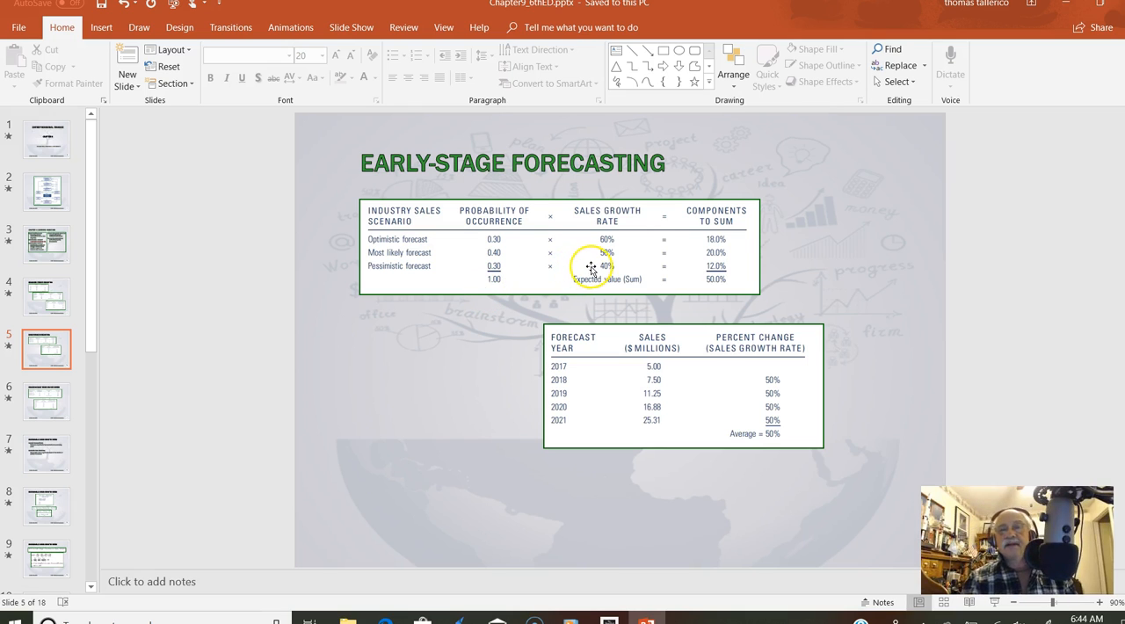
pyautogui.moveTo(606, 253)
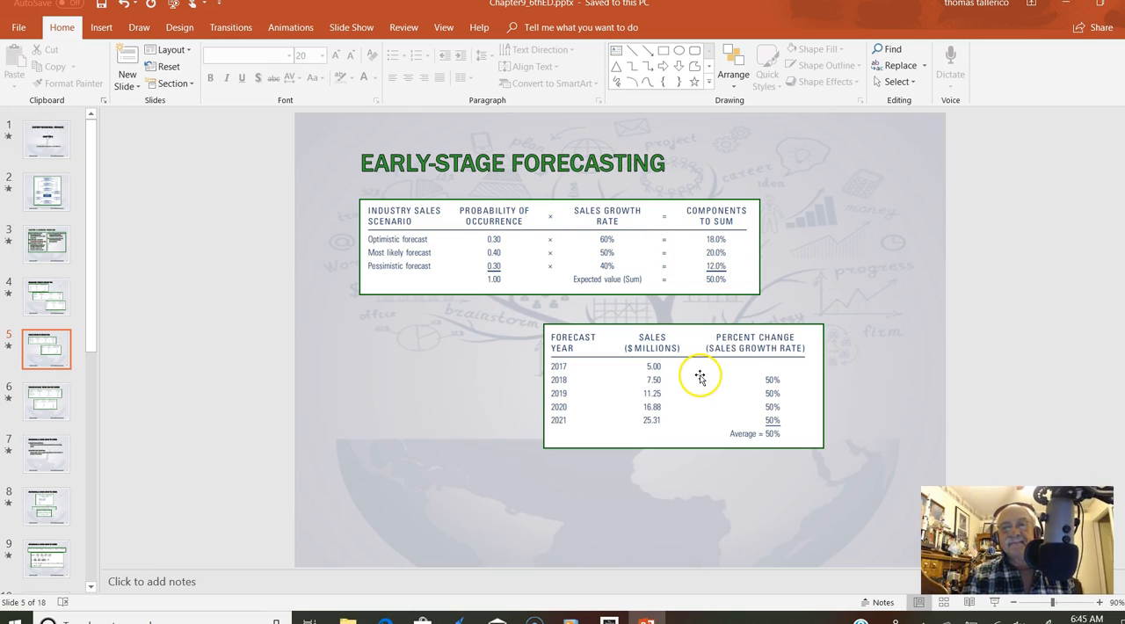
pyautogui.moveTo(606, 375)
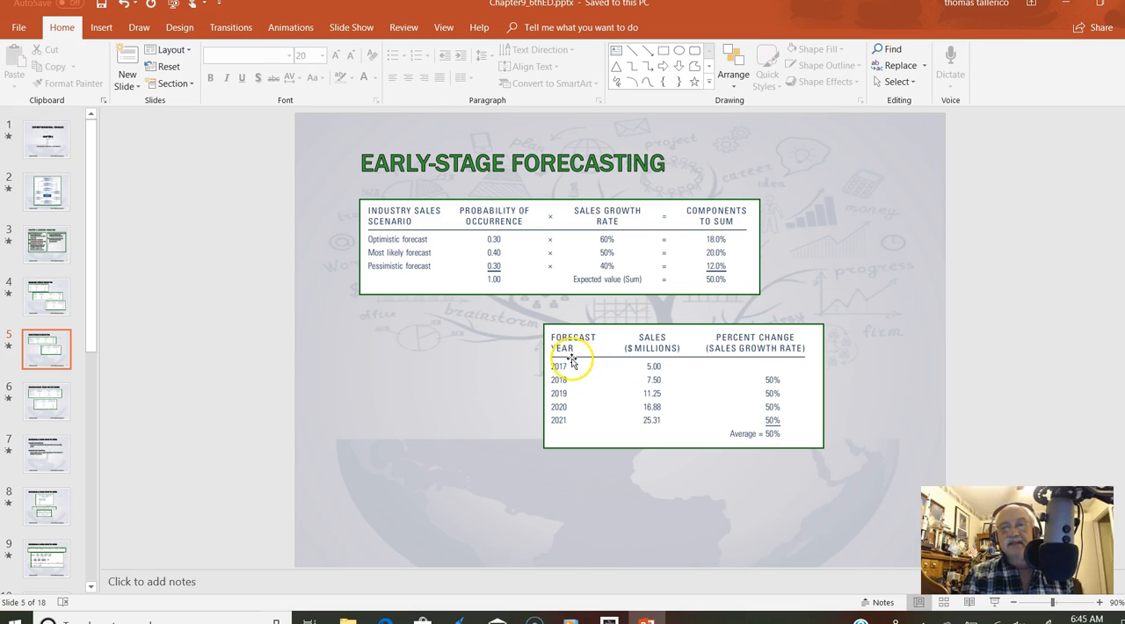
pyautogui.moveTo(583, 375)
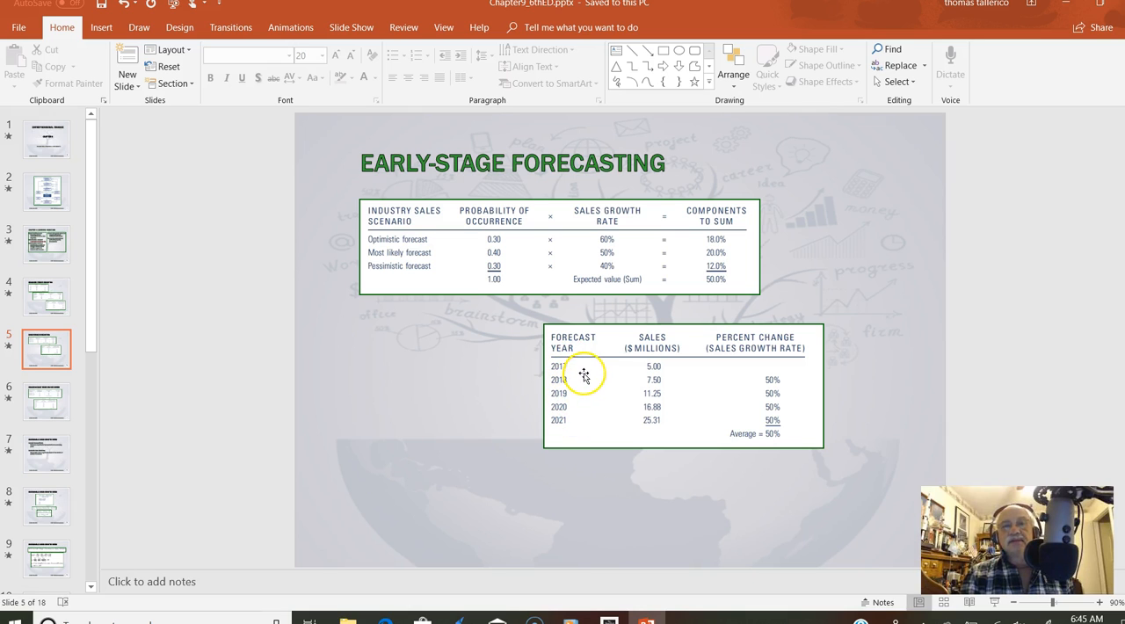
pyautogui.moveTo(684, 406)
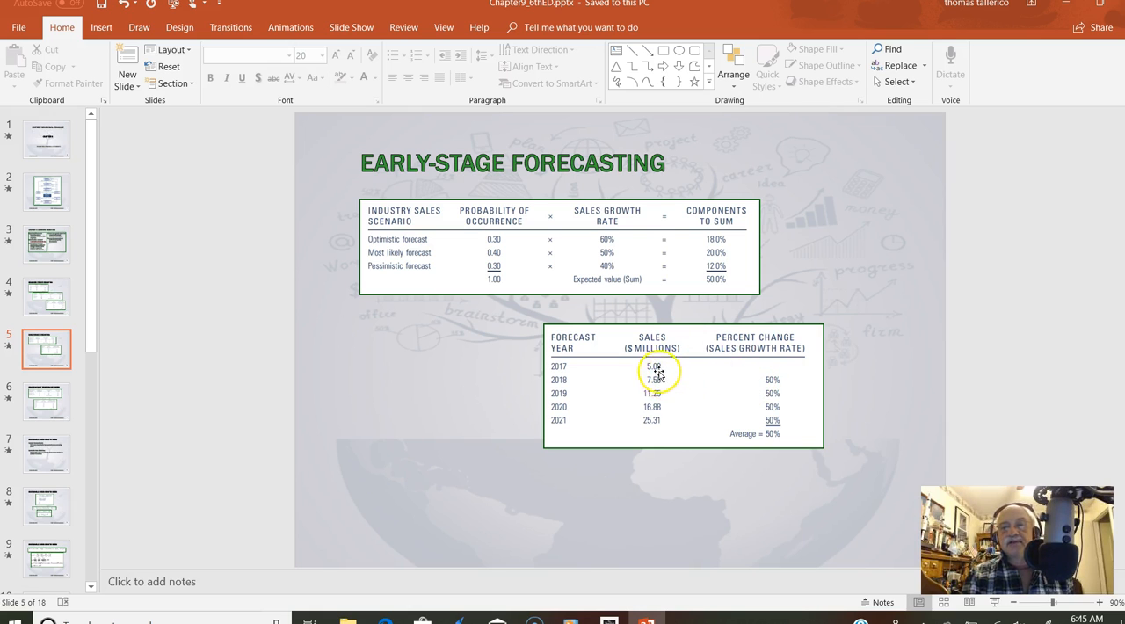
pyautogui.moveTo(709, 377)
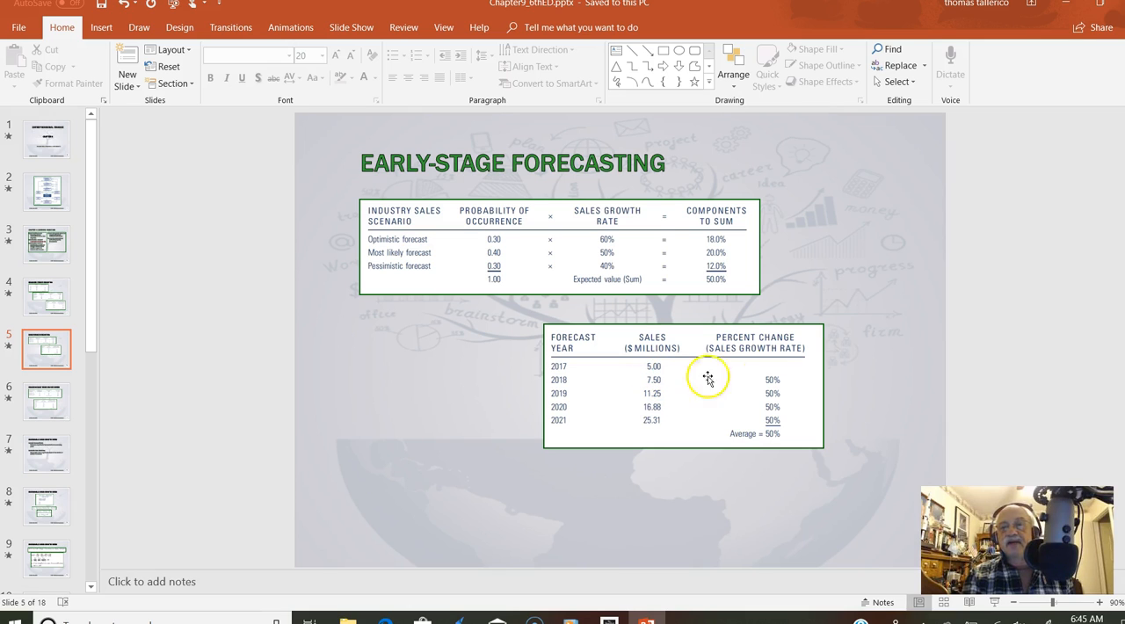
pyautogui.moveTo(782, 382)
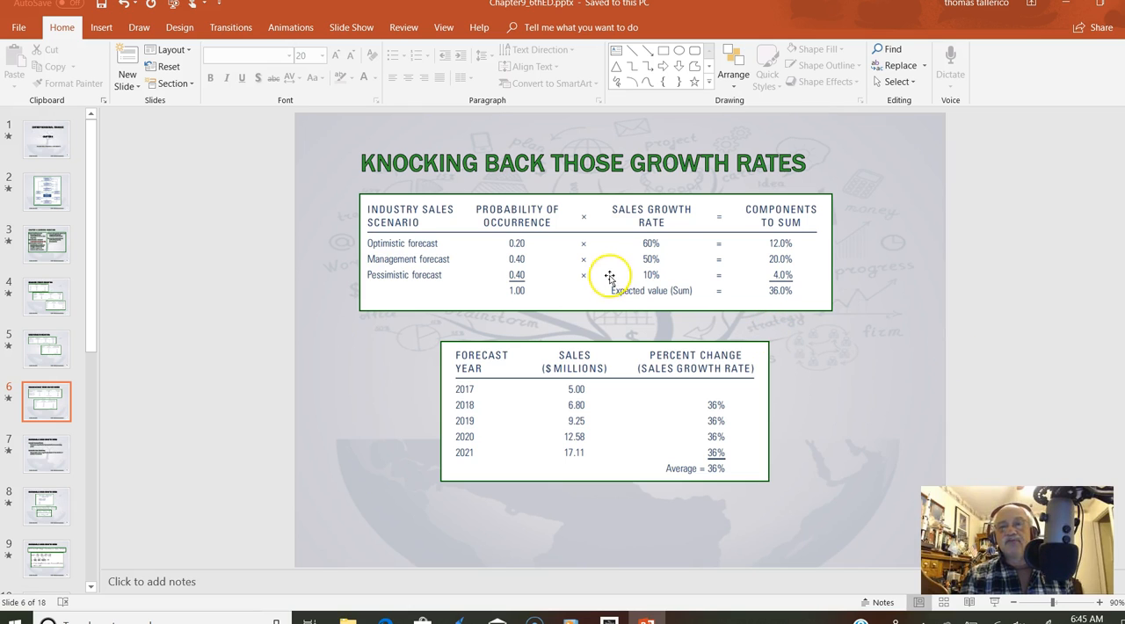
pyautogui.moveTo(719, 249)
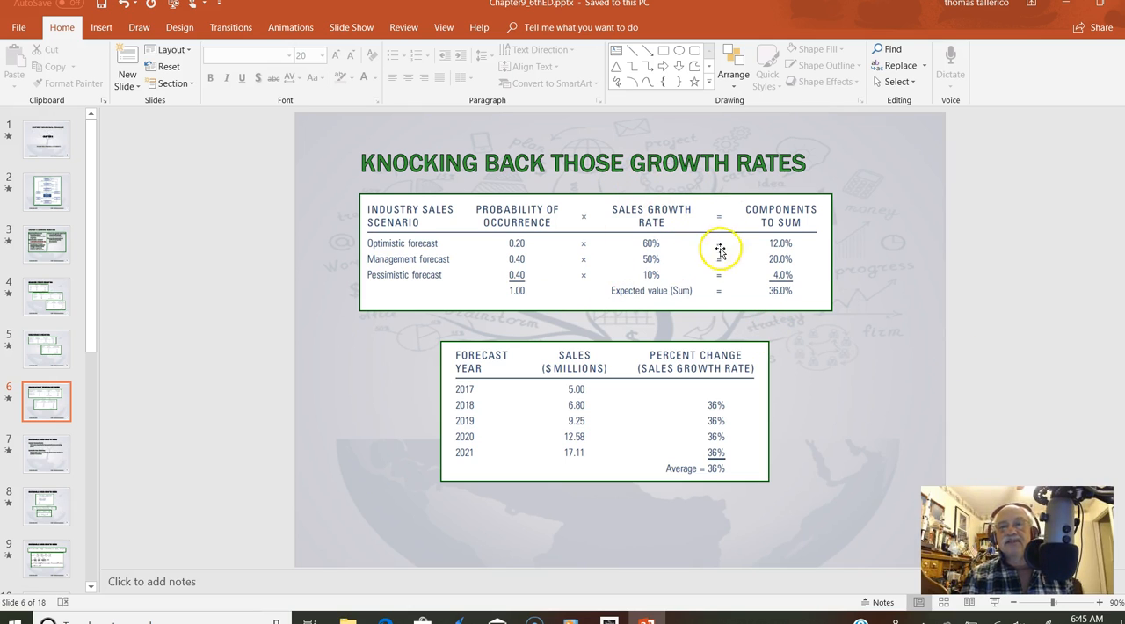
pyautogui.moveTo(620, 266)
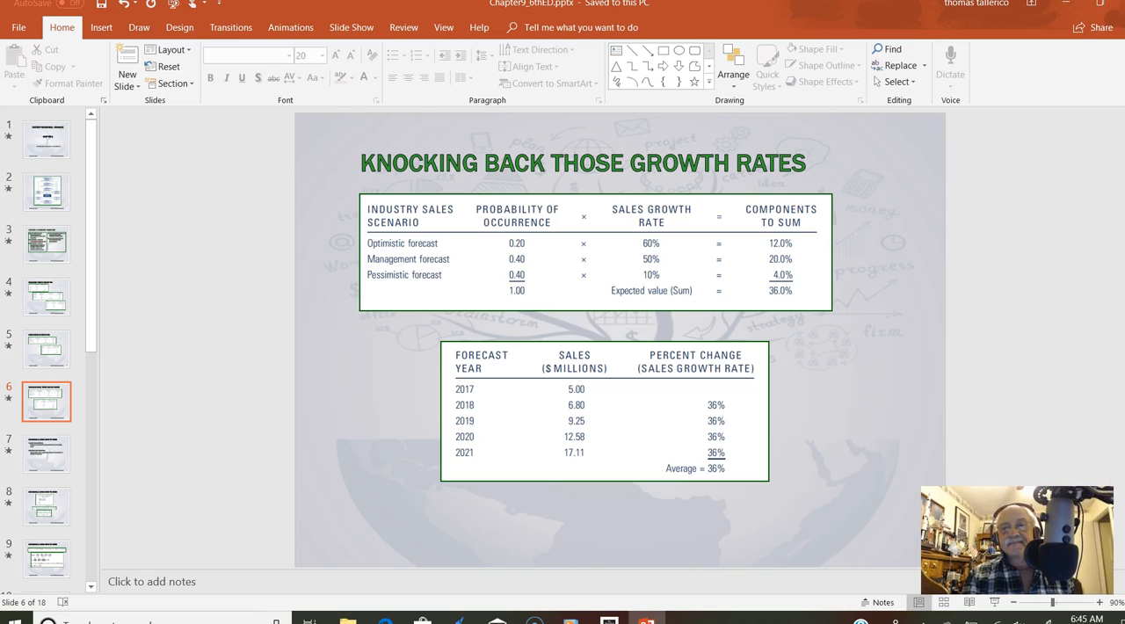
pyautogui.moveTo(755, 508)
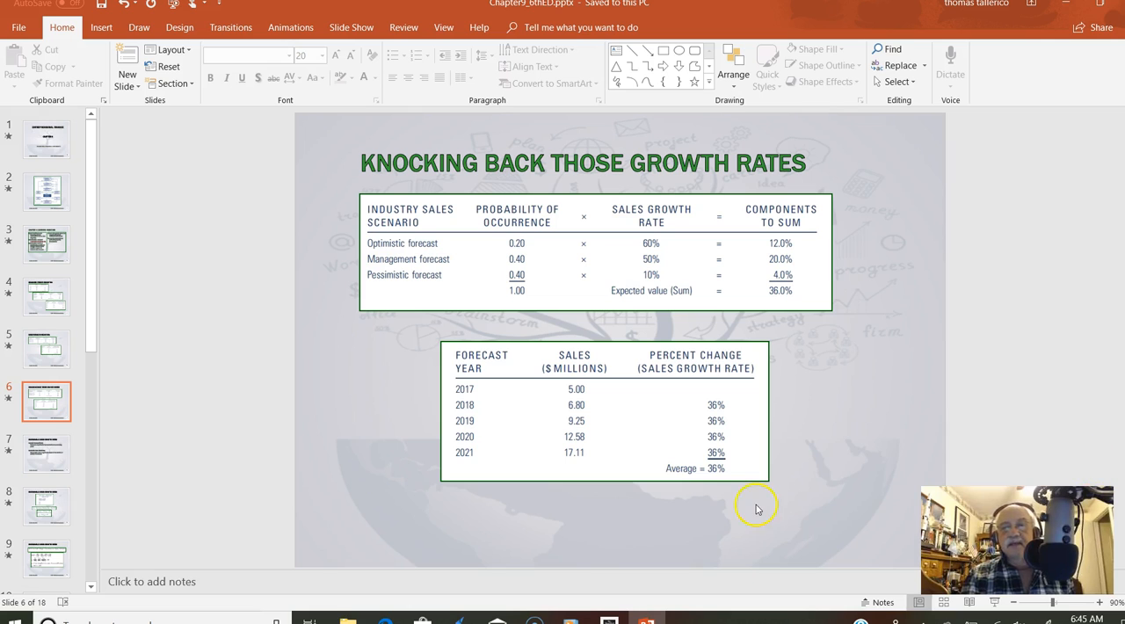
pyautogui.moveTo(635, 546)
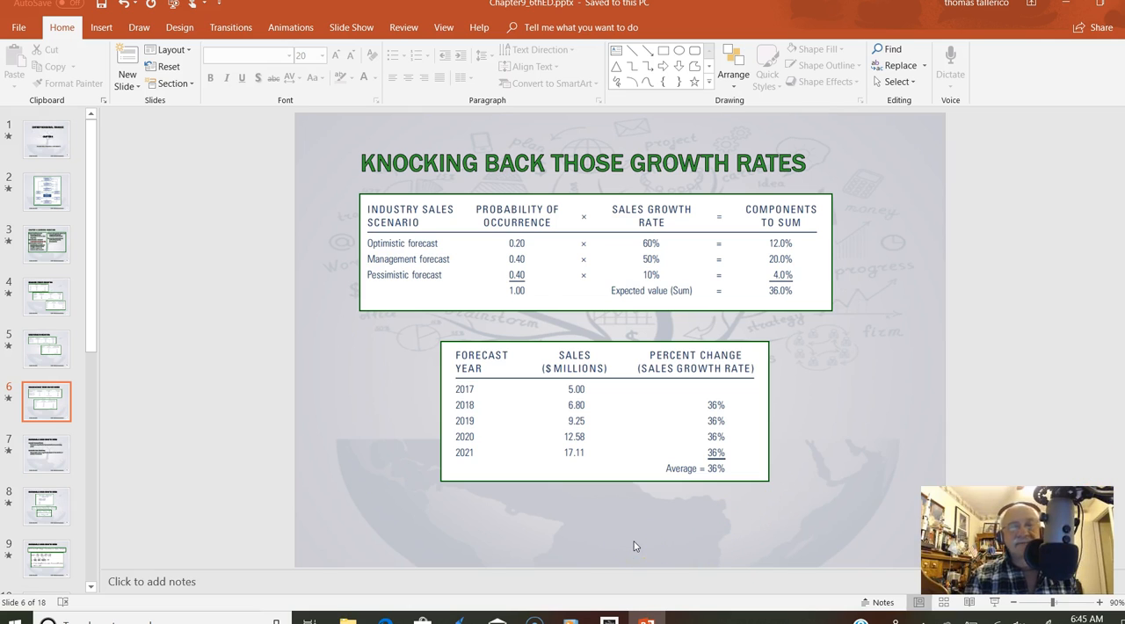
pyautogui.moveTo(731, 462)
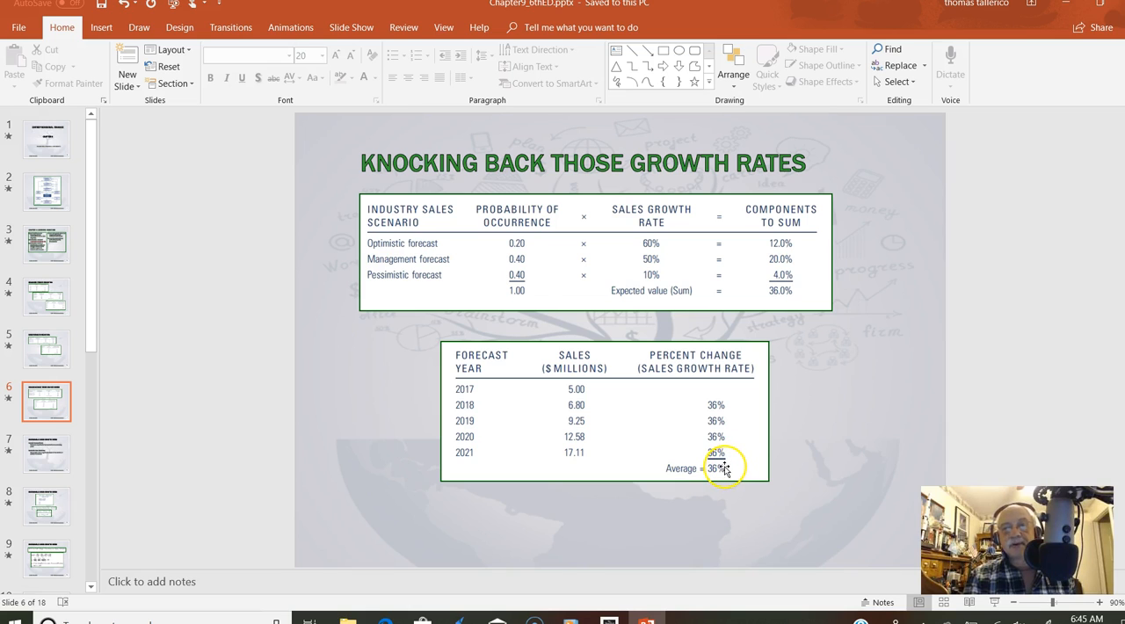
pyautogui.moveTo(674, 400)
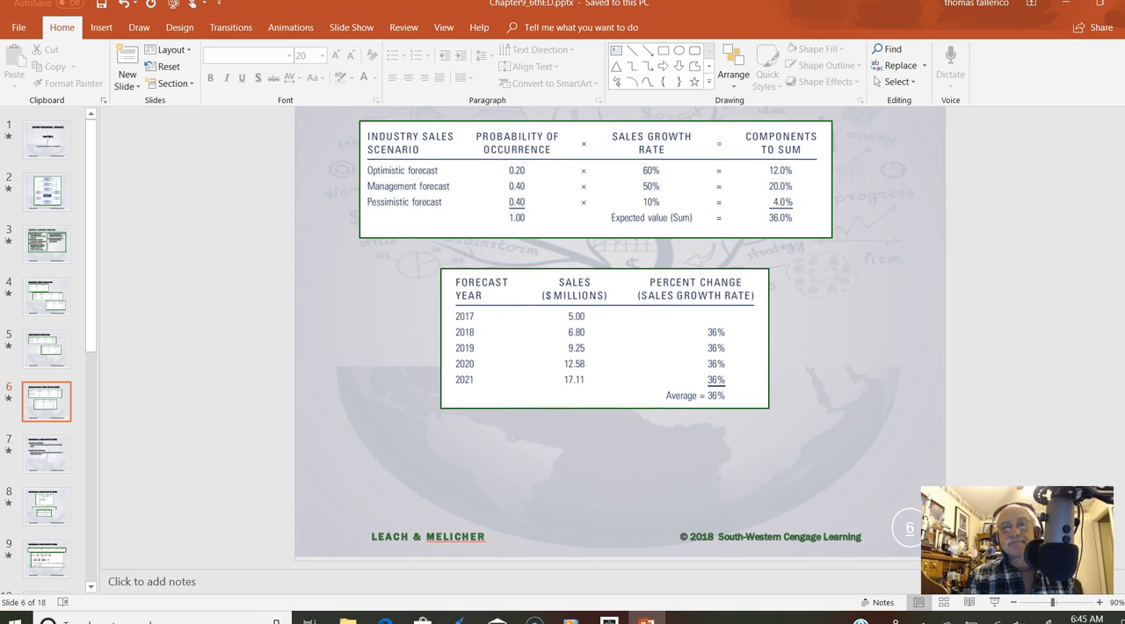
# On slide 7, turn the 'Sustainable Sales Growth Rate:' heading red.
pyautogui.click(46, 453)
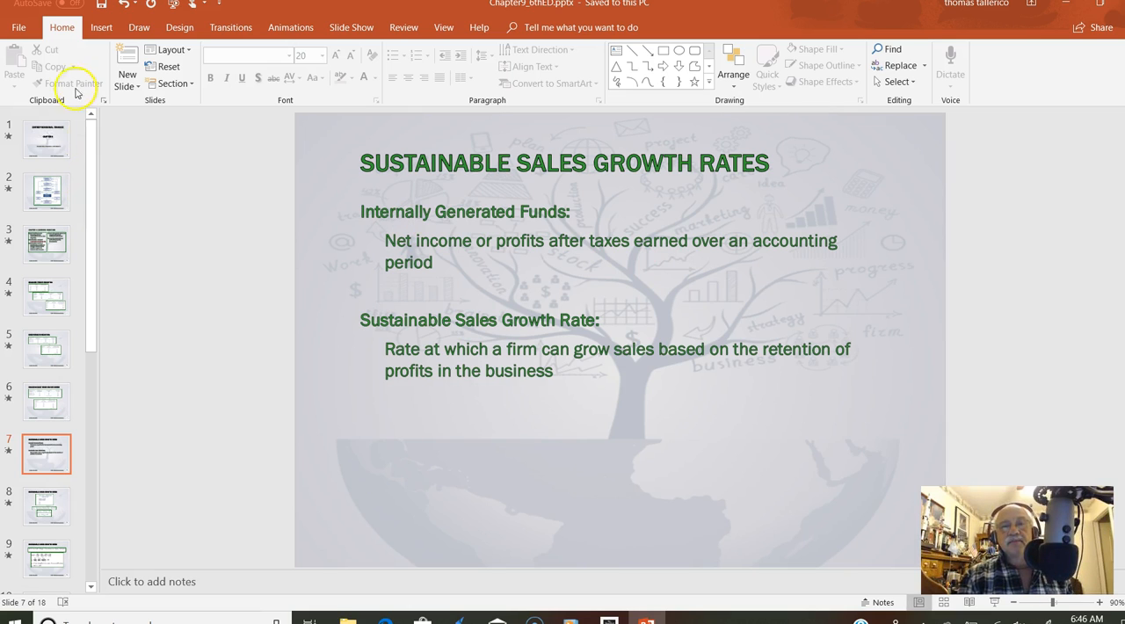
pyautogui.moveTo(47, 191)
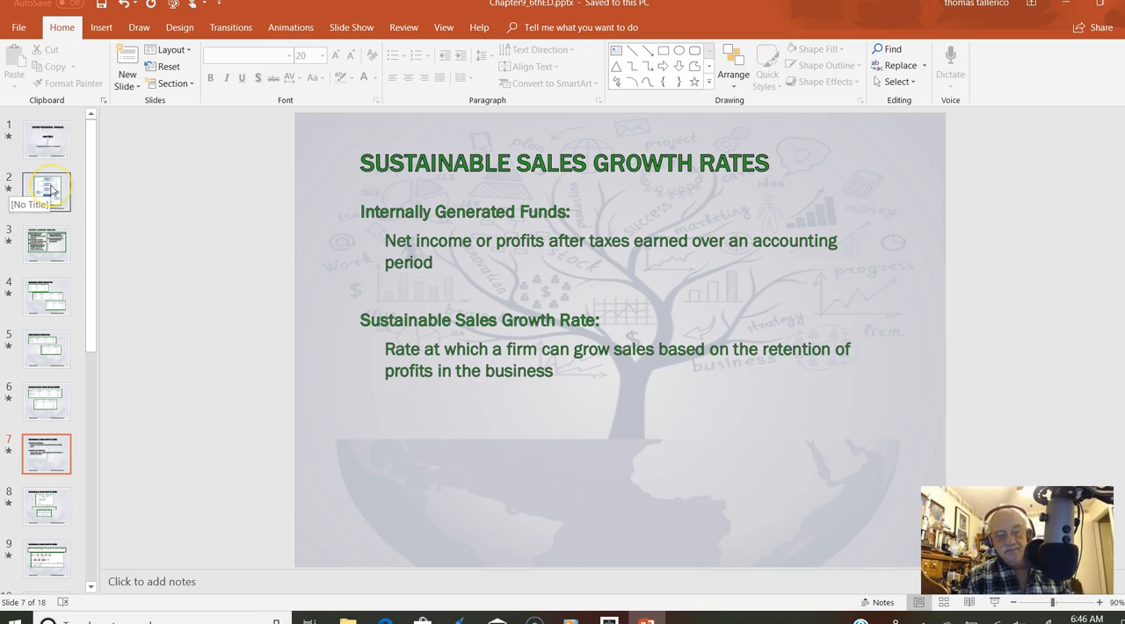
pyautogui.moveTo(142, 100)
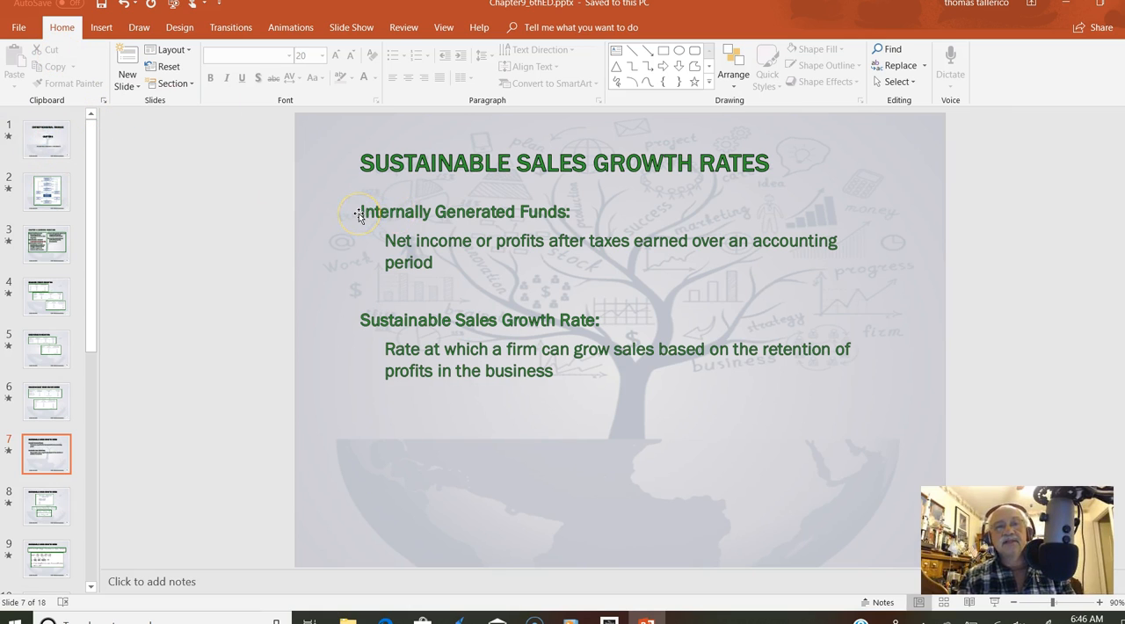
pyautogui.moveTo(415, 198)
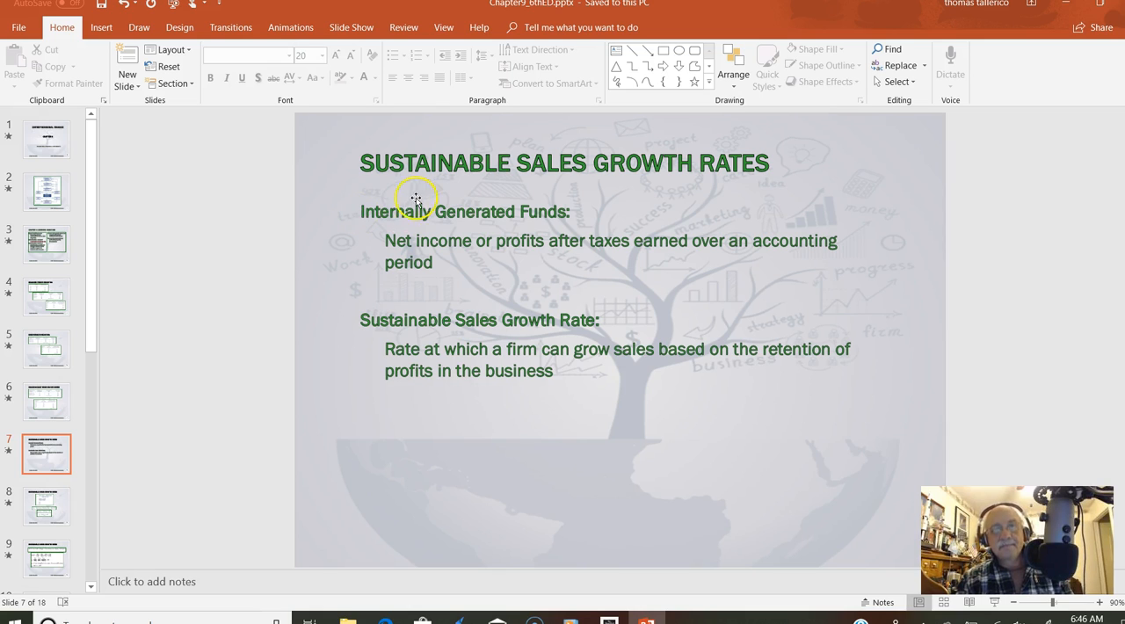
pyautogui.moveTo(361, 211)
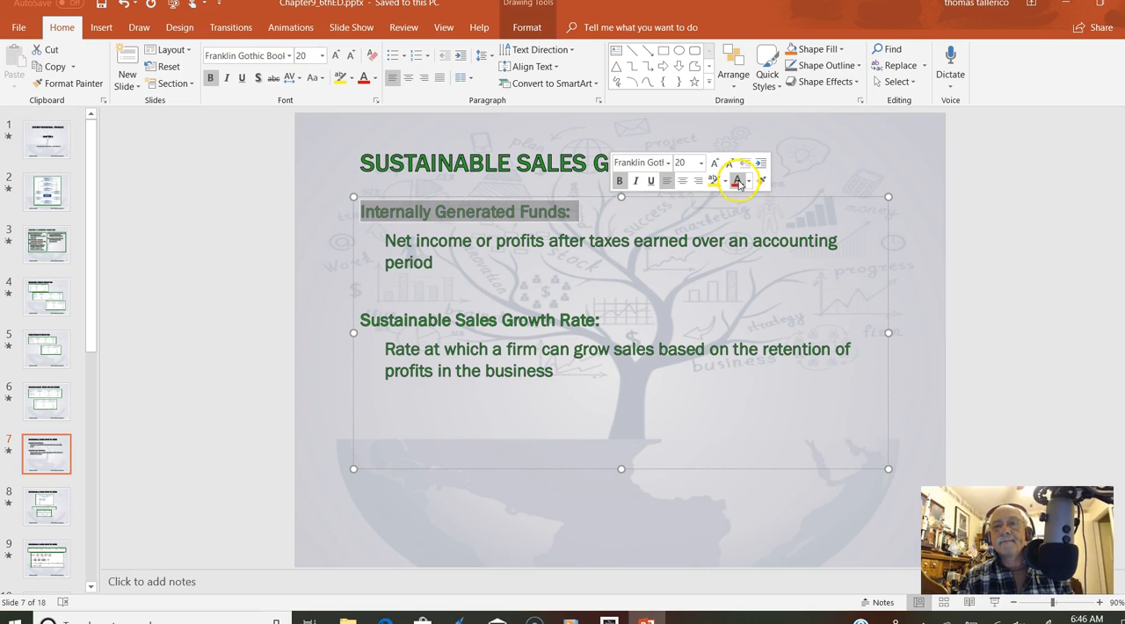
pyautogui.click(550, 296)
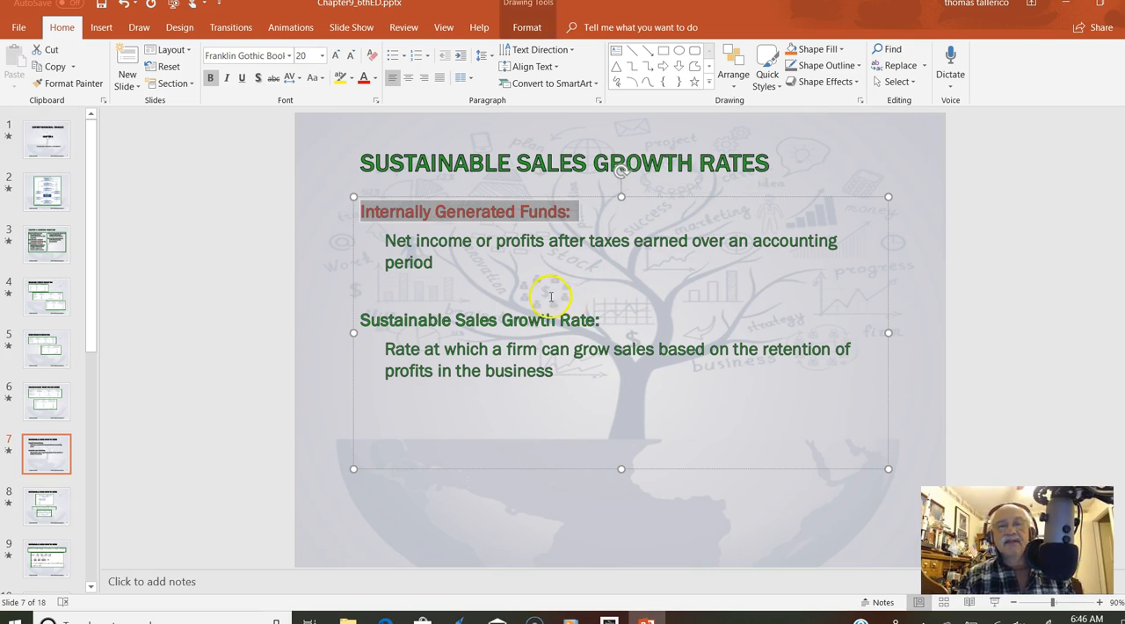
pyautogui.moveTo(509, 260)
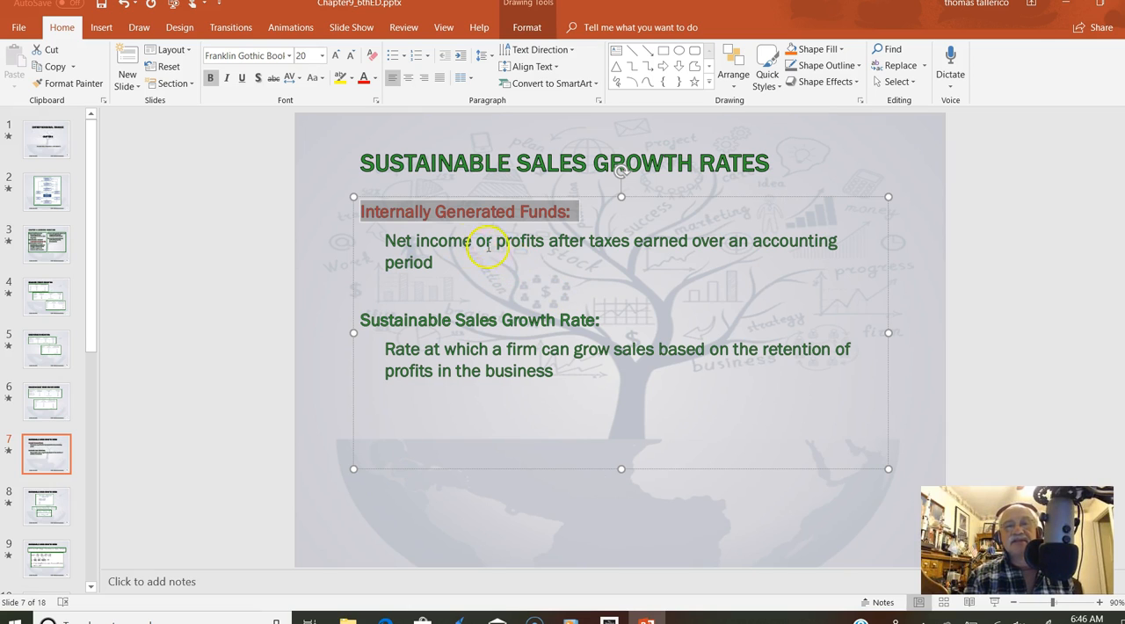
pyautogui.moveTo(727, 258)
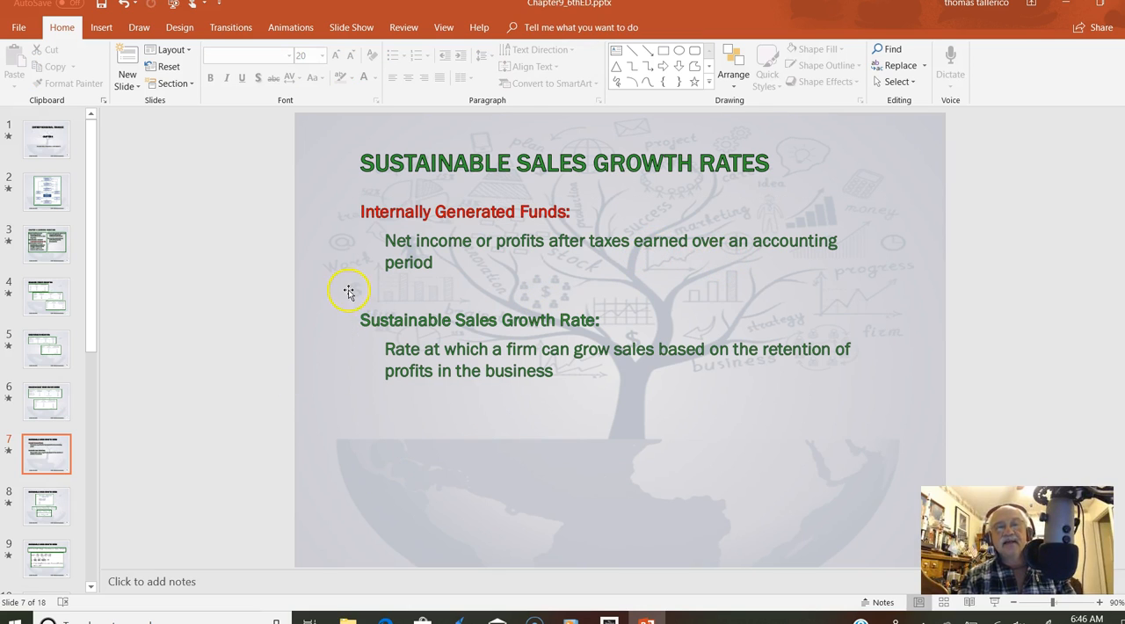
pyautogui.moveTo(357, 308)
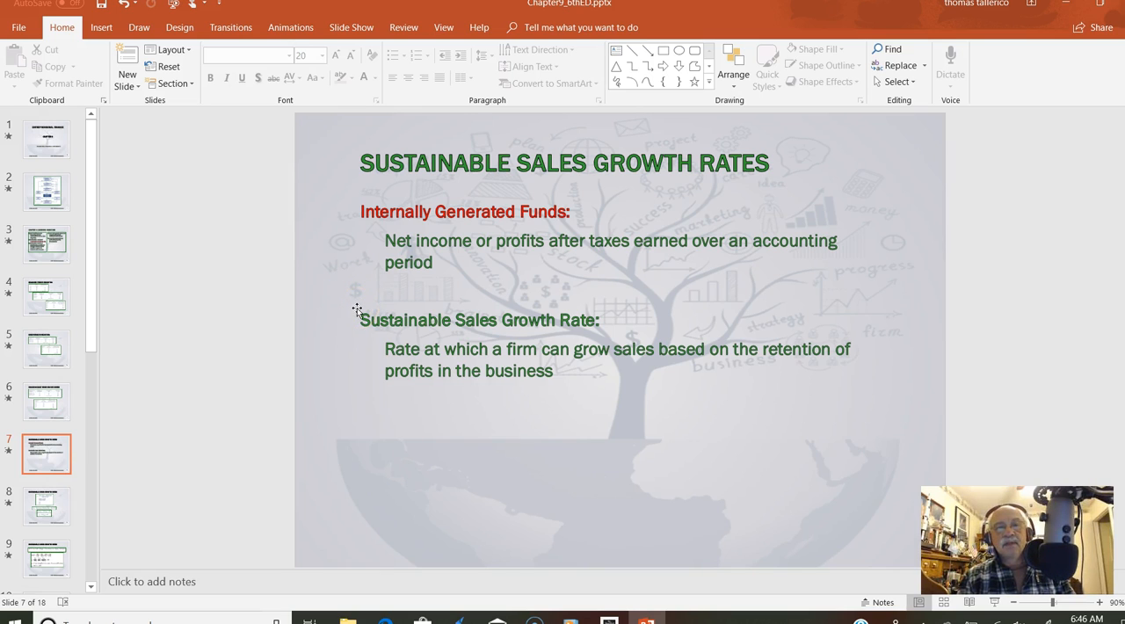
pyautogui.click(357, 308)
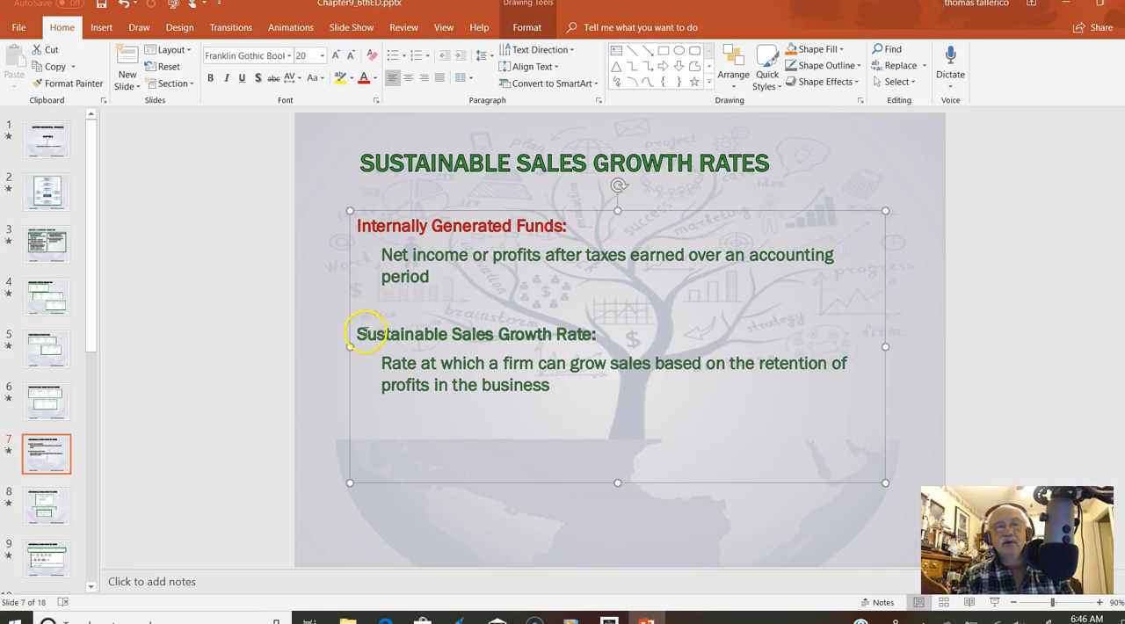
pyautogui.tripleClick(483, 333)
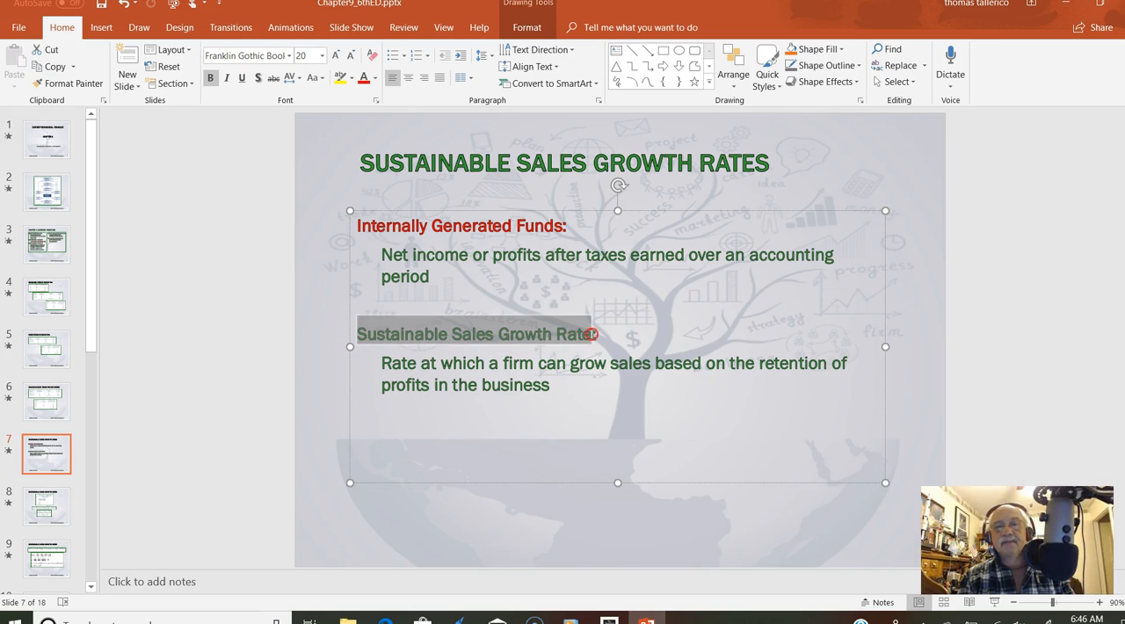
pyautogui.rightClick(589, 334)
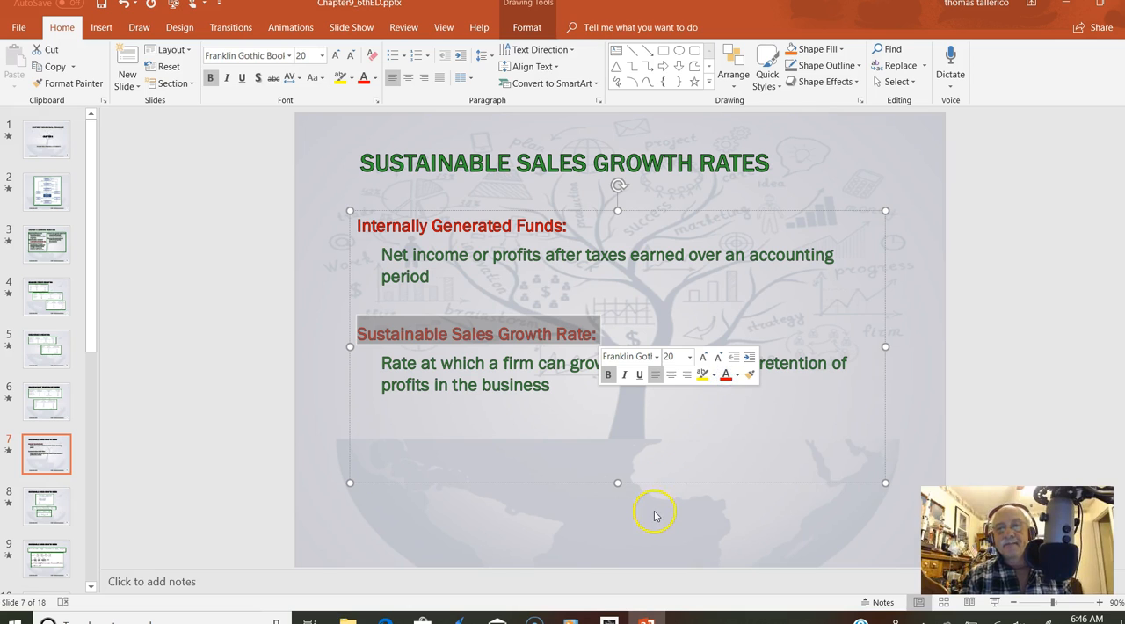
pyautogui.click(655, 514)
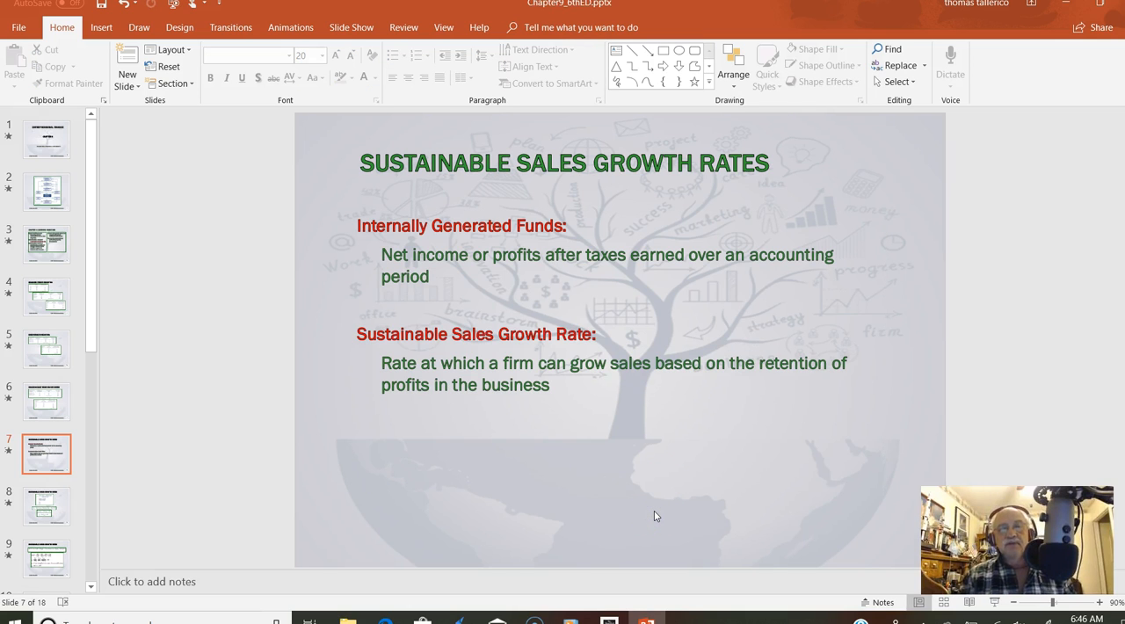
pyautogui.moveTo(461, 363)
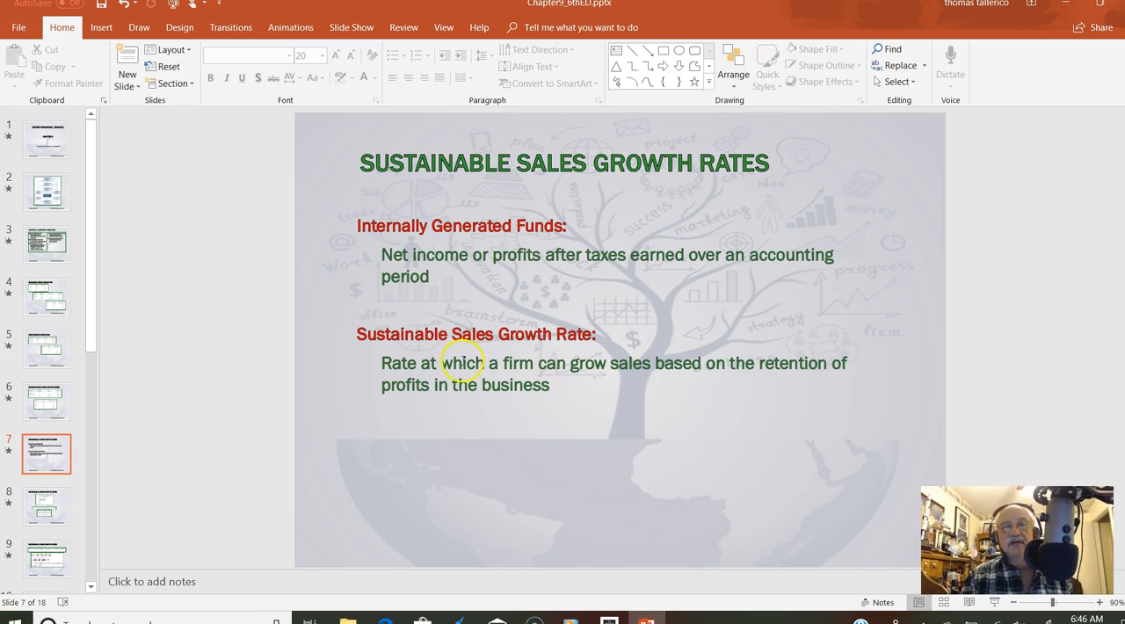
pyautogui.moveTo(573, 344)
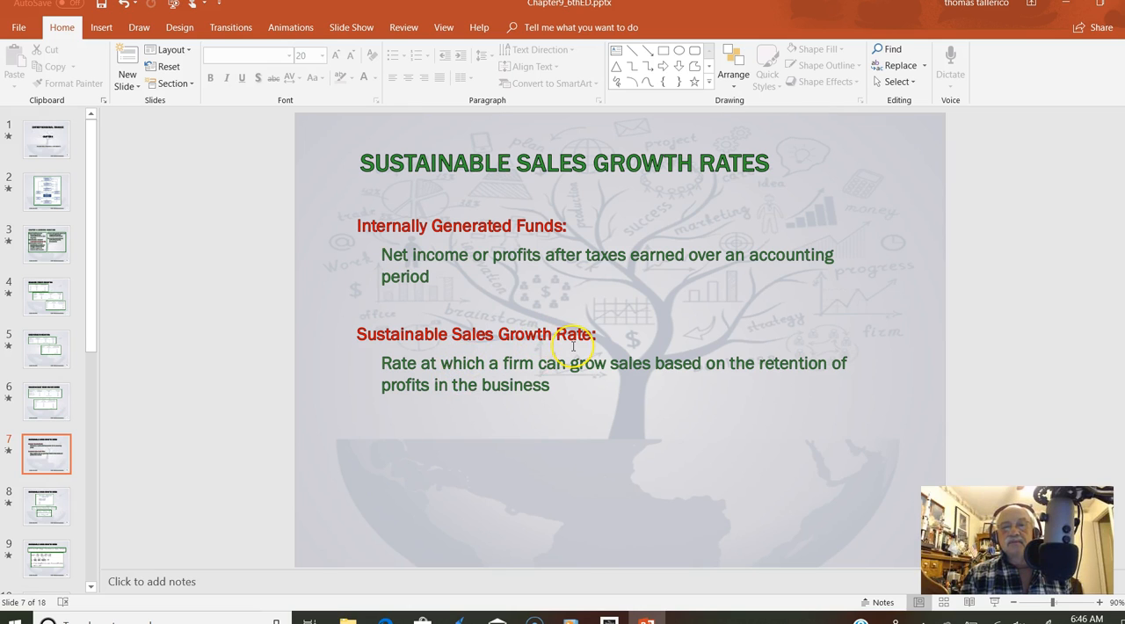
pyautogui.moveTo(615, 362)
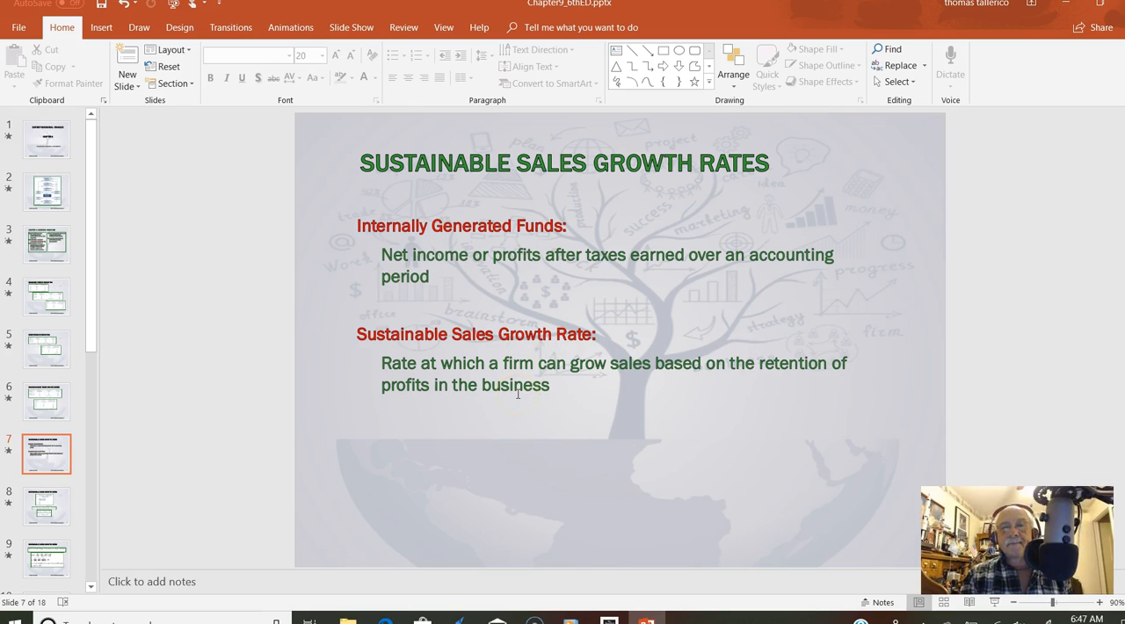
pyautogui.moveTo(546, 402)
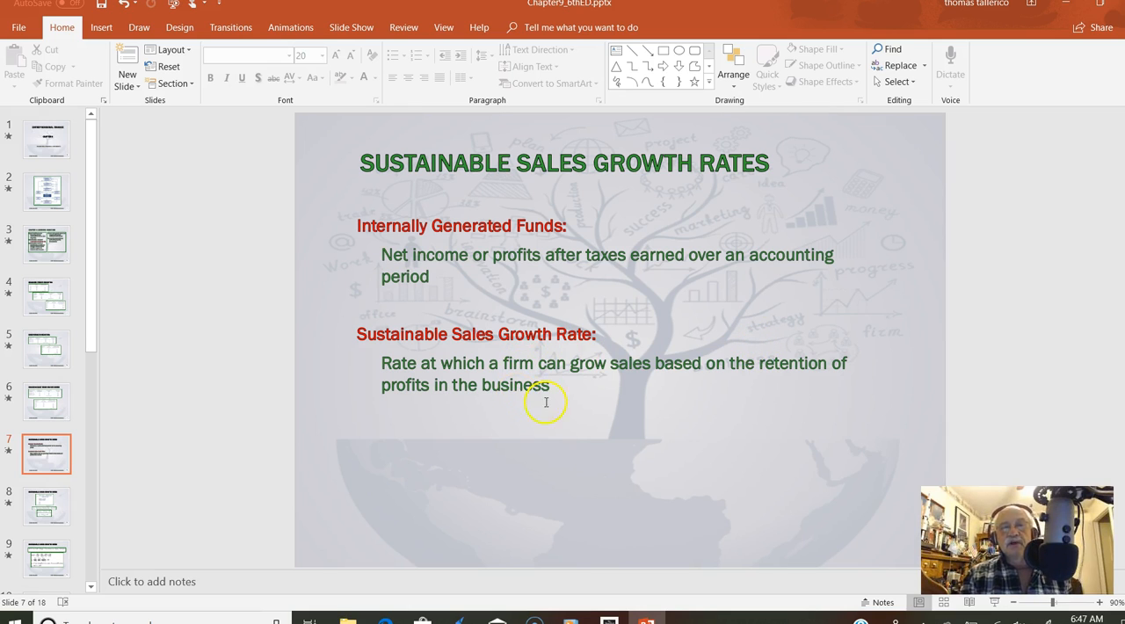
pyautogui.moveTo(468, 238)
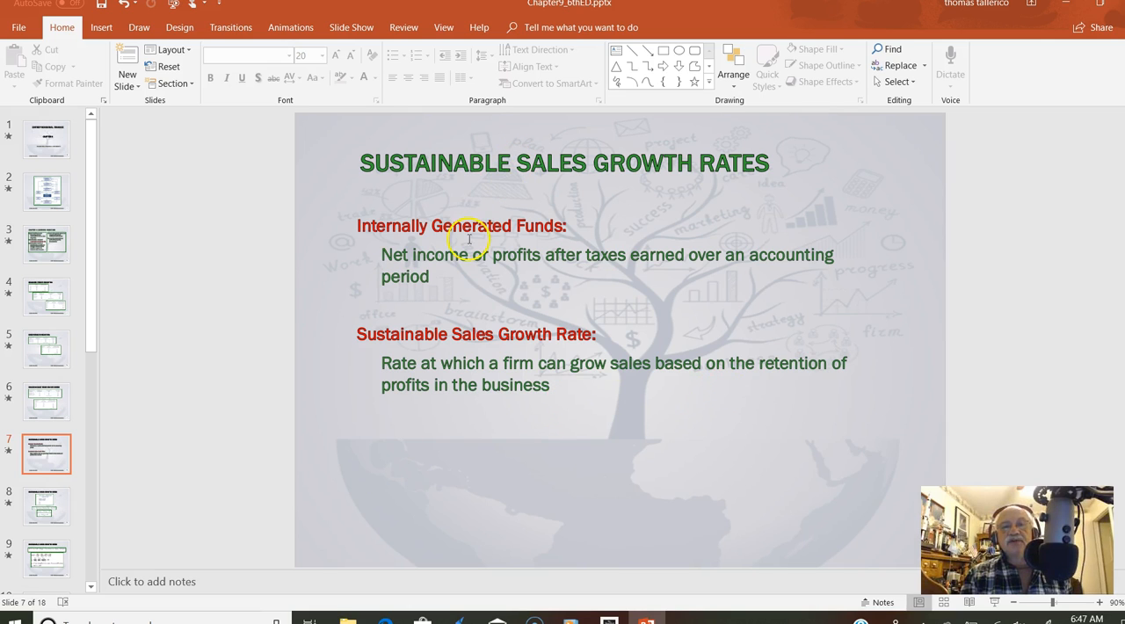
pyautogui.moveTo(514, 231)
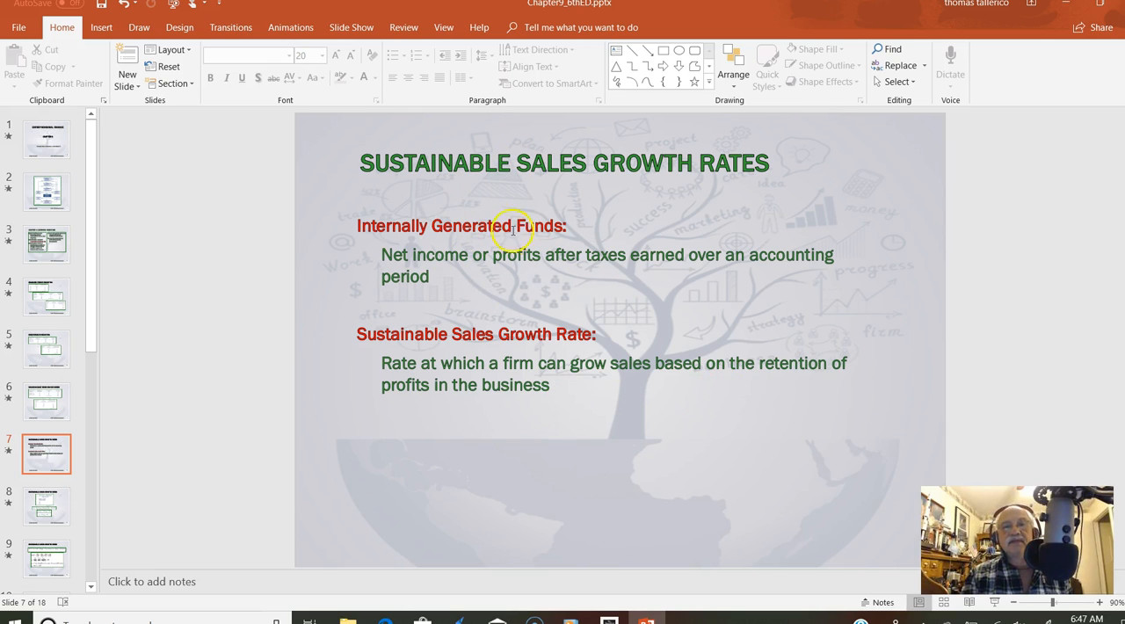
pyautogui.moveTo(713, 423)
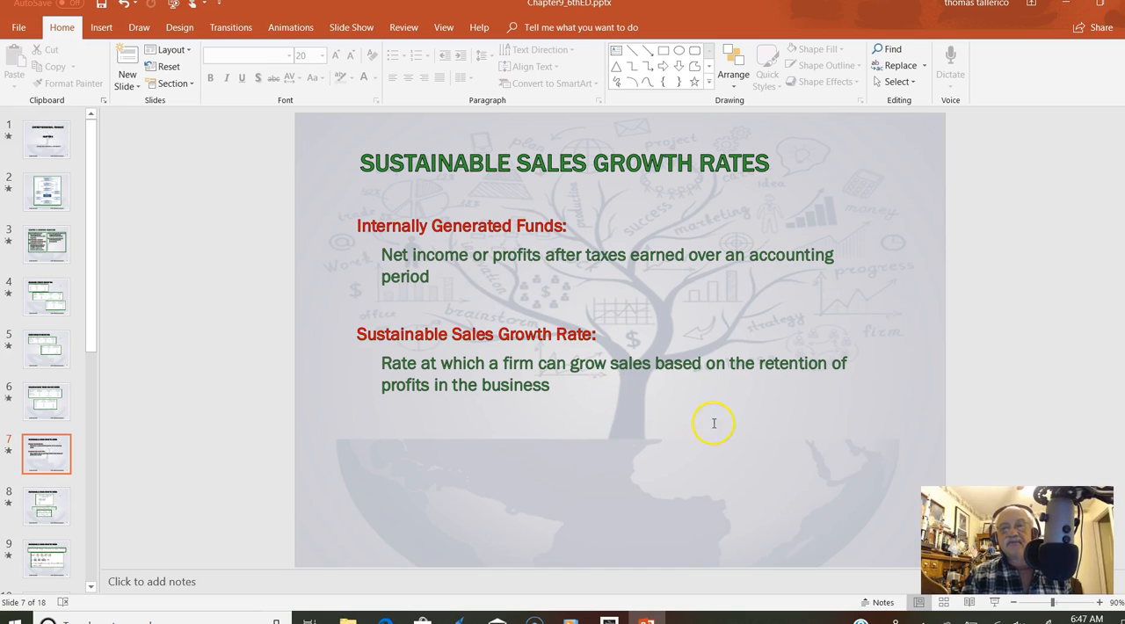
pyautogui.moveTo(661, 409)
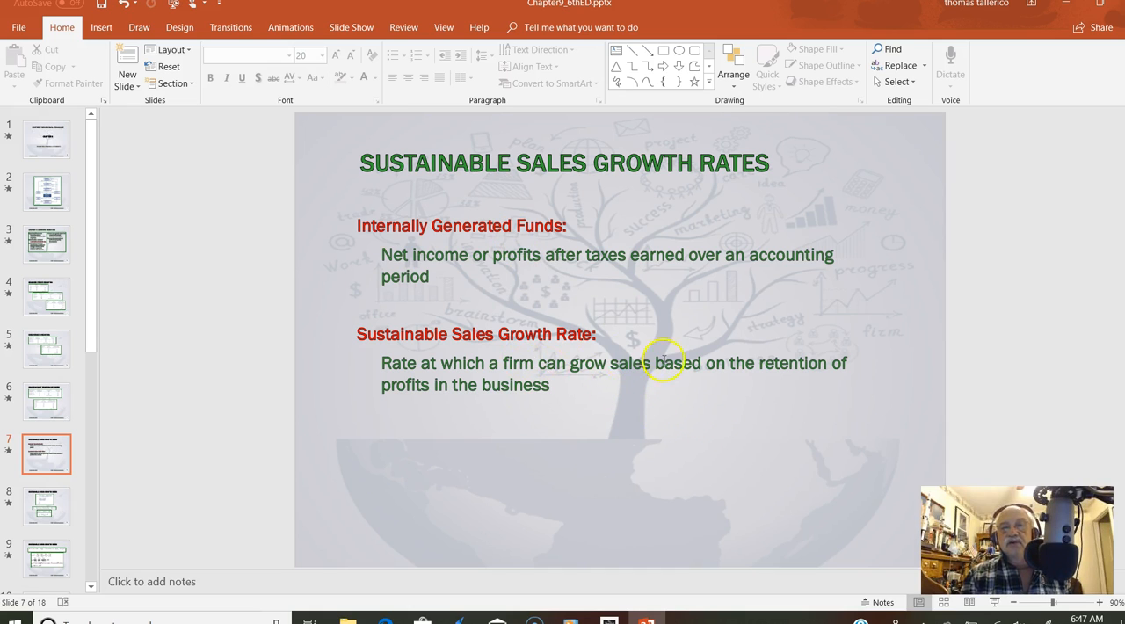
pyautogui.moveTo(668, 369)
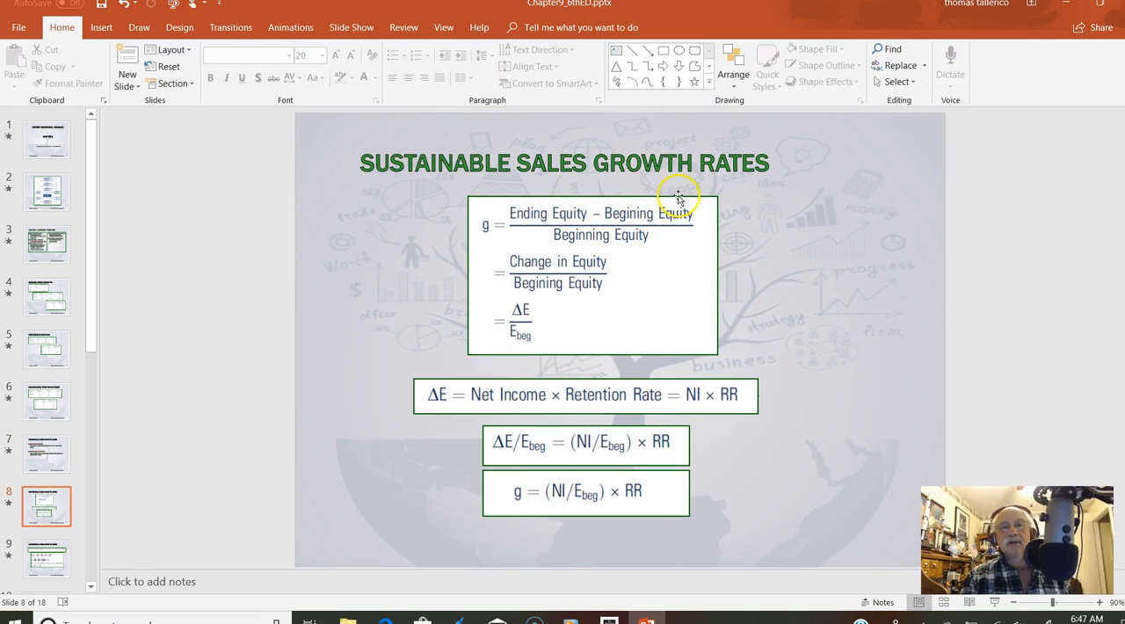
pyautogui.moveTo(643, 191)
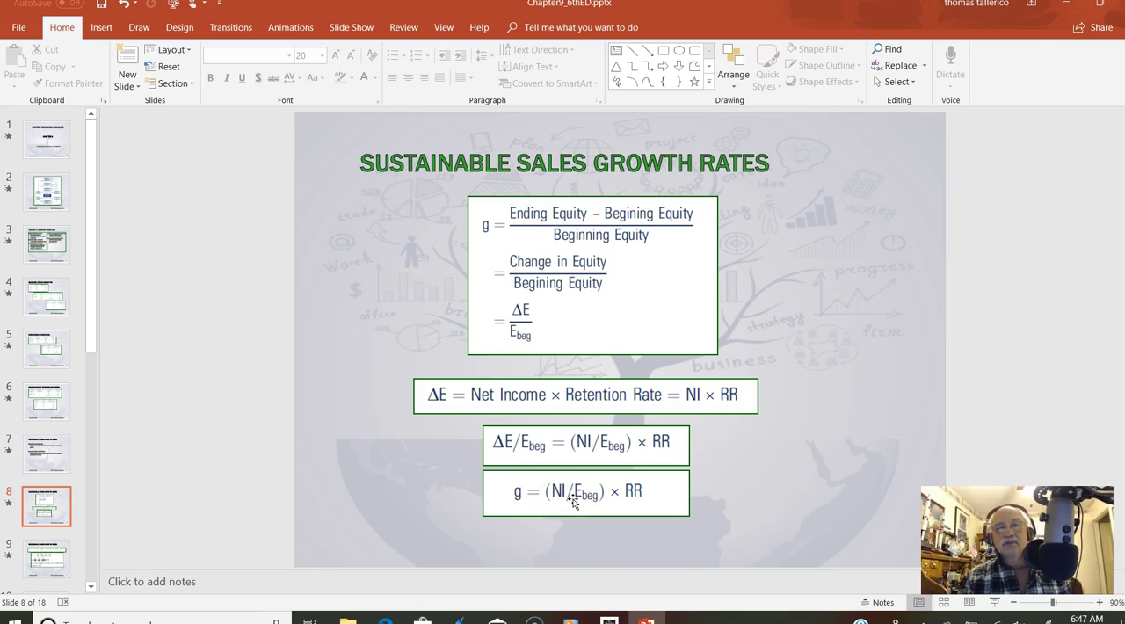
pyautogui.moveTo(494, 230)
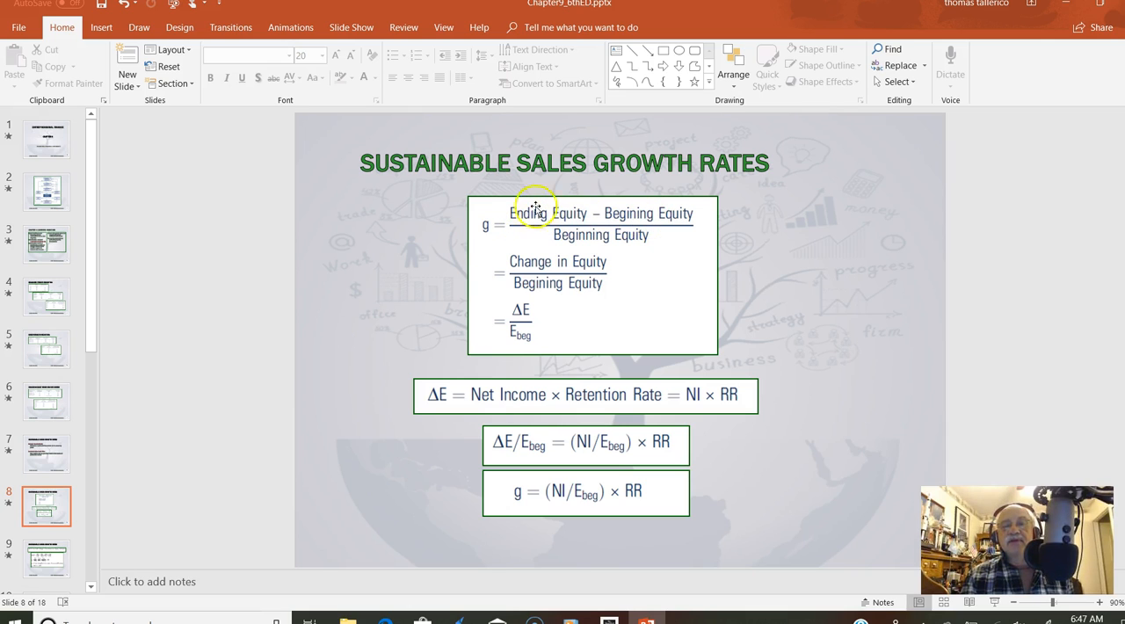
pyautogui.moveTo(643, 218)
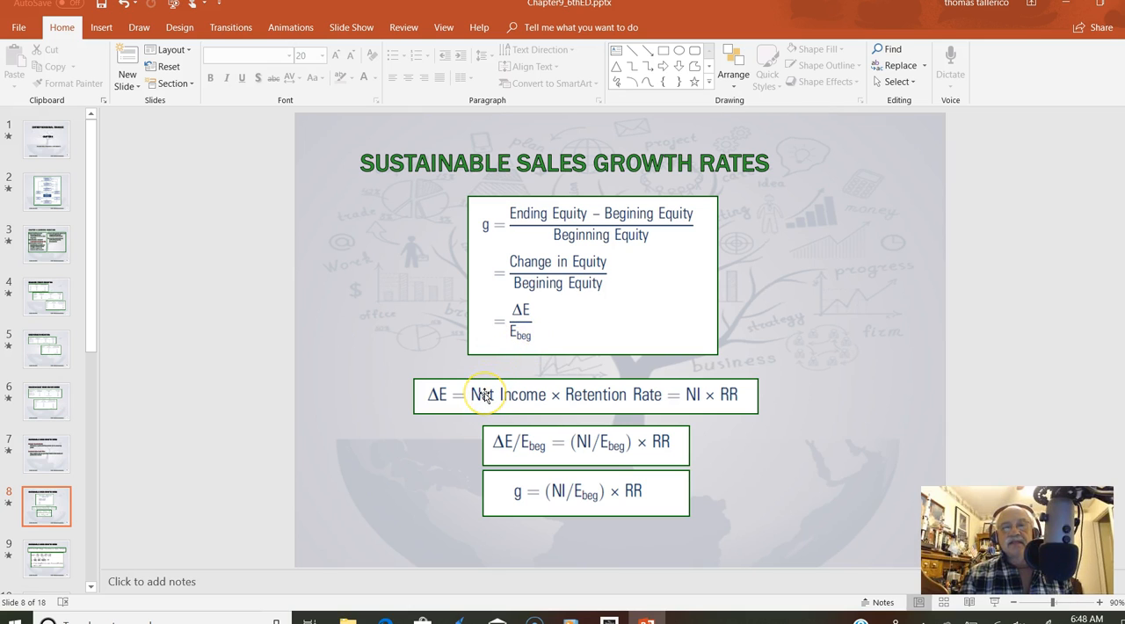
pyautogui.moveTo(593, 394)
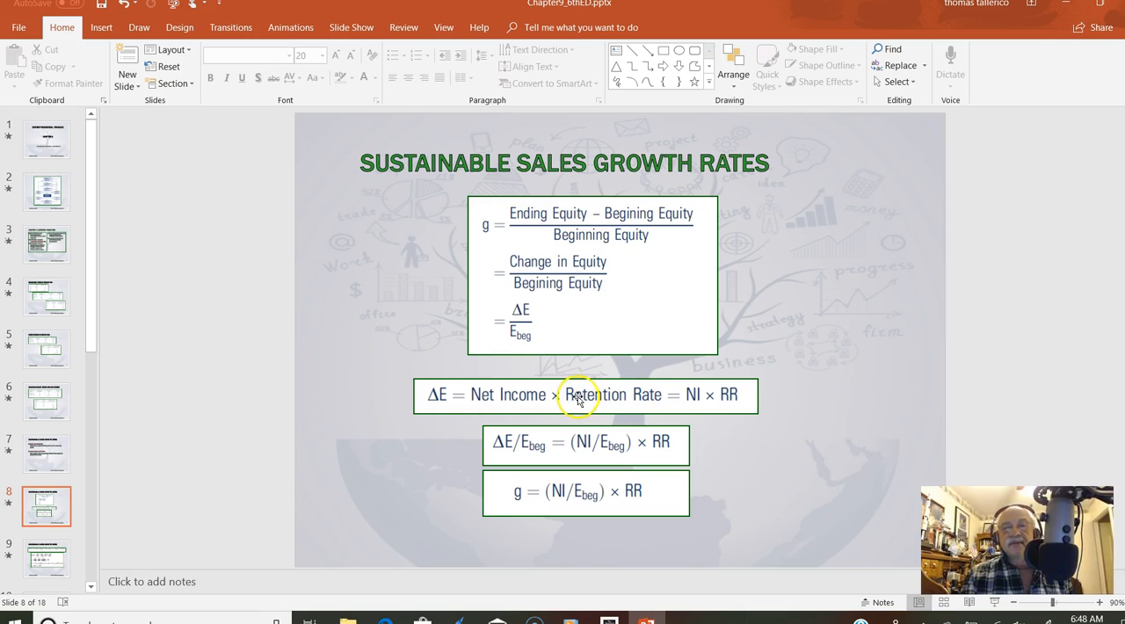
pyautogui.moveTo(599, 392)
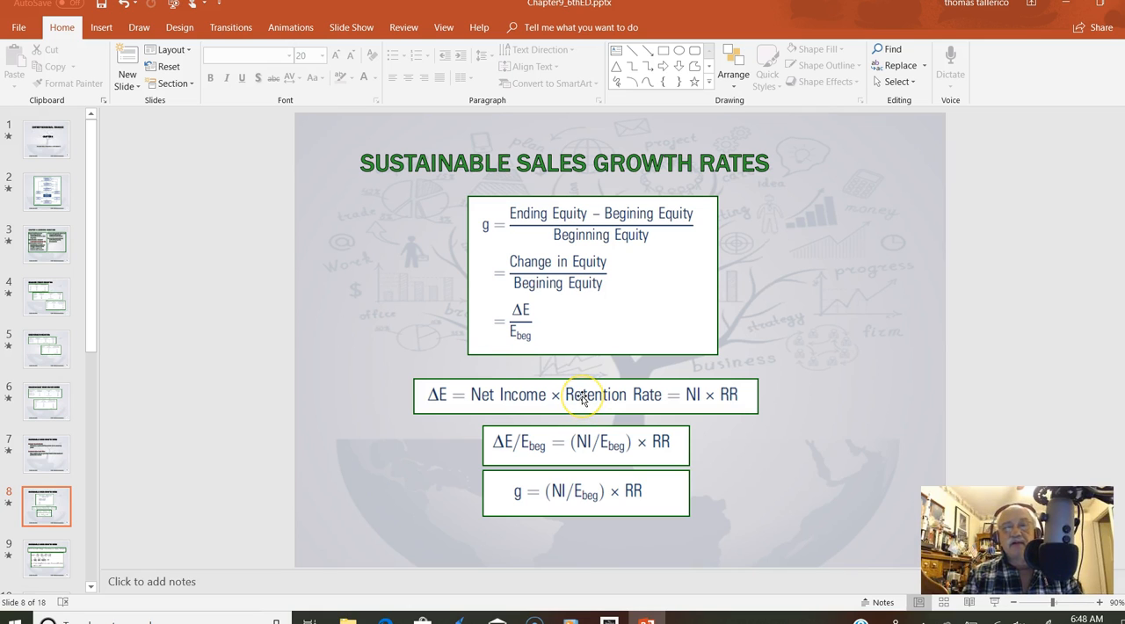
pyautogui.moveTo(526, 400)
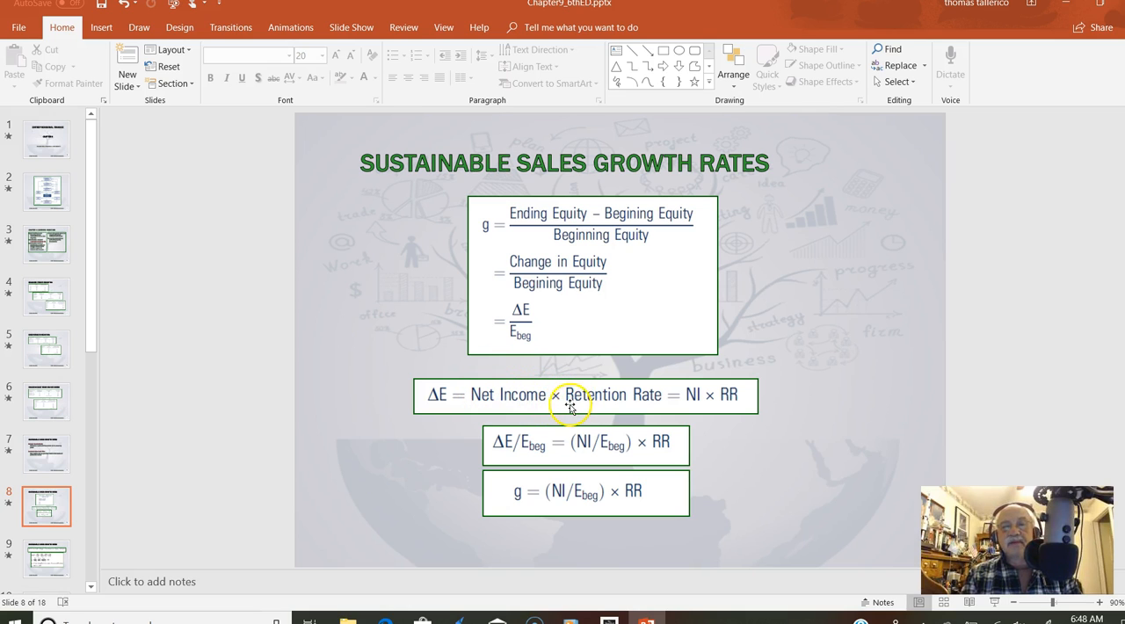
pyautogui.moveTo(634, 401)
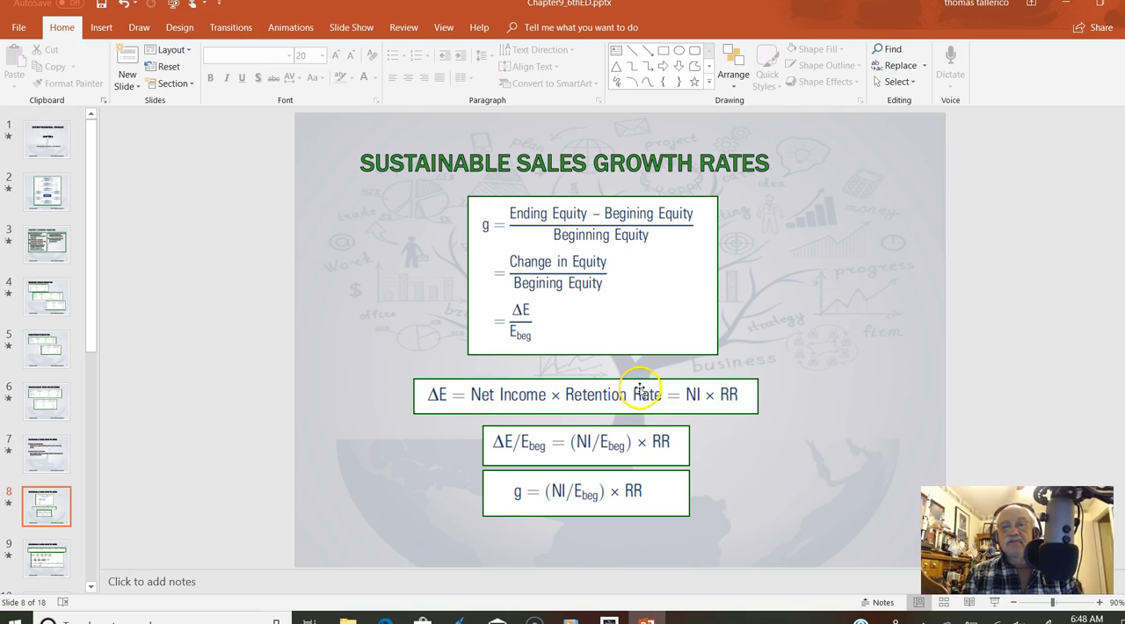
pyautogui.moveTo(560, 406)
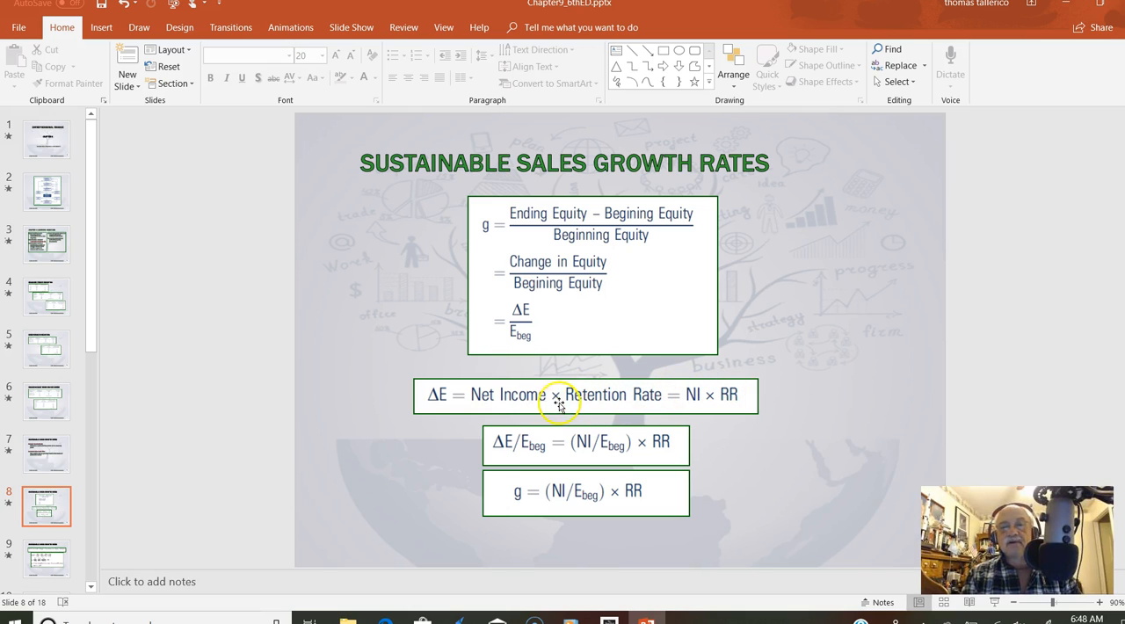
pyautogui.moveTo(628, 398)
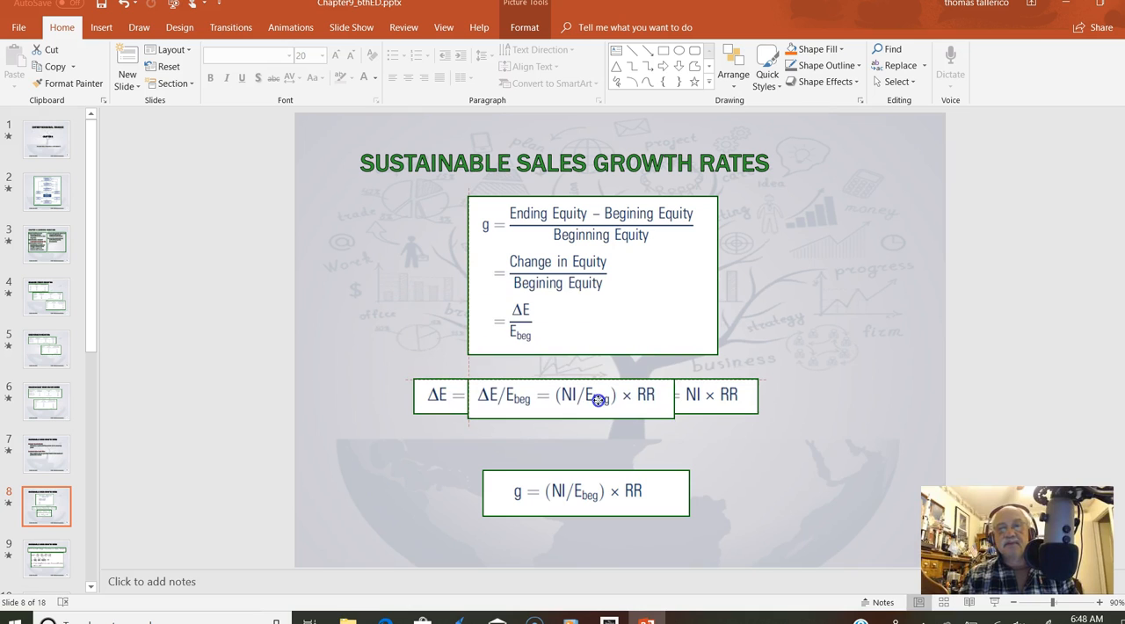
pyautogui.click(596, 397)
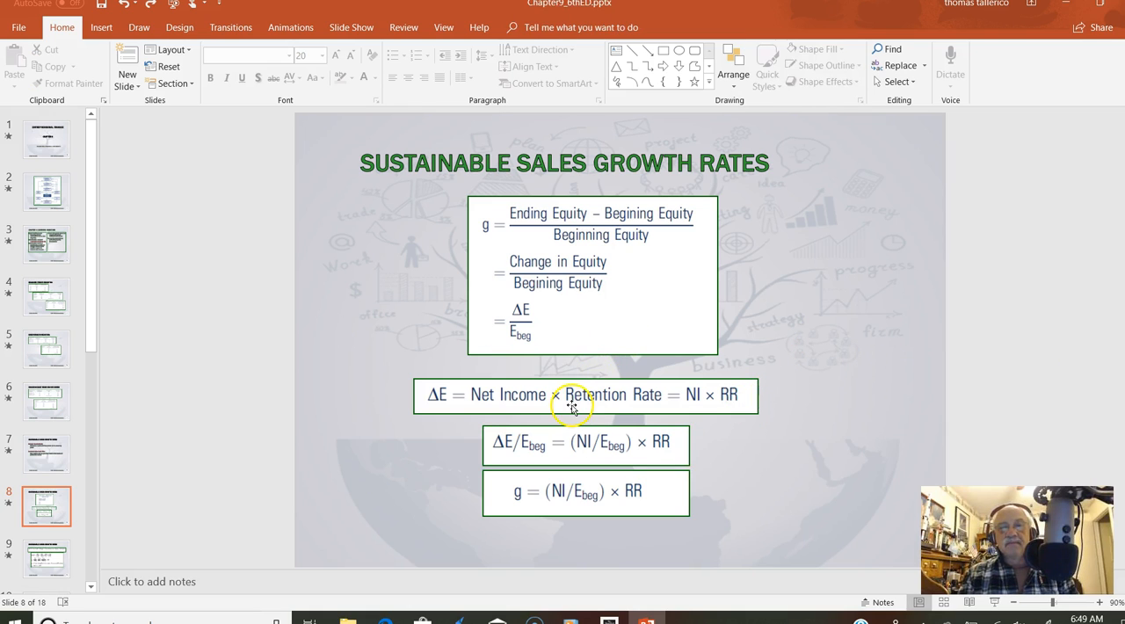
pyautogui.moveTo(551, 347)
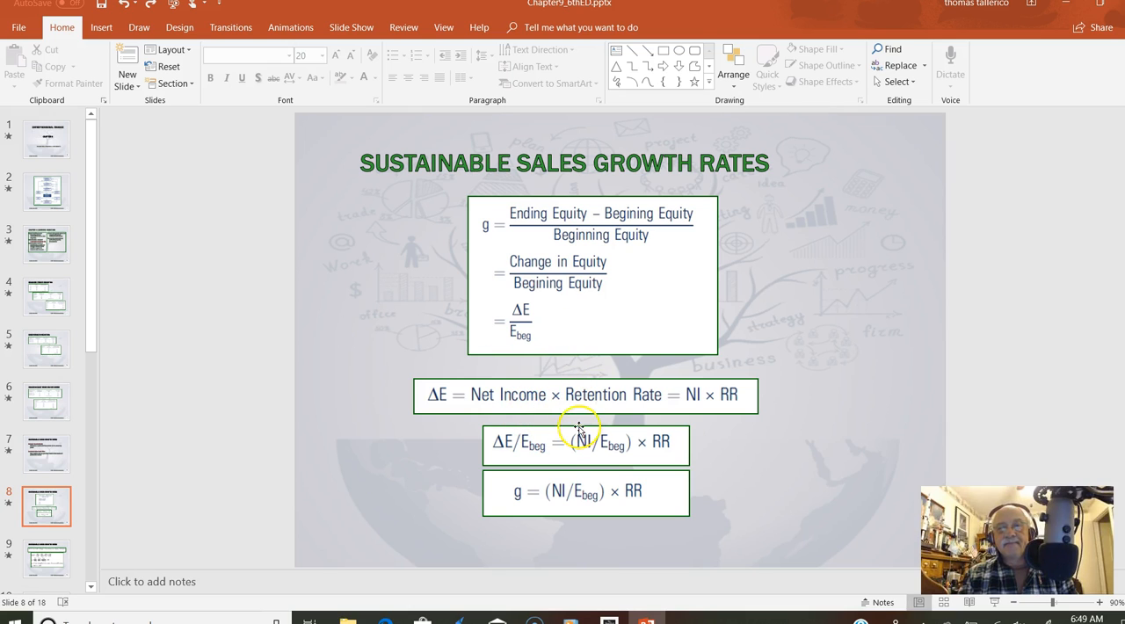
pyautogui.moveTo(544, 351)
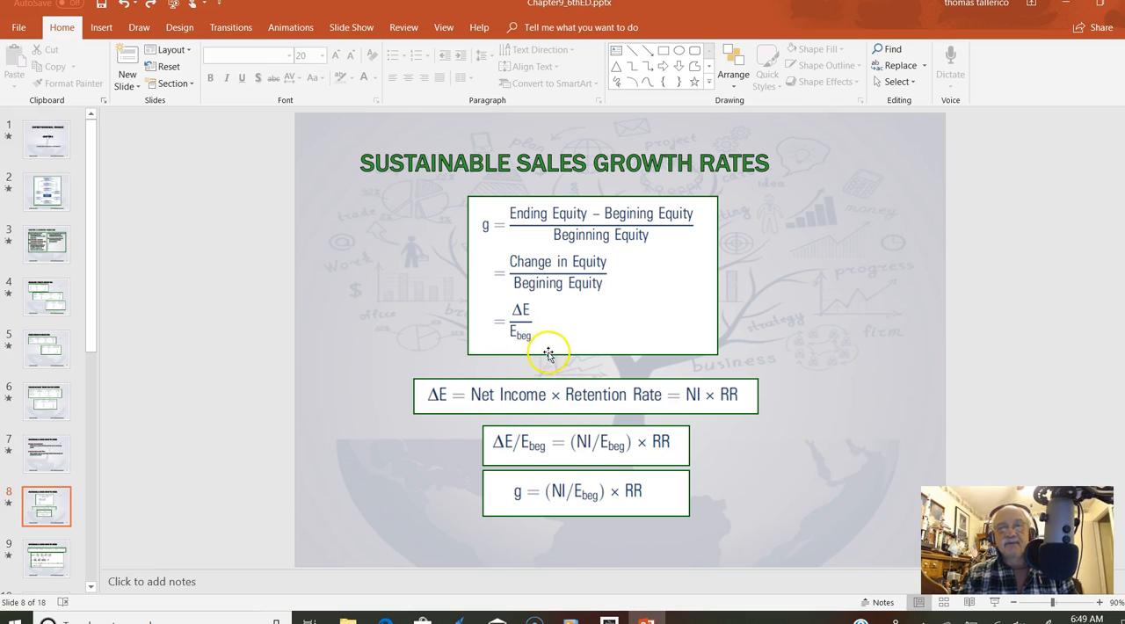
pyautogui.moveTo(605, 447)
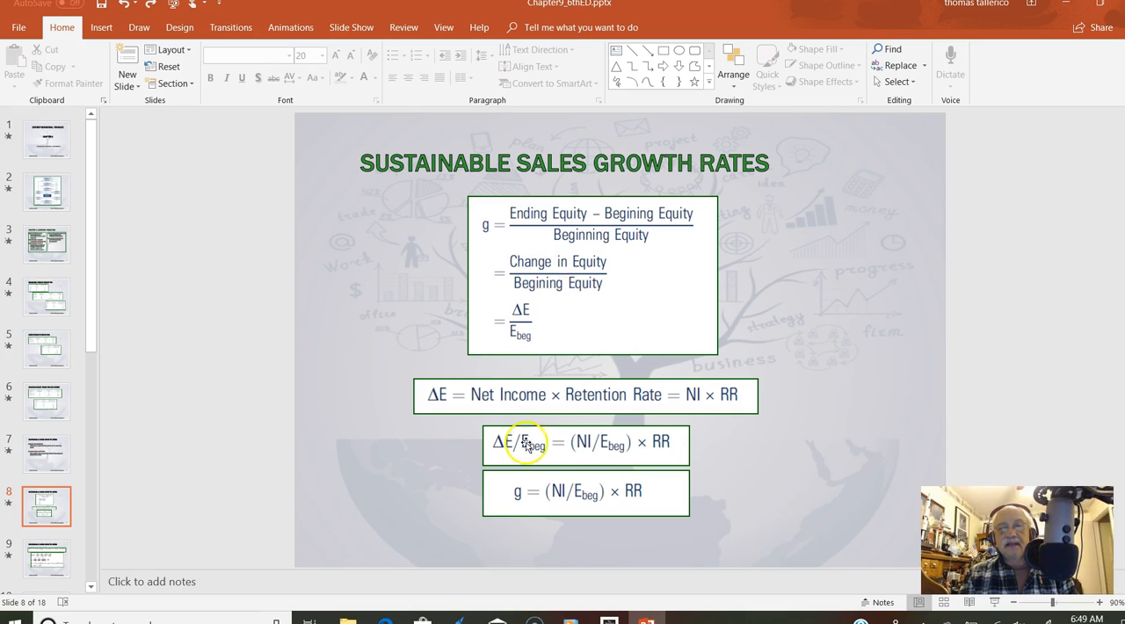
pyautogui.moveTo(552, 431)
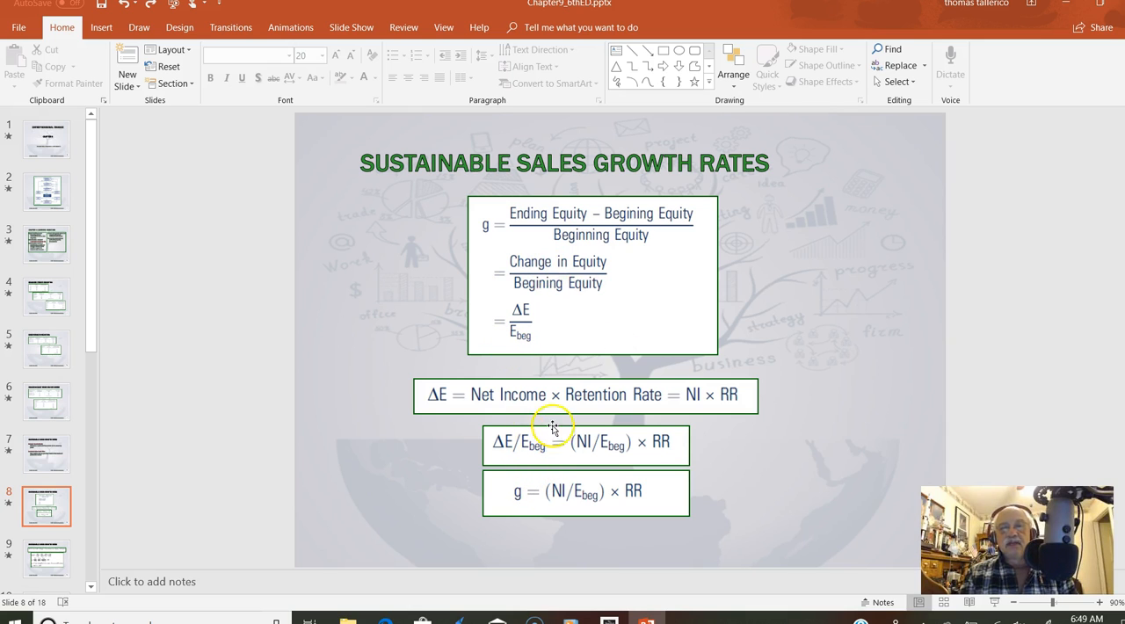
pyautogui.moveTo(568, 450)
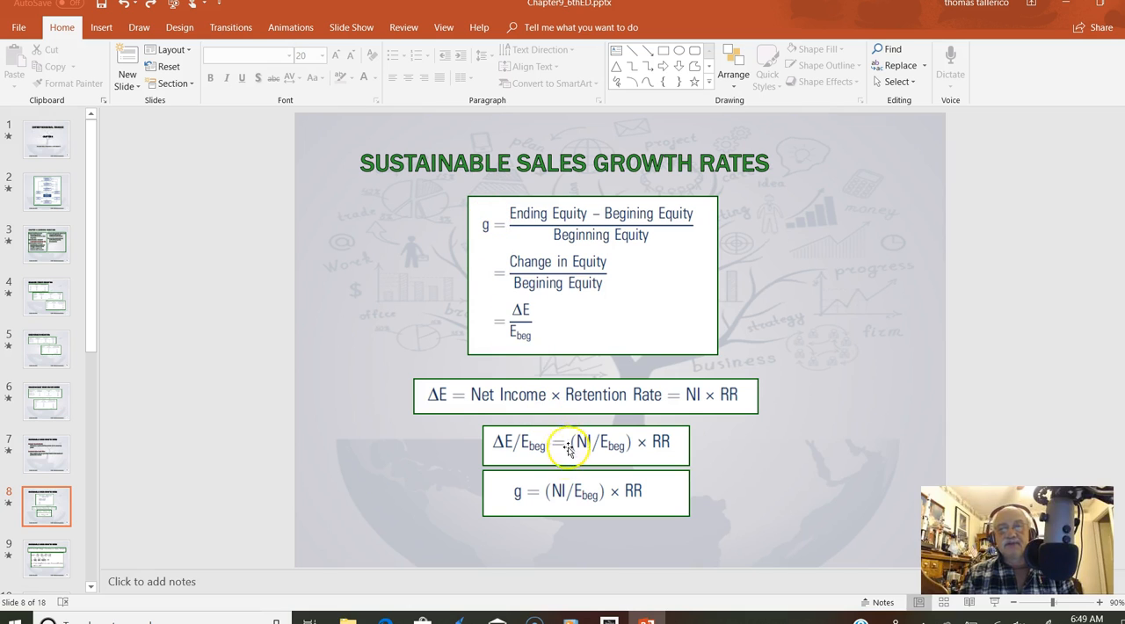
pyautogui.moveTo(540, 489)
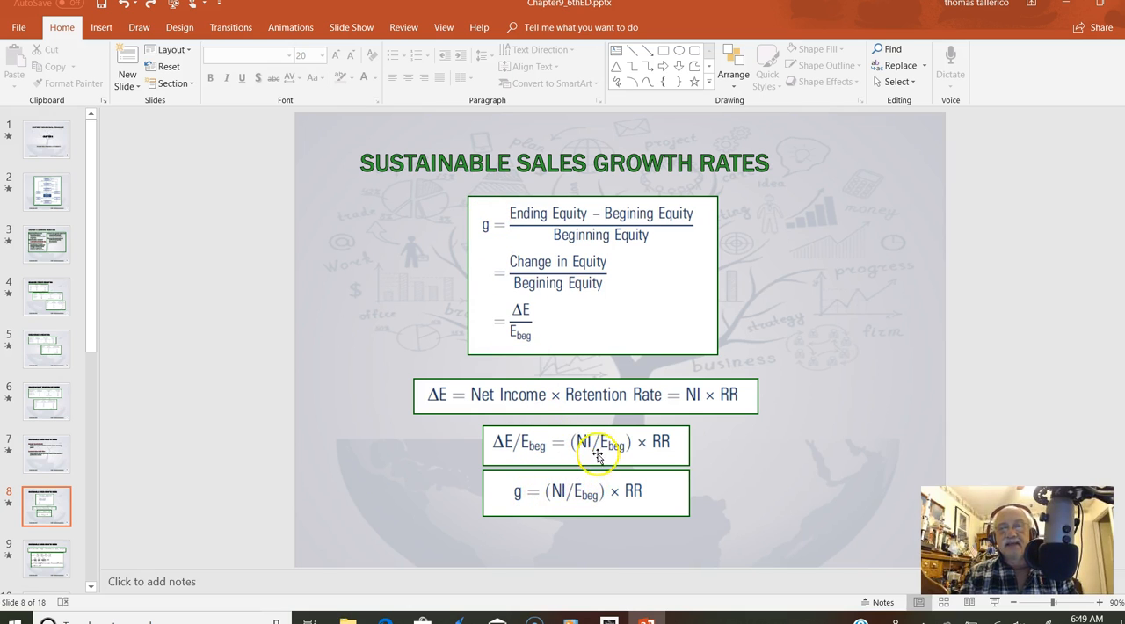
pyautogui.moveTo(540, 457)
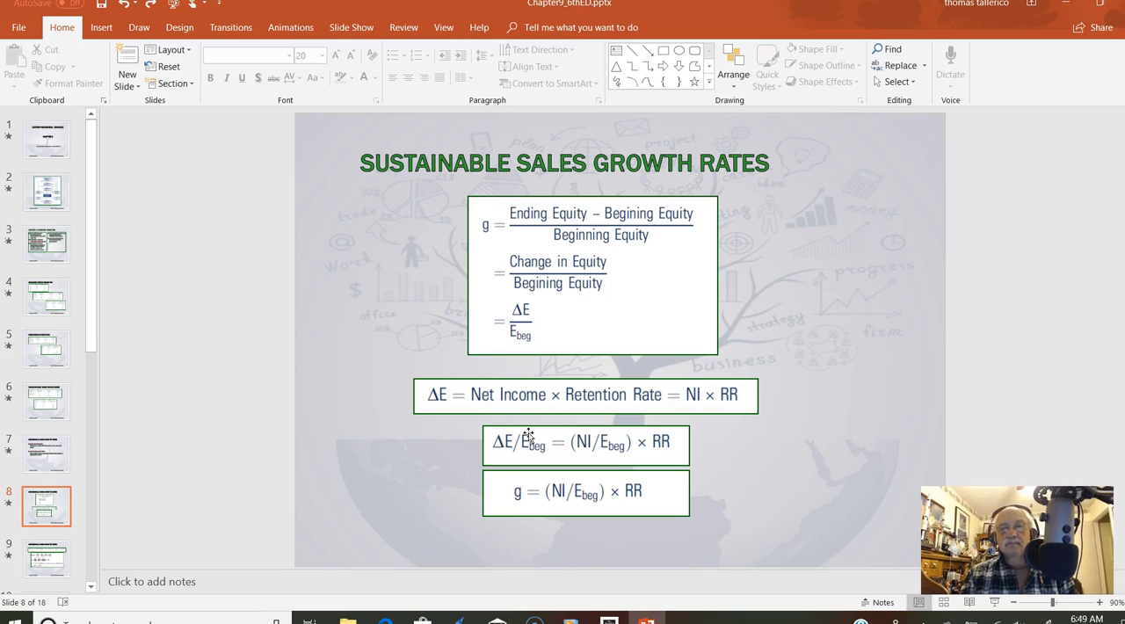
pyautogui.moveTo(767, 483)
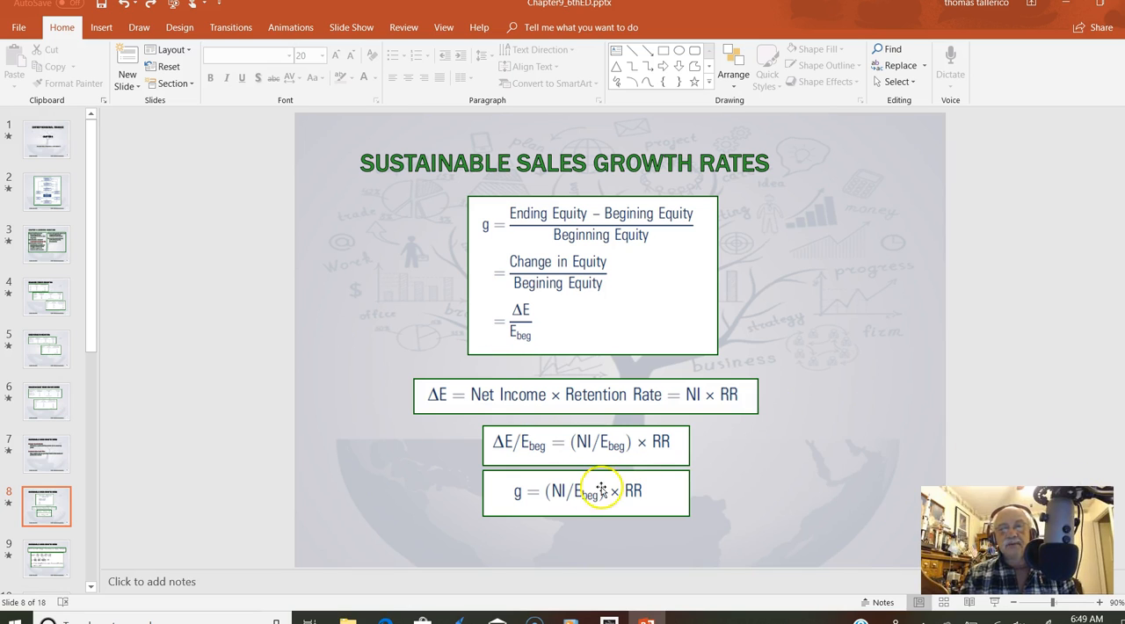
pyautogui.moveTo(522, 203)
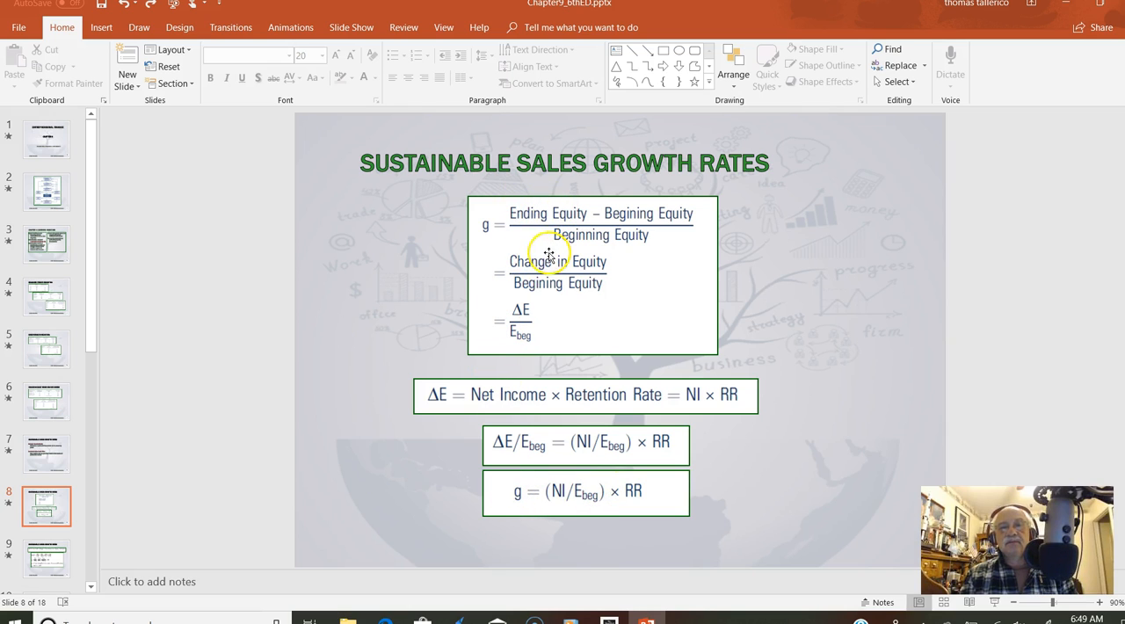
pyautogui.moveTo(557, 396)
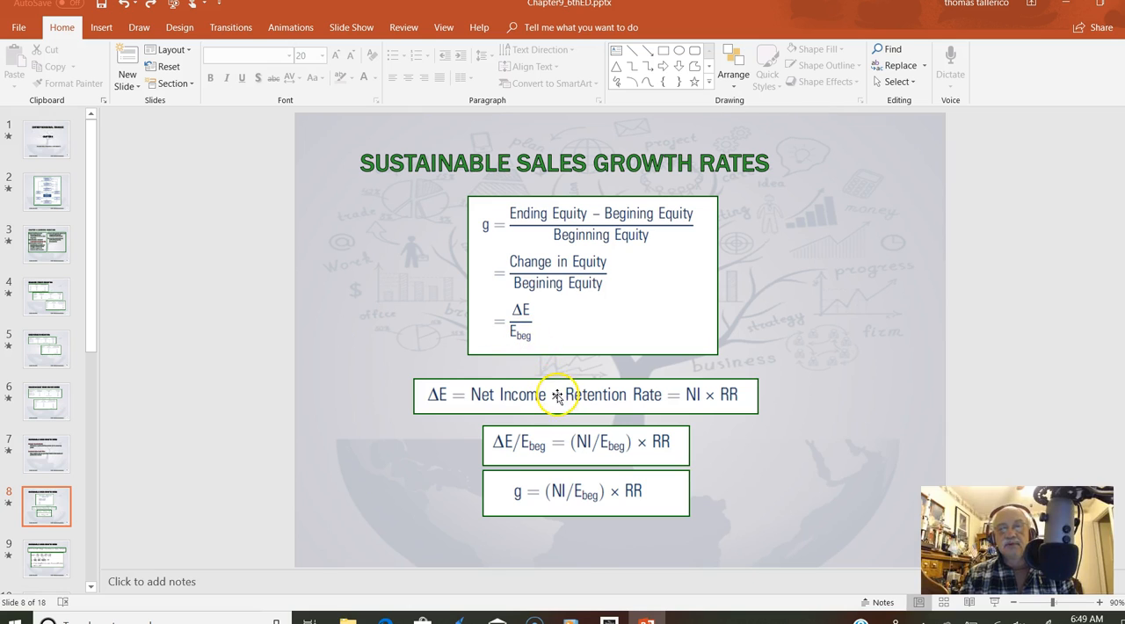
pyautogui.moveTo(587, 494)
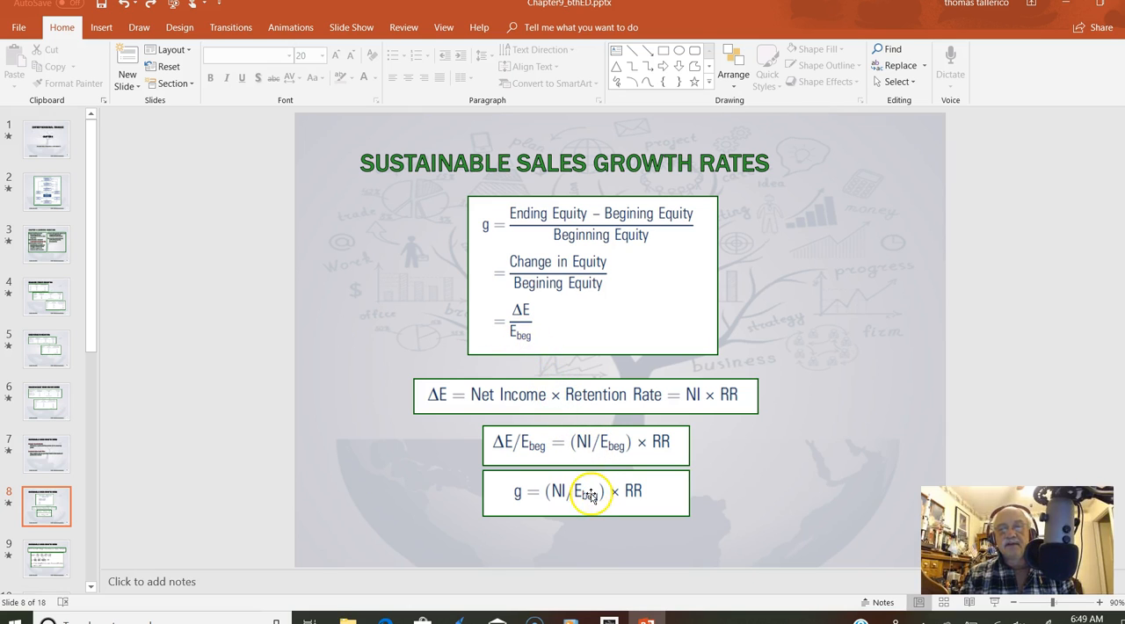
pyautogui.moveTo(554, 484)
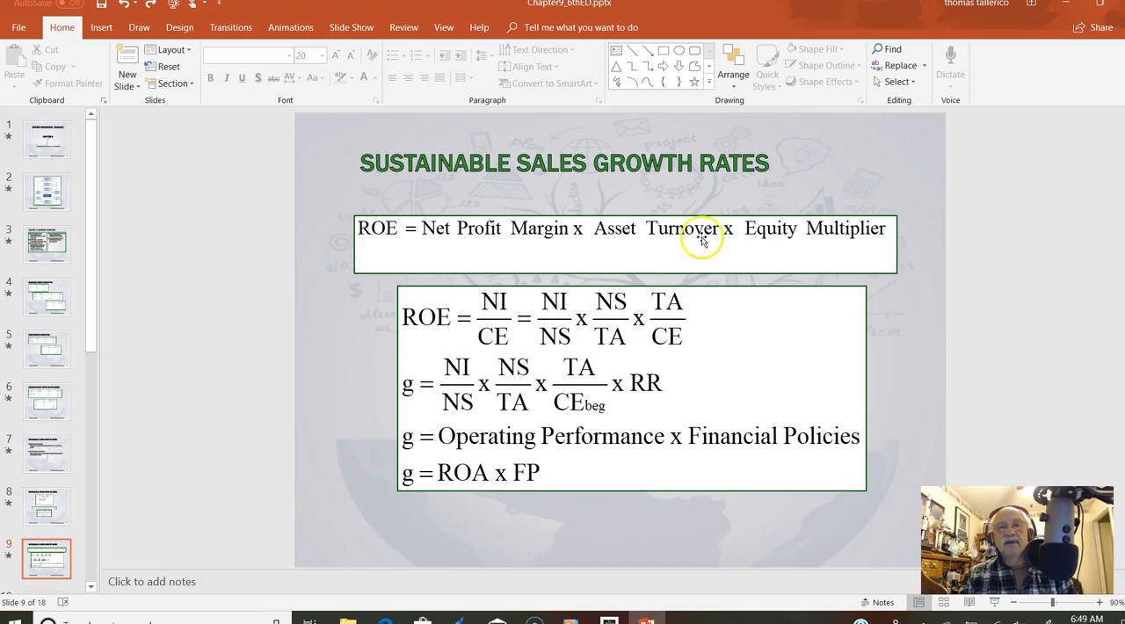
pyautogui.moveTo(471, 246)
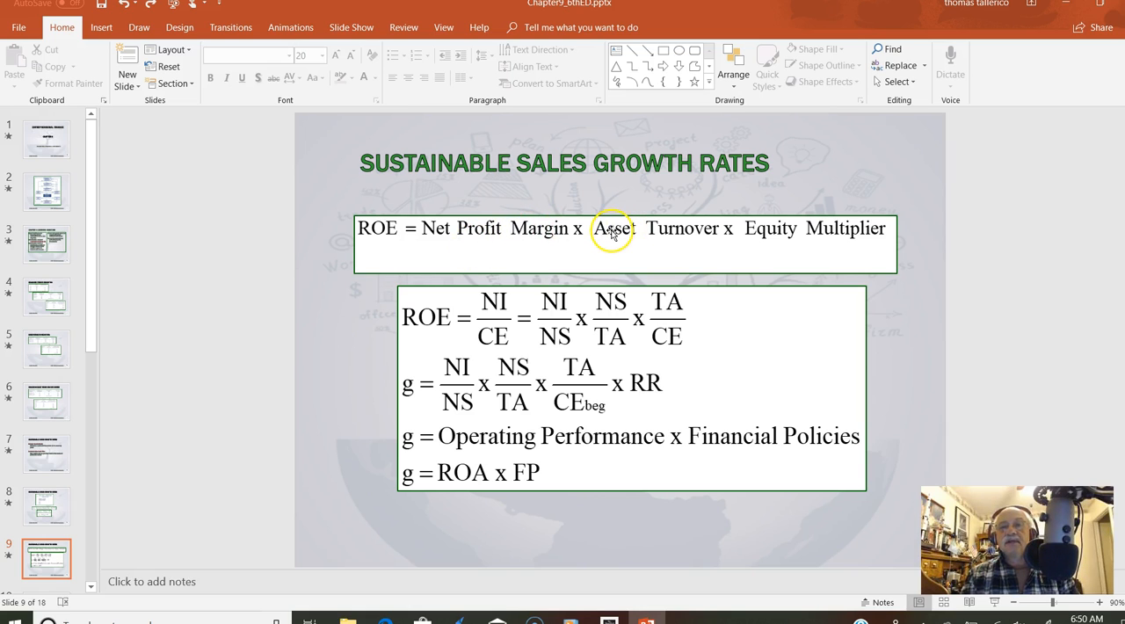
pyautogui.moveTo(496, 218)
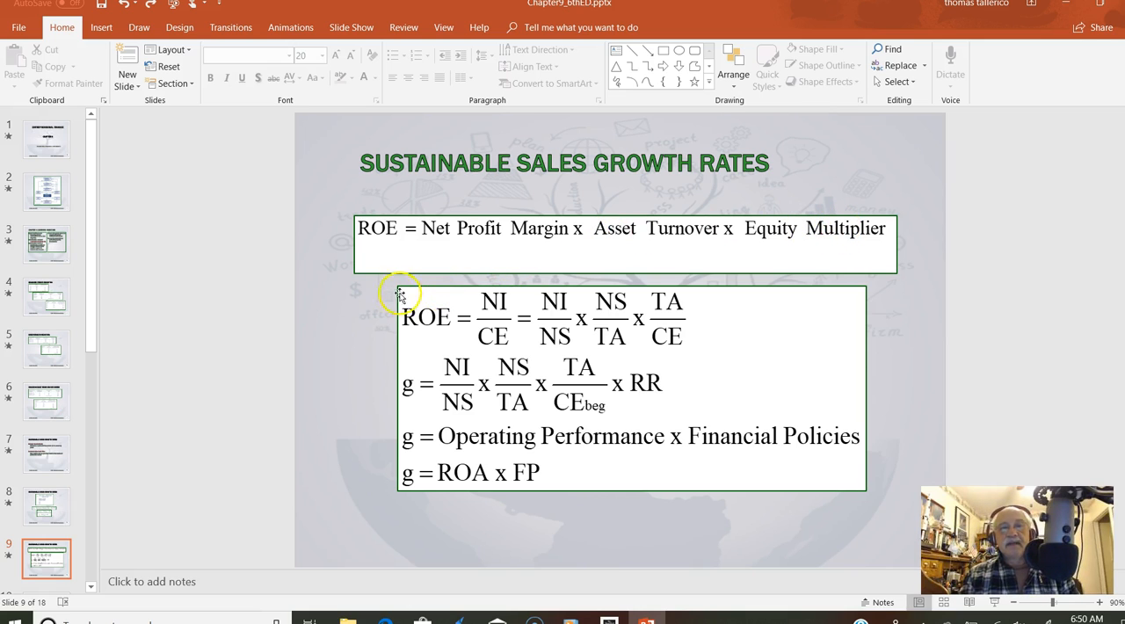
pyautogui.moveTo(455, 308)
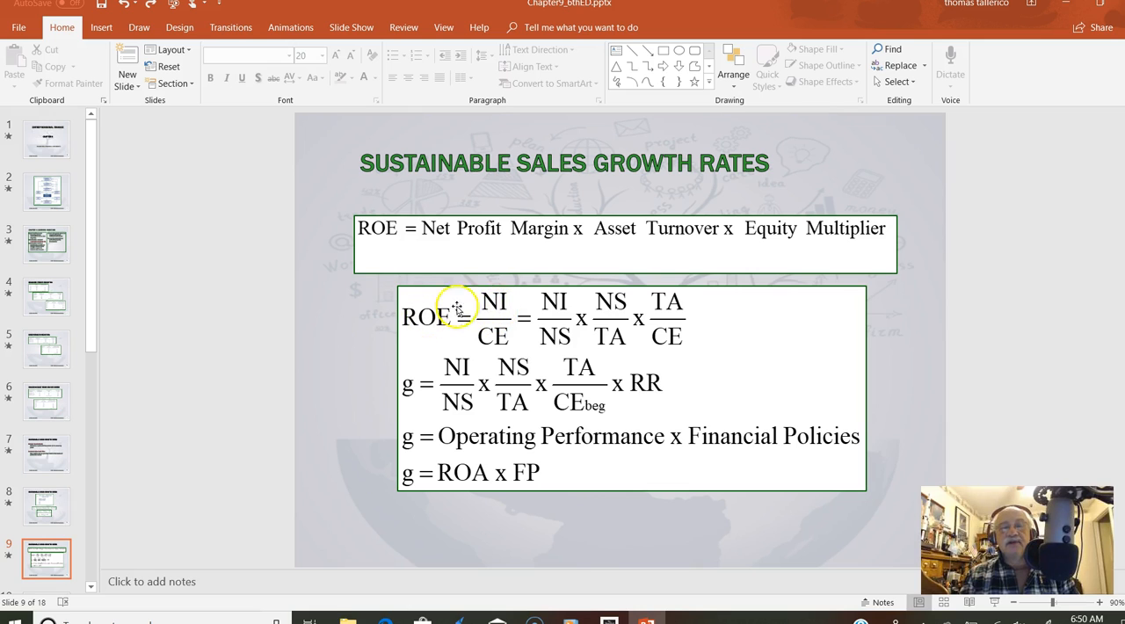
pyautogui.moveTo(508, 288)
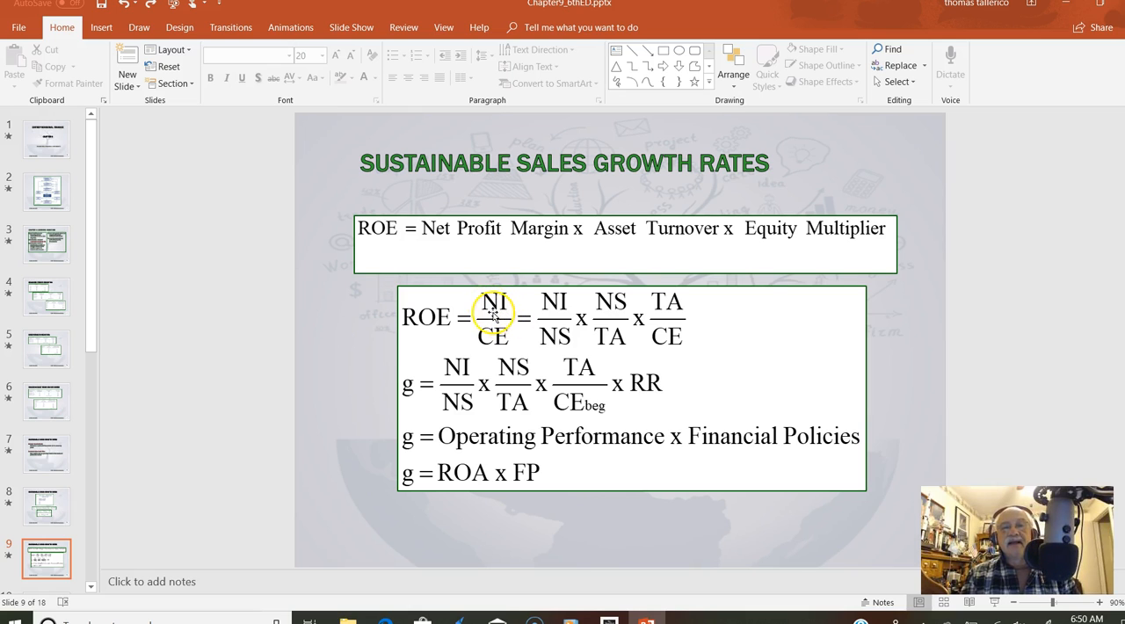
pyautogui.moveTo(569, 237)
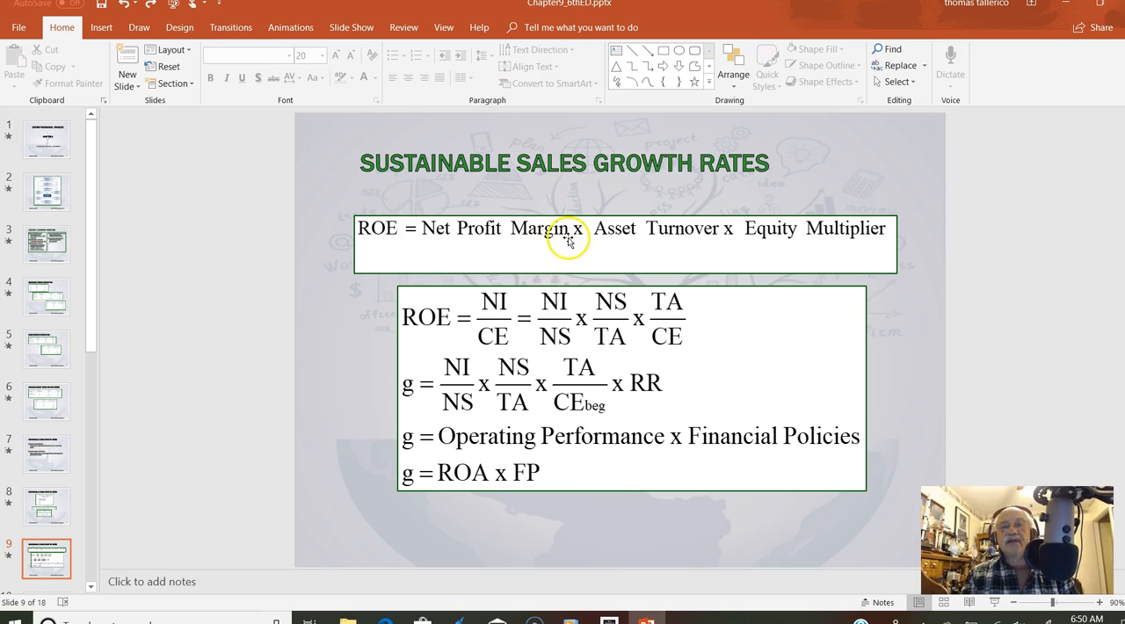
pyautogui.moveTo(520, 342)
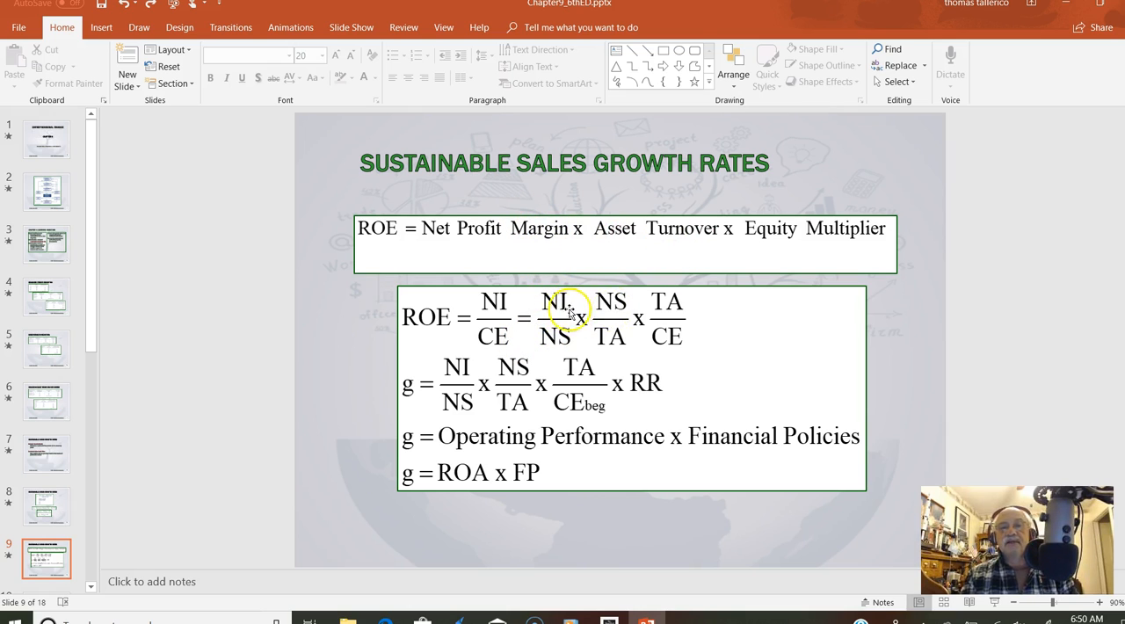
pyautogui.moveTo(610, 318)
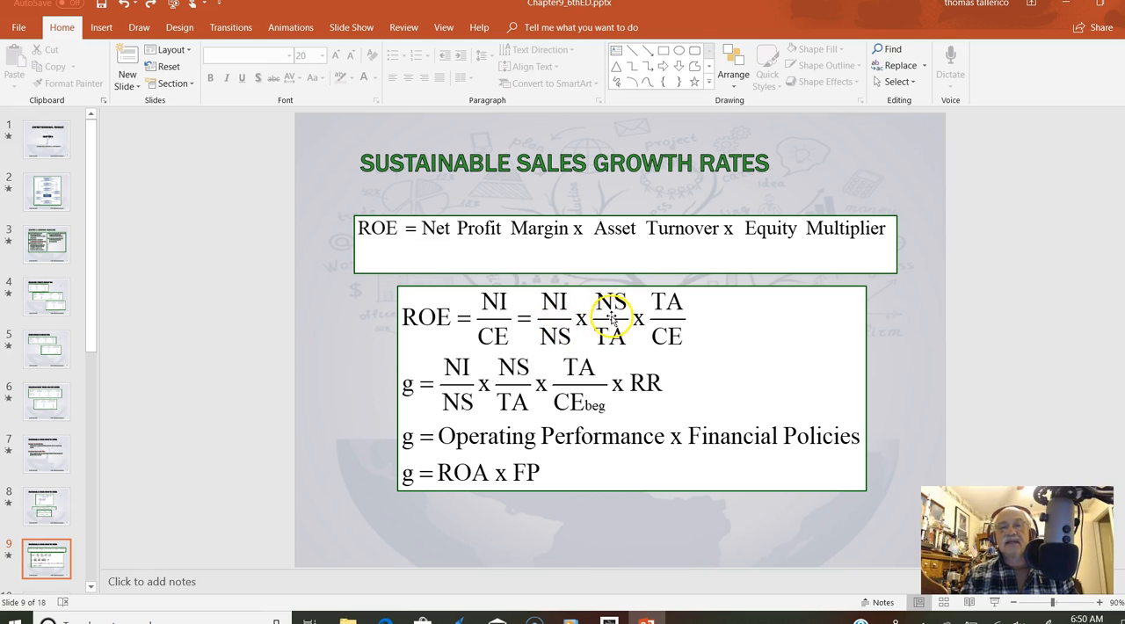
pyautogui.moveTo(689, 303)
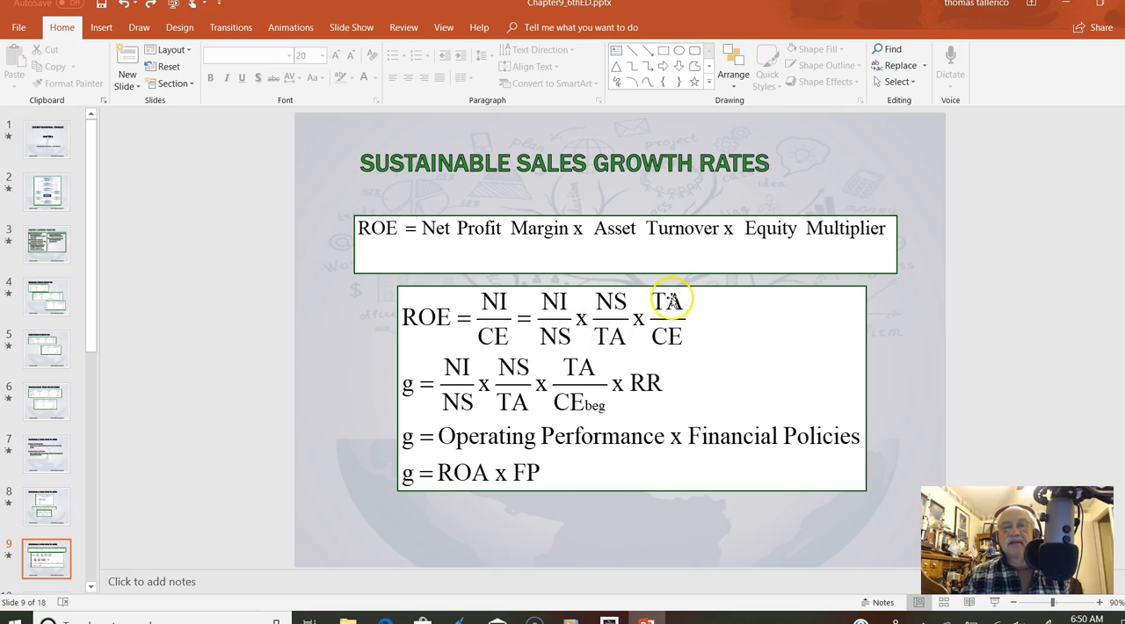
pyautogui.moveTo(634, 321)
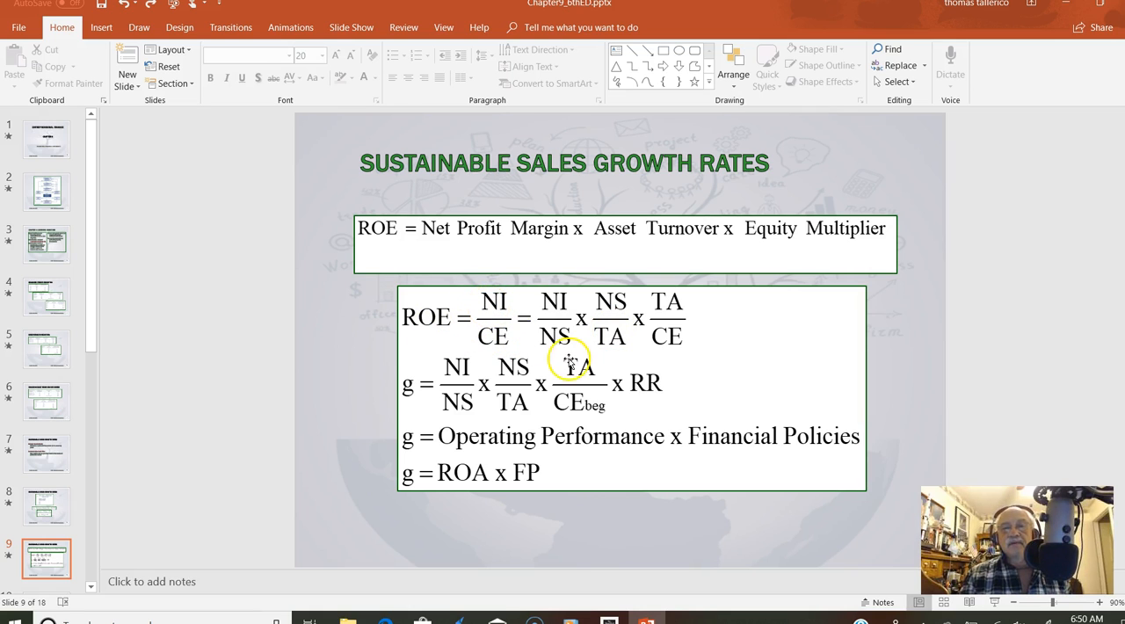
pyautogui.moveTo(565, 356)
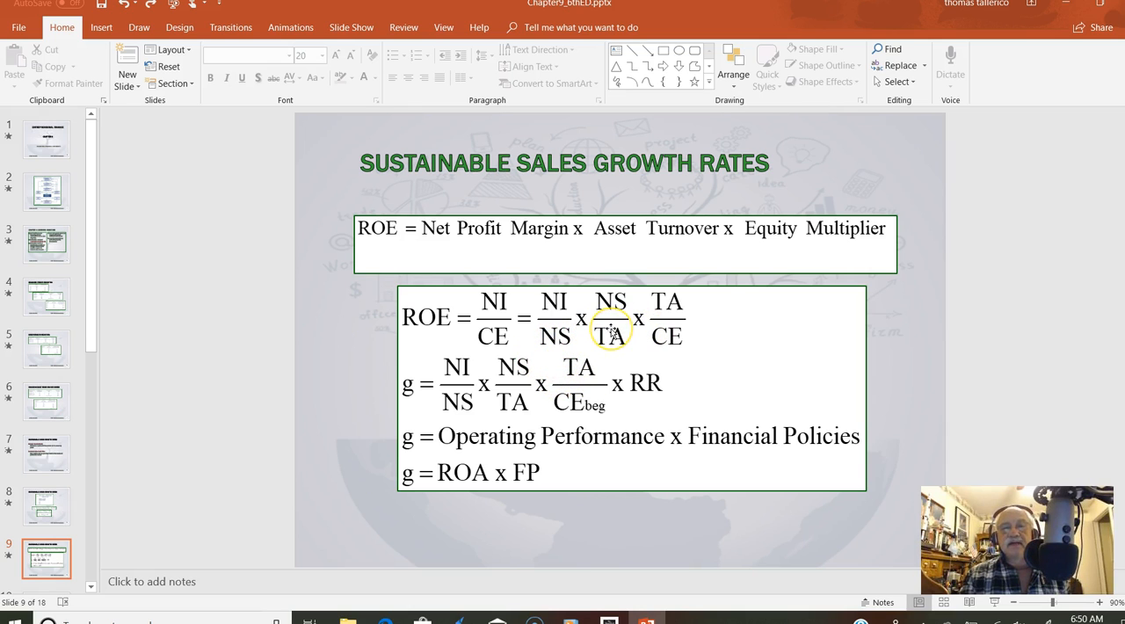
pyautogui.moveTo(597, 349)
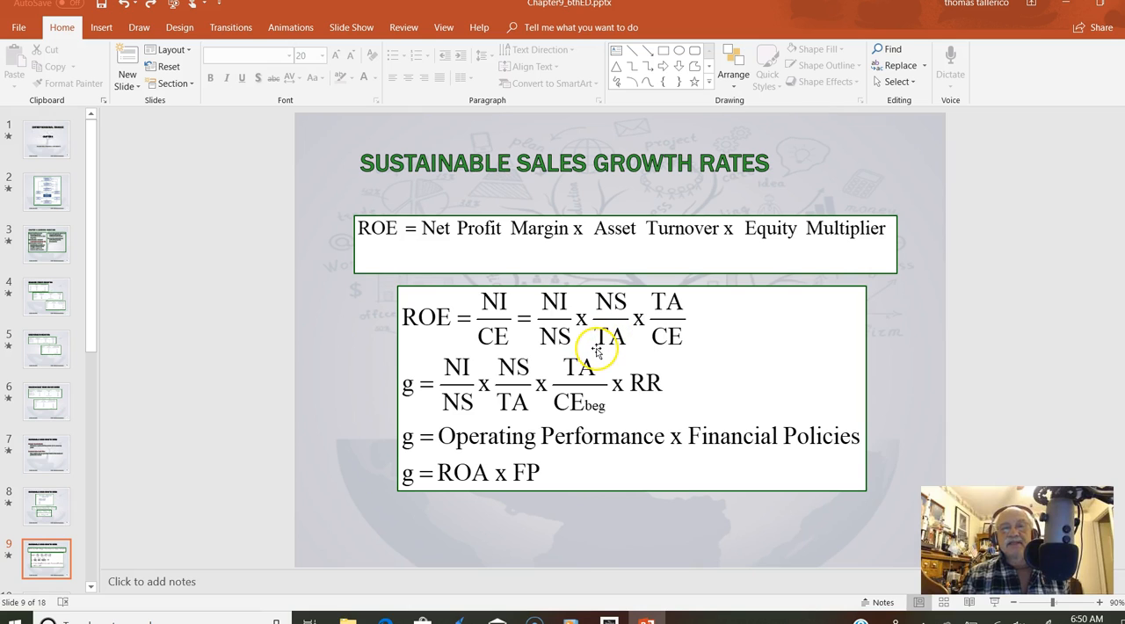
pyautogui.moveTo(578, 404)
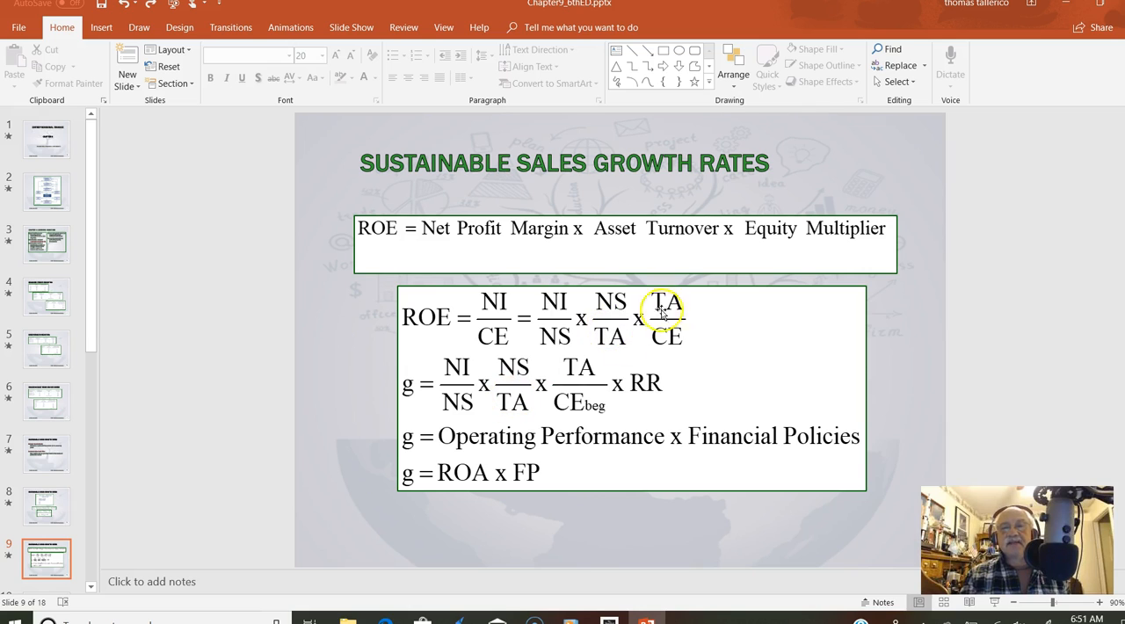
pyautogui.moveTo(589, 407)
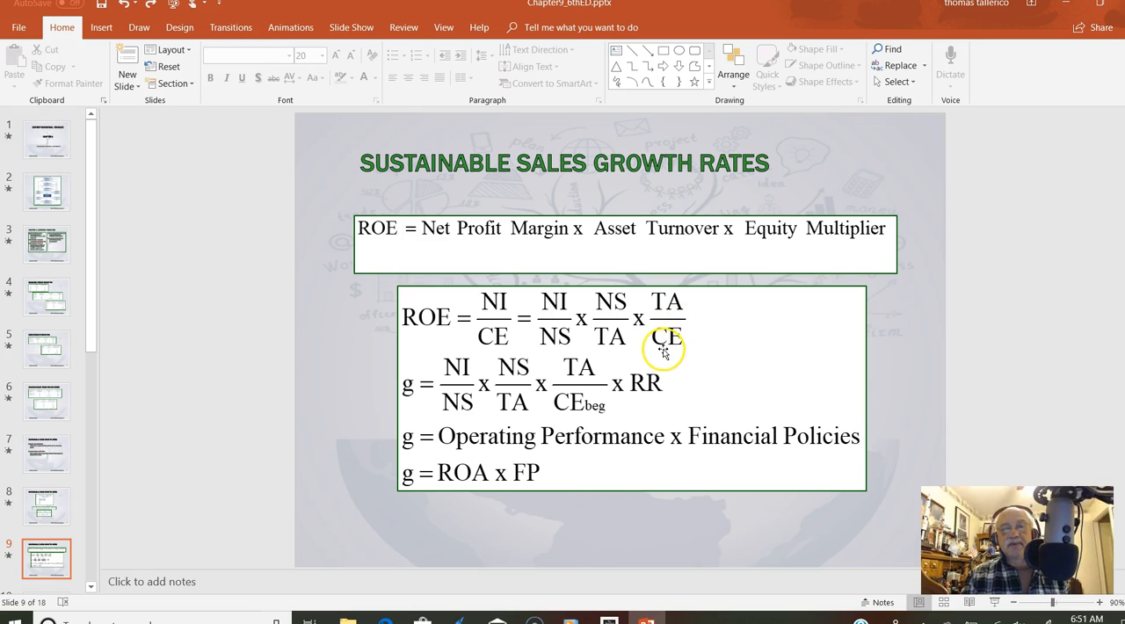
pyautogui.moveTo(470, 386)
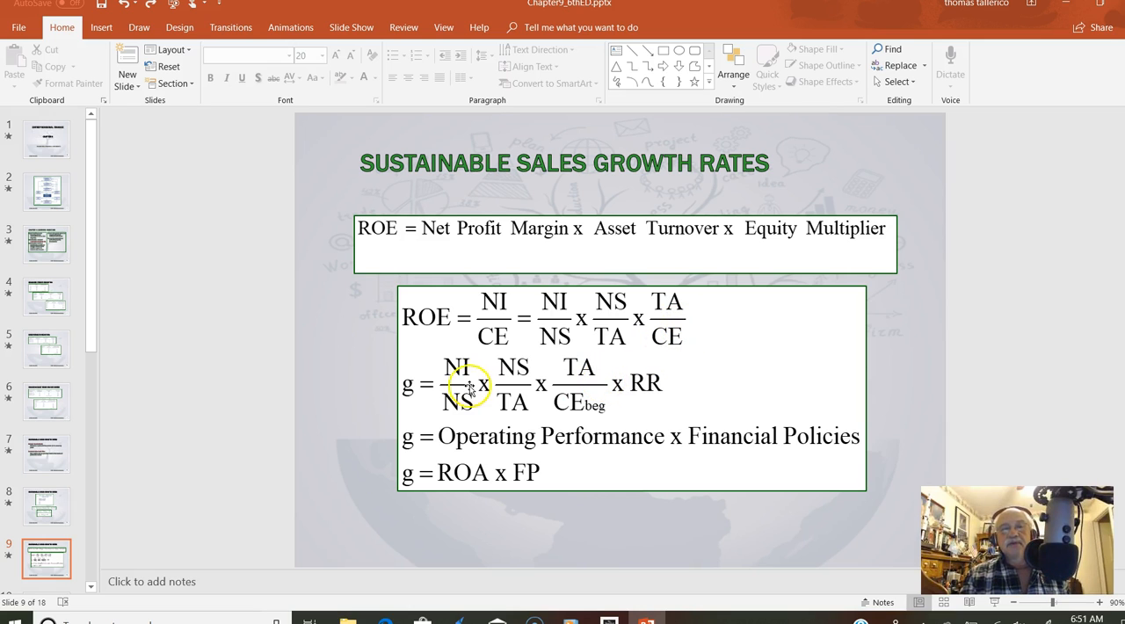
pyautogui.moveTo(510, 386)
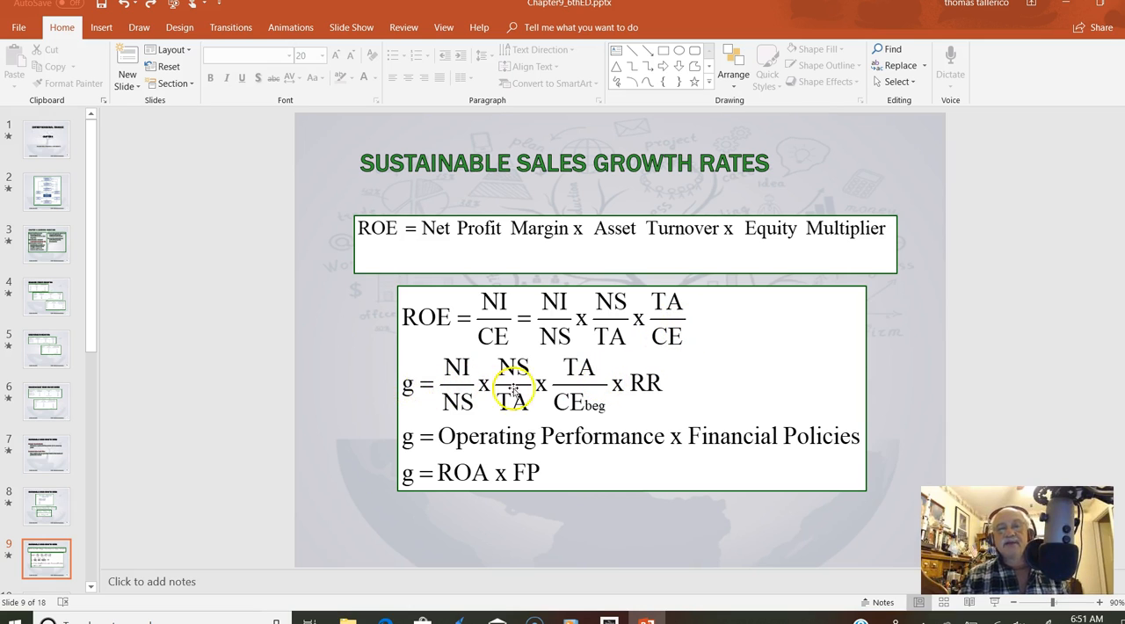
pyautogui.moveTo(586, 373)
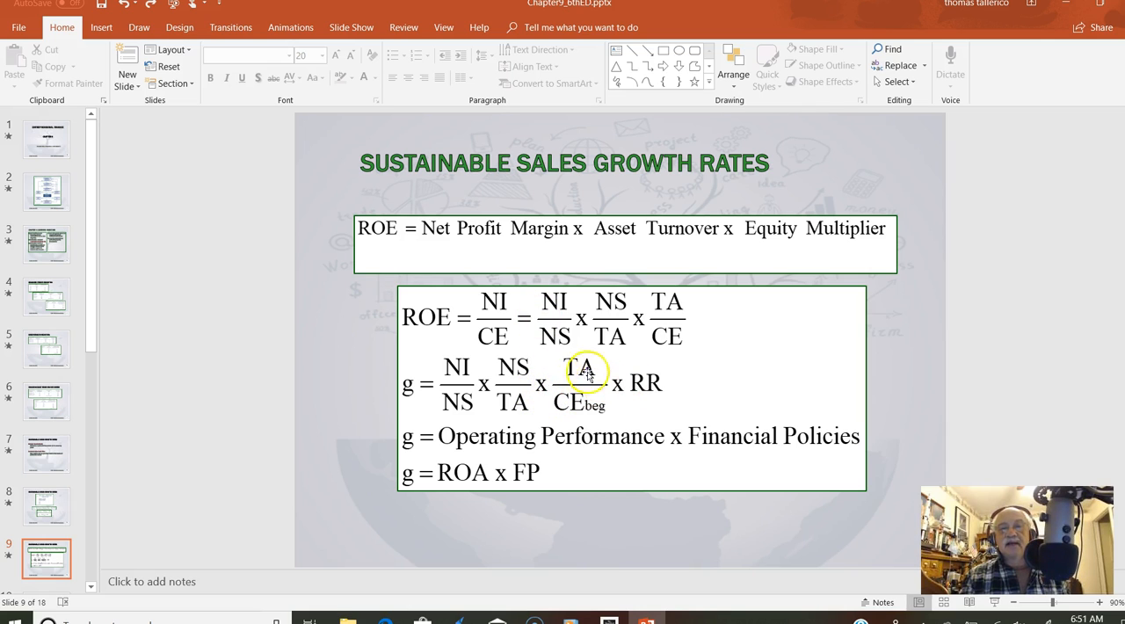
pyautogui.moveTo(604, 364)
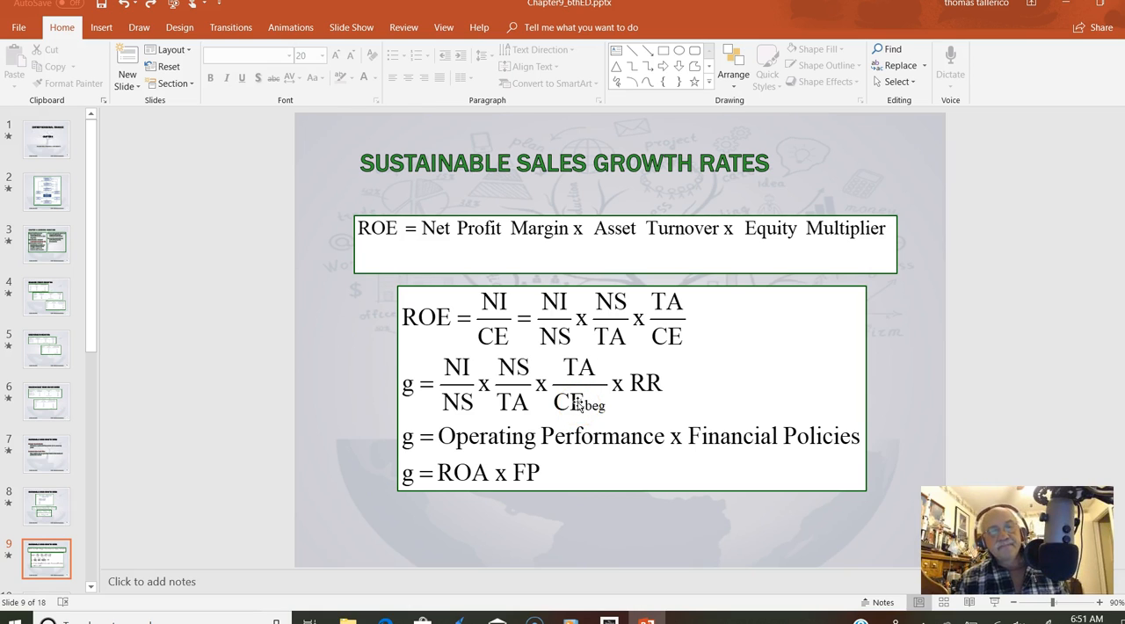
pyautogui.moveTo(698, 446)
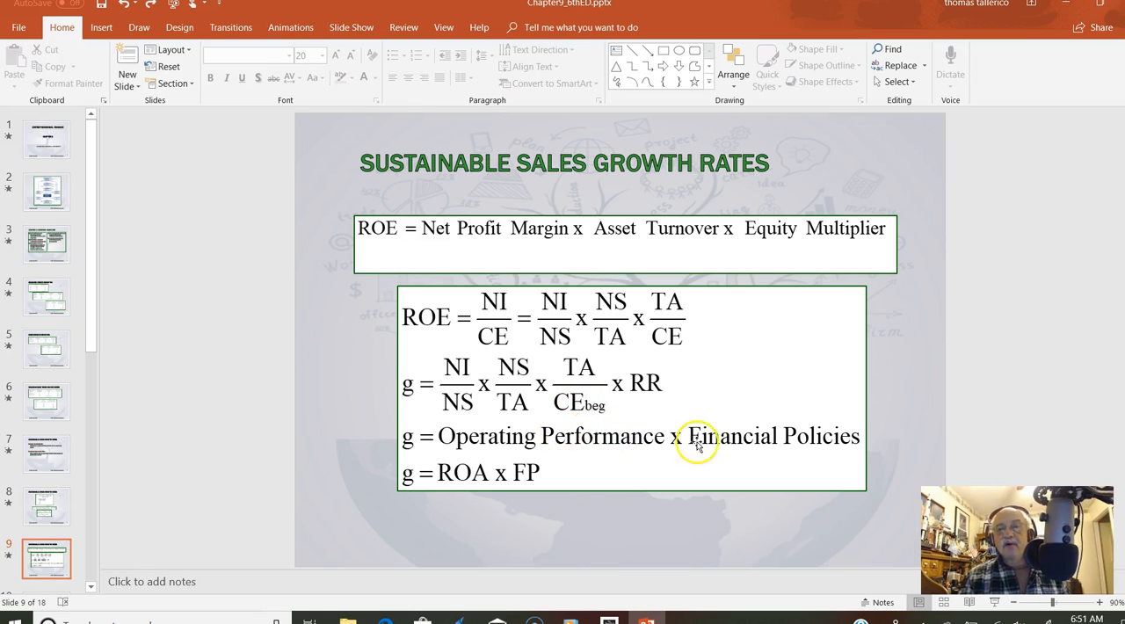
pyautogui.moveTo(575, 439)
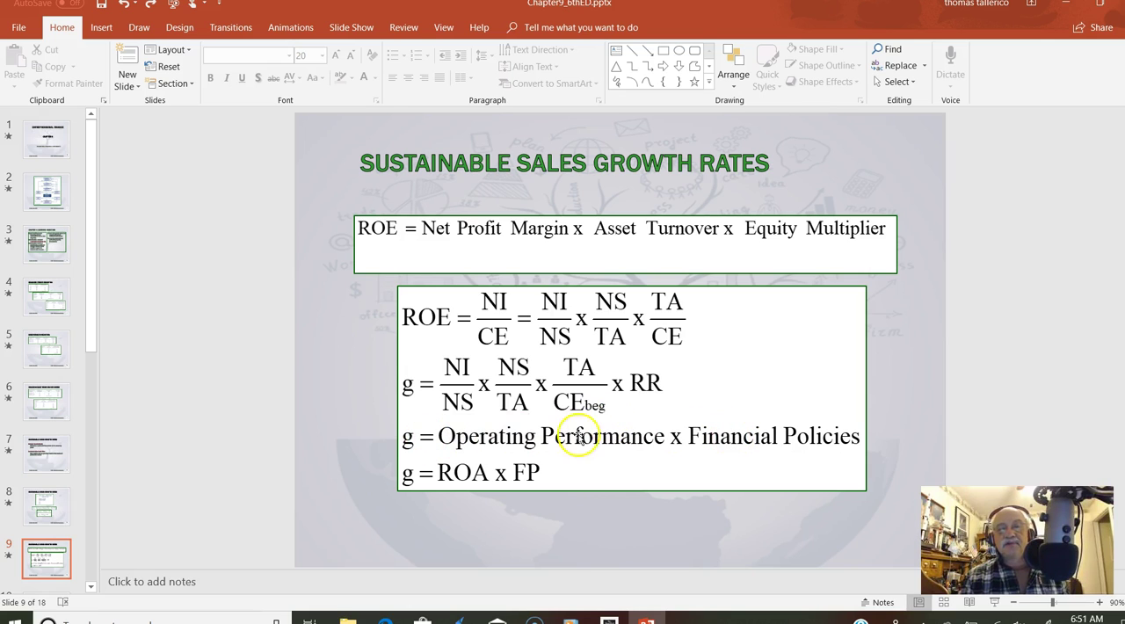
pyautogui.moveTo(514, 392)
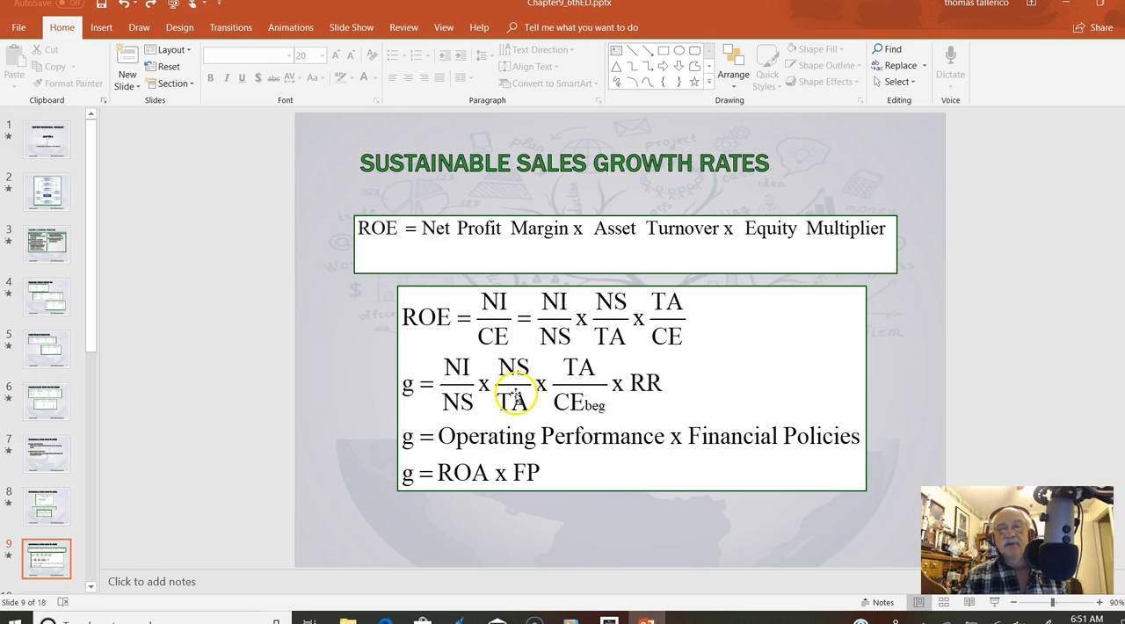
pyautogui.moveTo(442, 474)
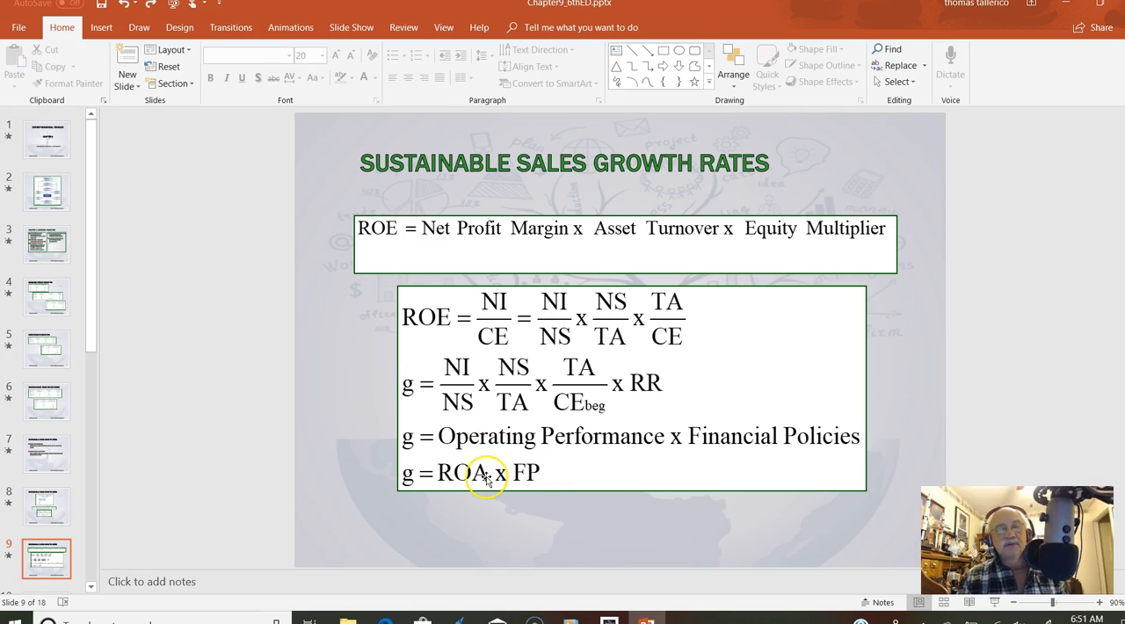
pyautogui.moveTo(828, 531)
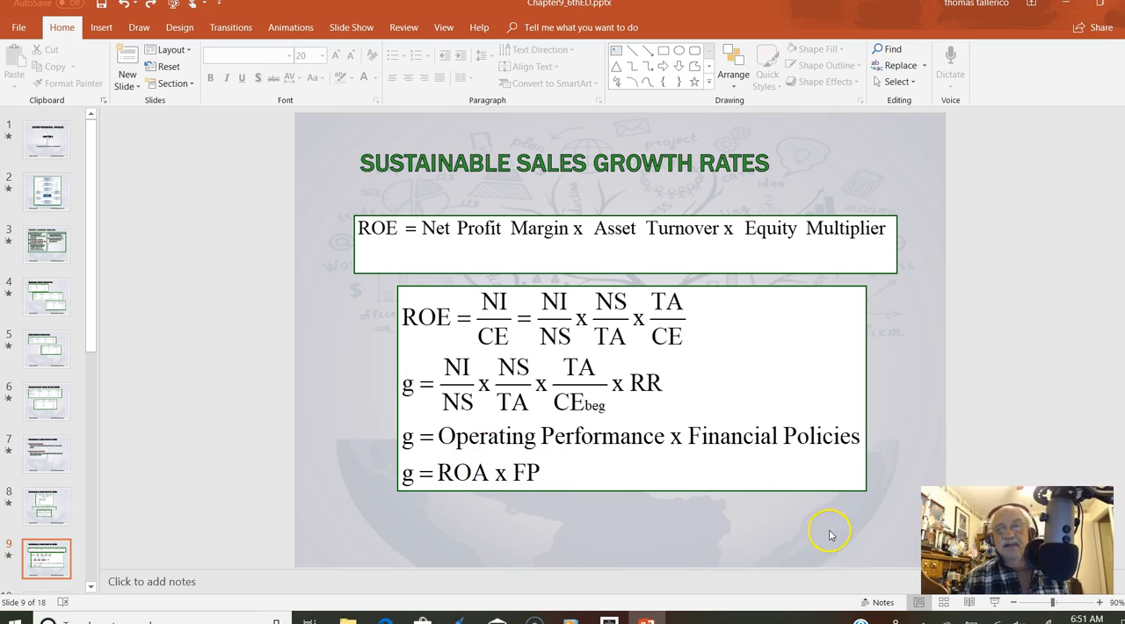